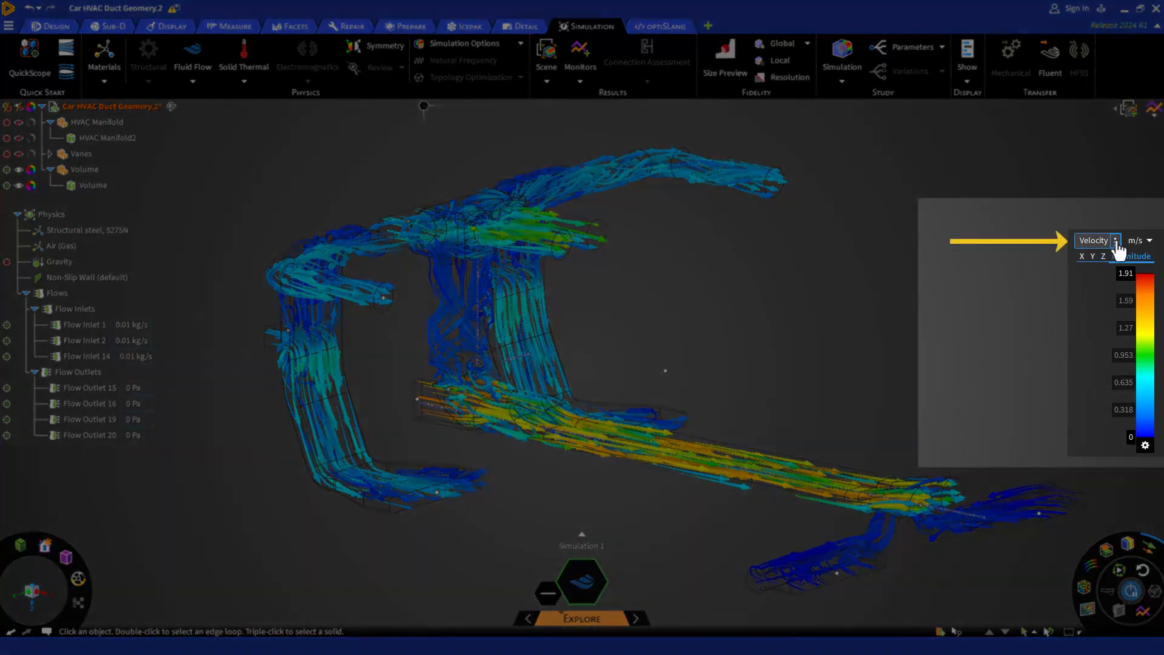
Step: Colour the streamlines by static pressure, then total pressure, then return to velocity
click(1116, 240)
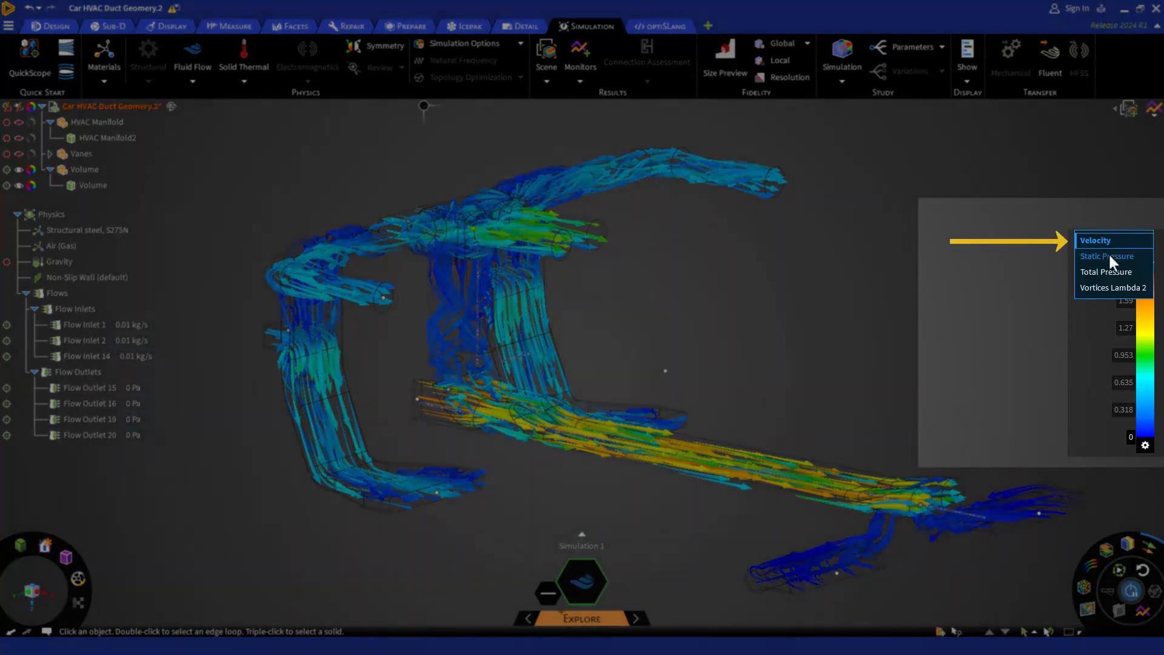
click(1107, 256)
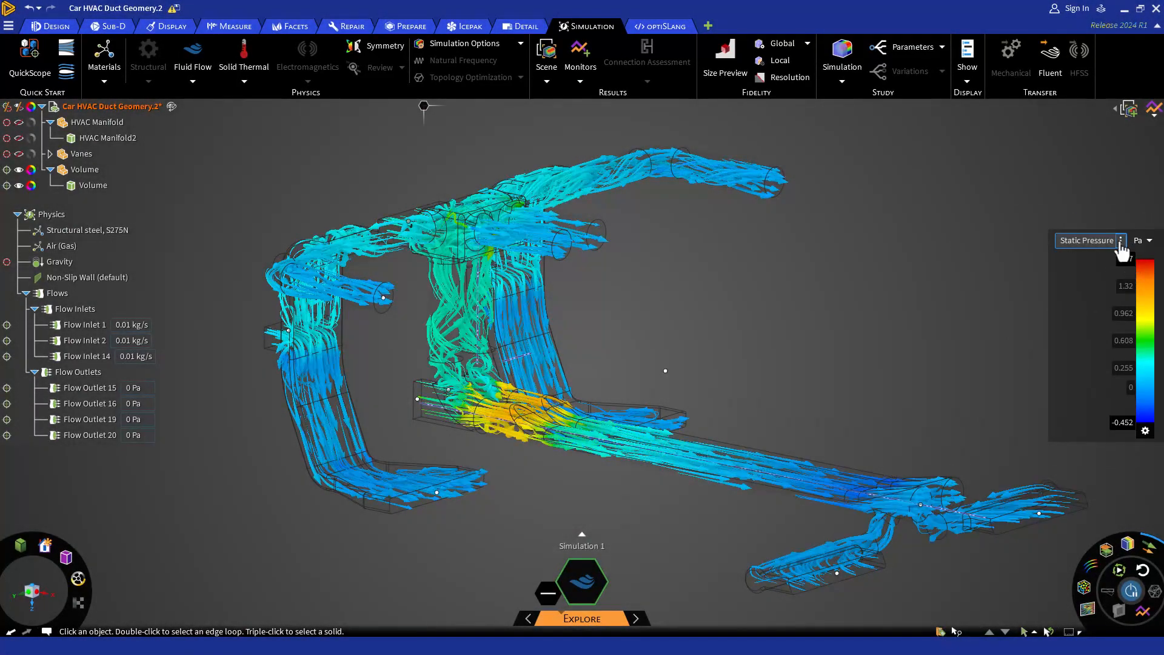
click(1122, 240)
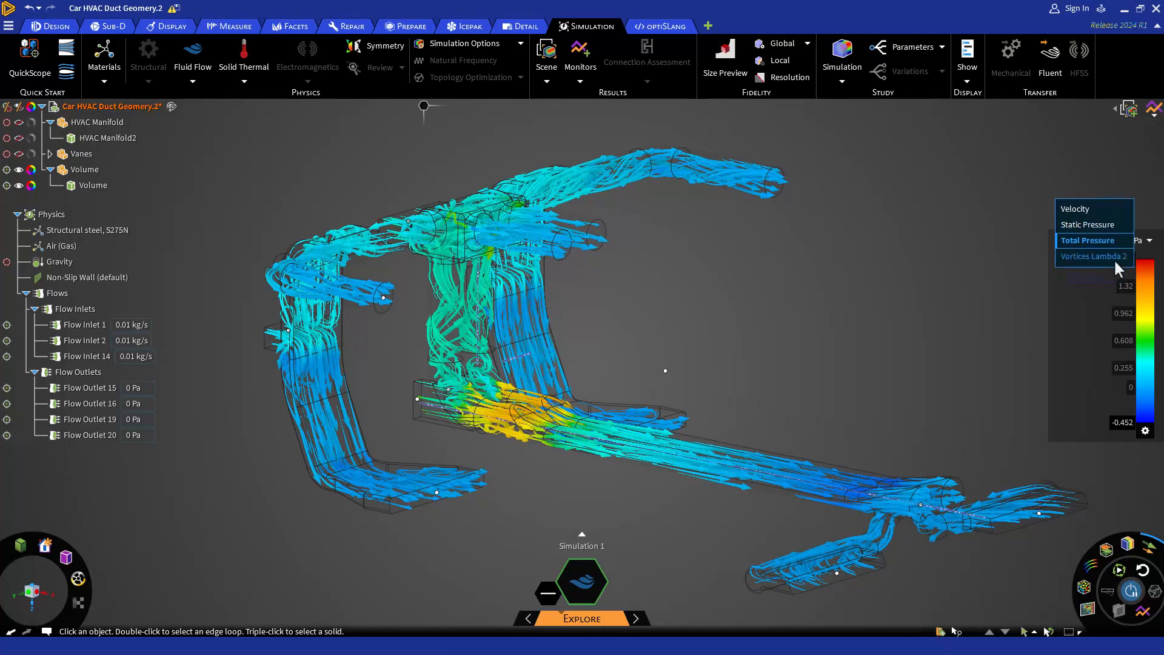
click(1087, 241)
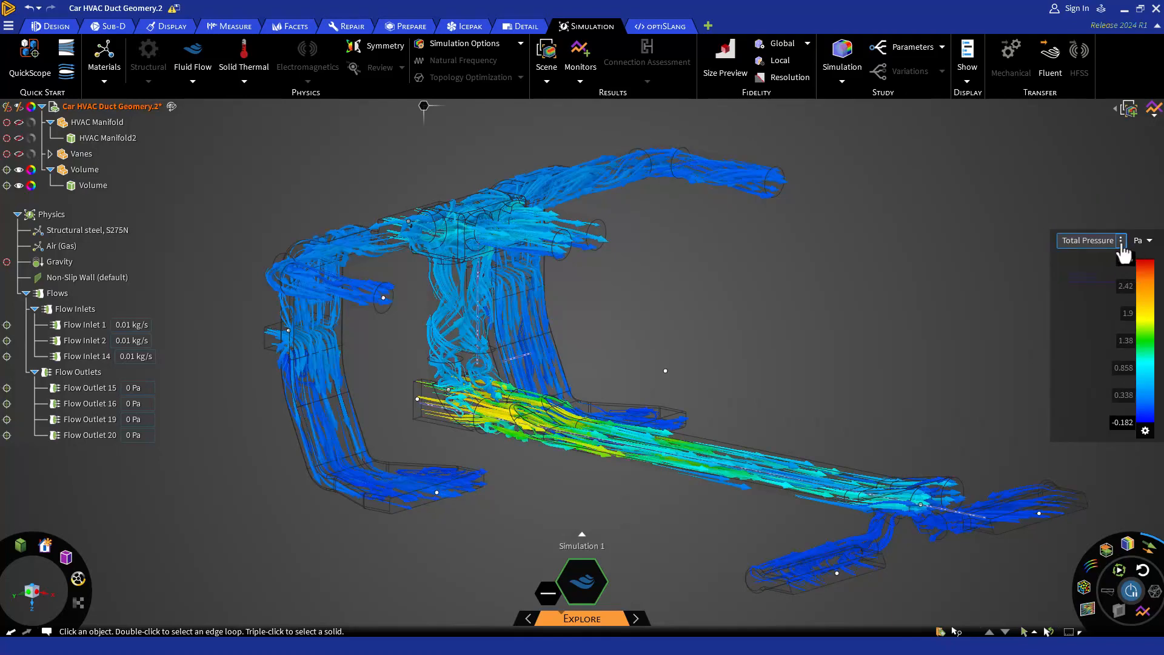
click(1122, 240)
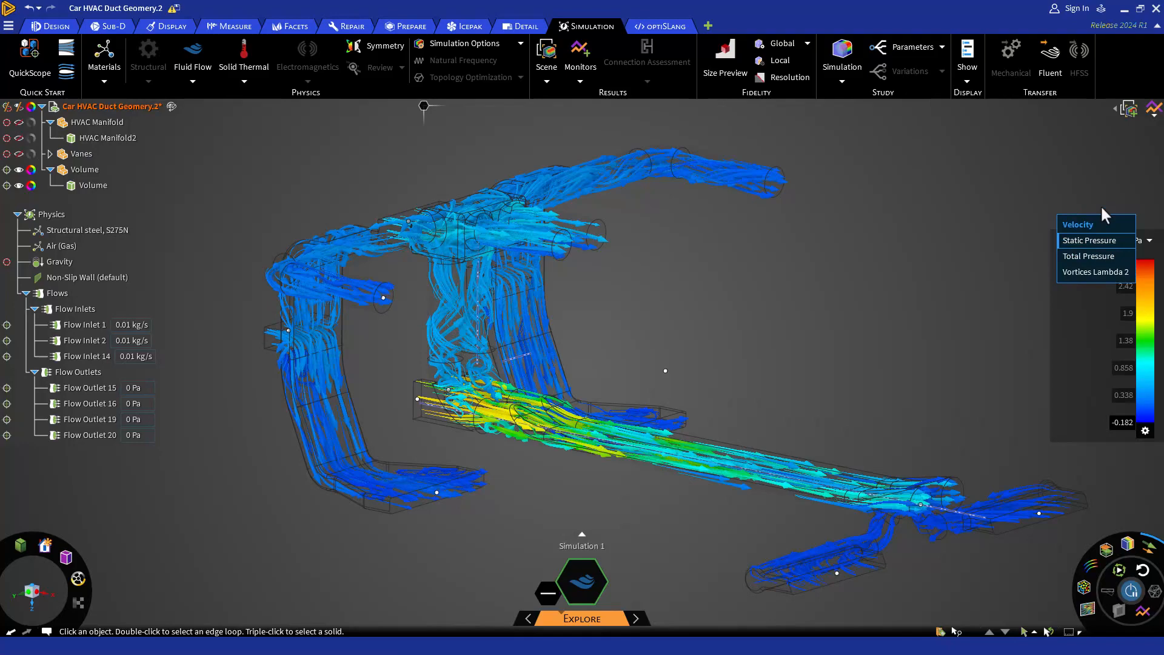
click(1077, 224)
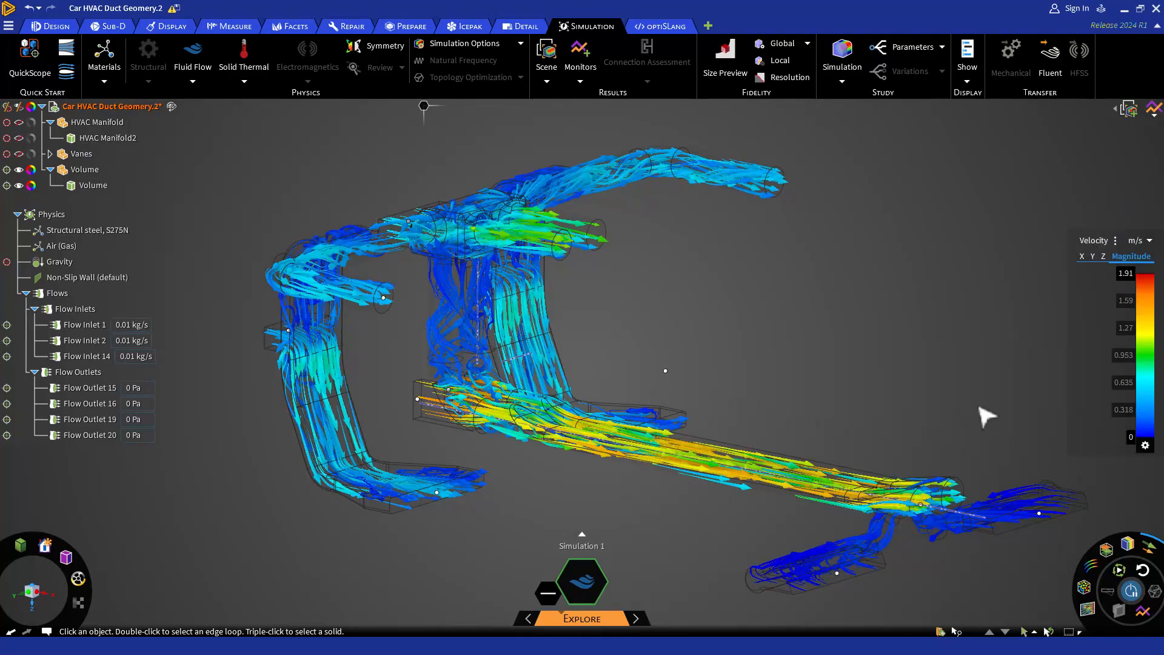
mouse_move(1077, 437)
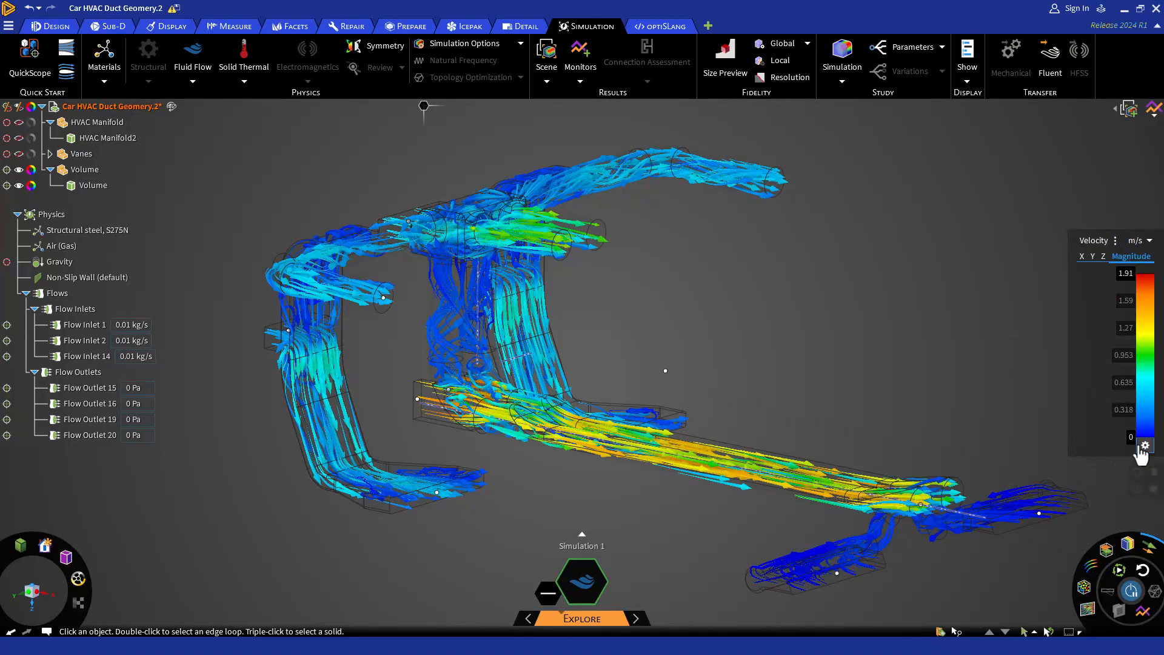
Step: Show the velocity legend as discrete bands with min/max markers, edit the max, then reset the full 0–1.91 m/s range
click(1145, 445)
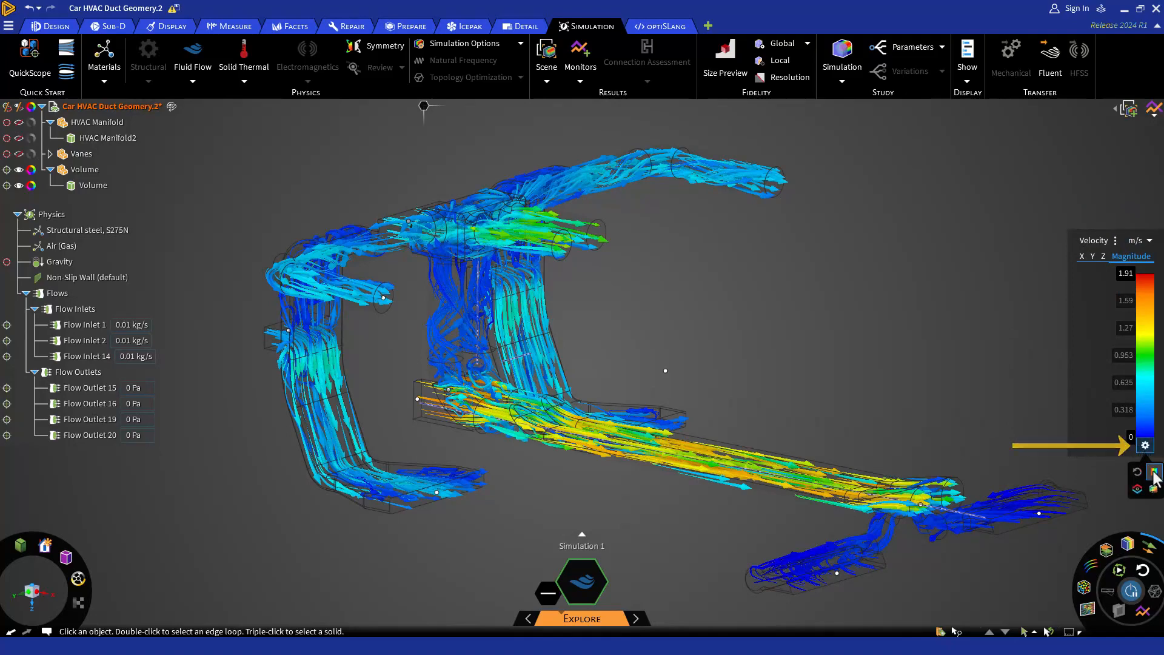
click(1153, 472)
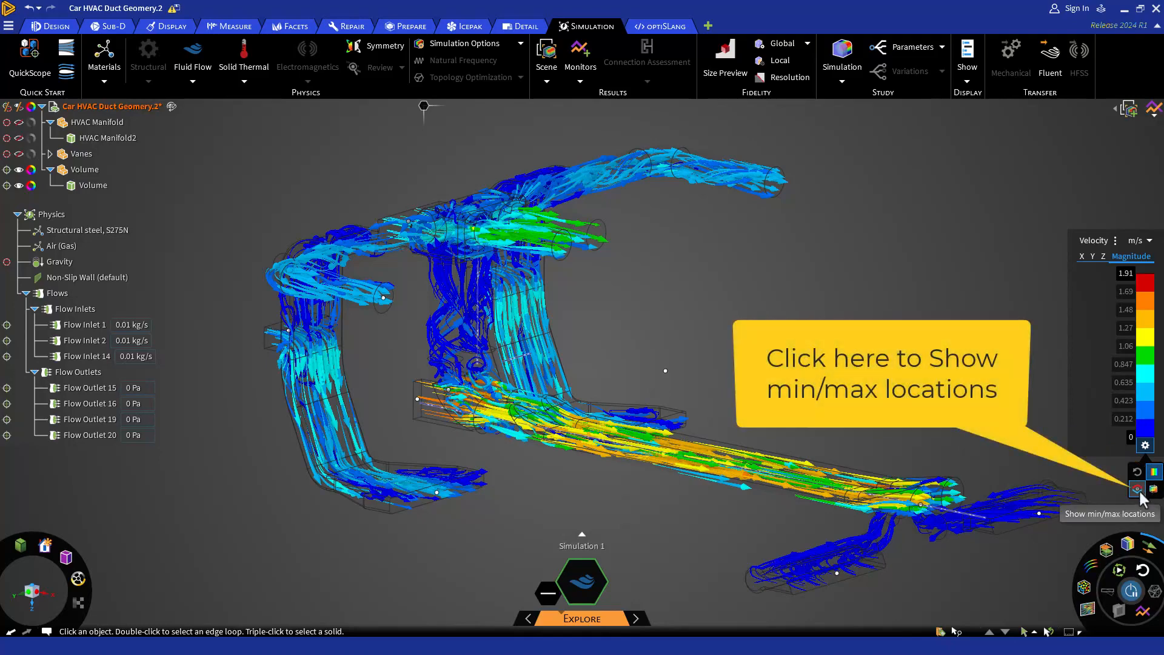
click(1137, 489)
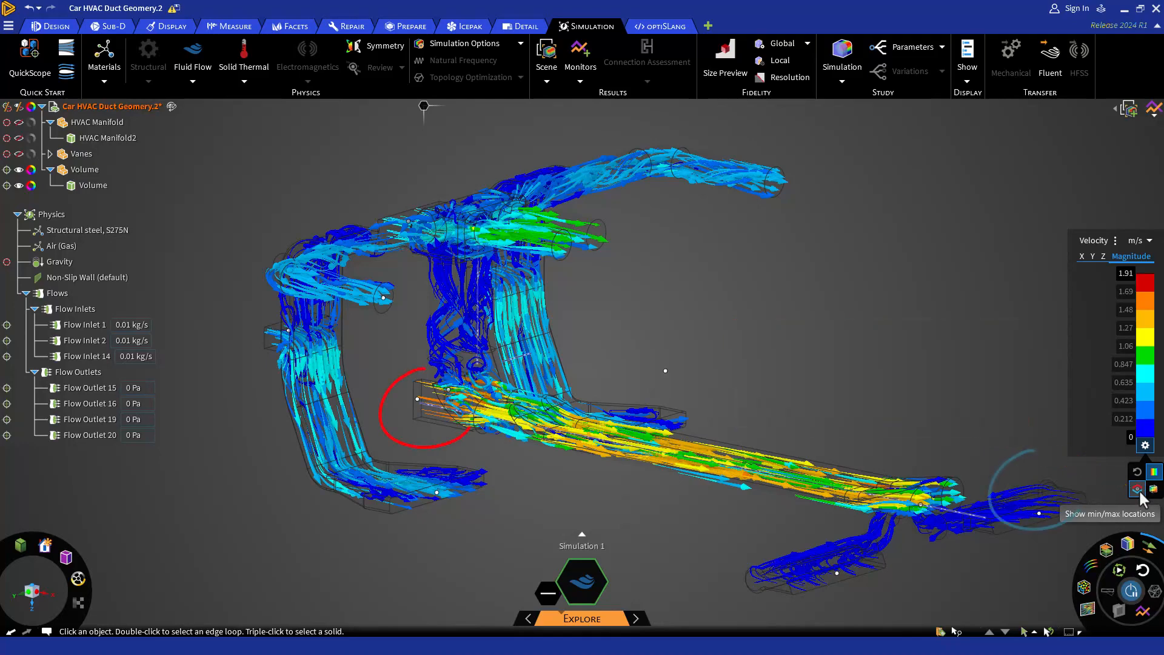
click(1137, 489)
text(1)
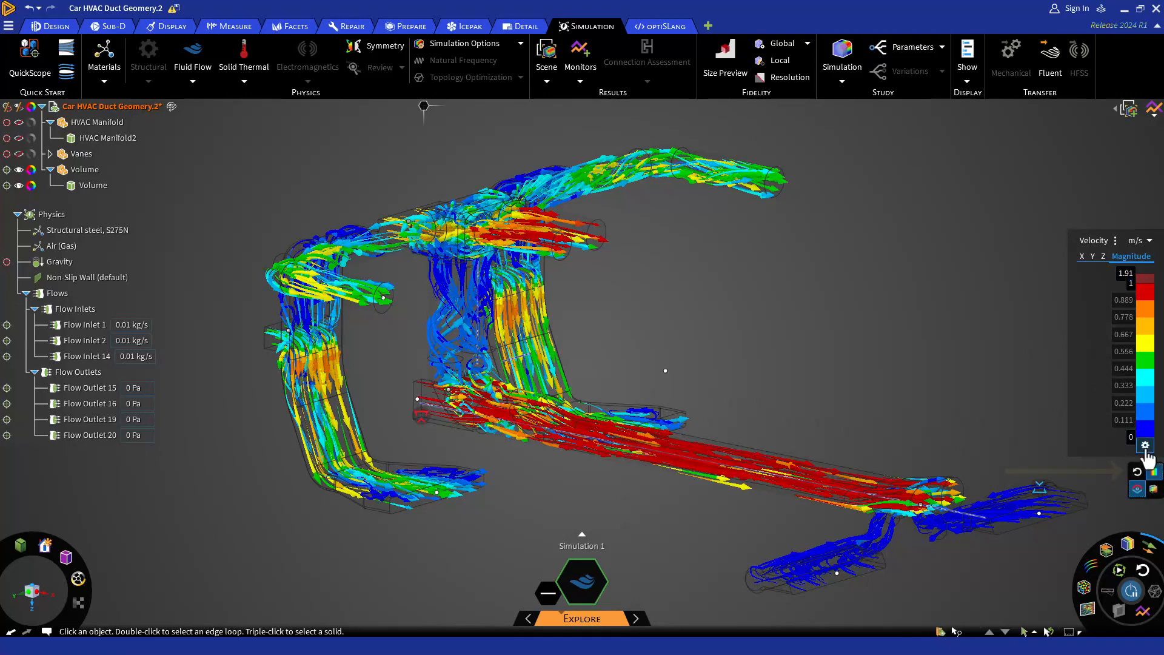
mouse_move(1138, 472)
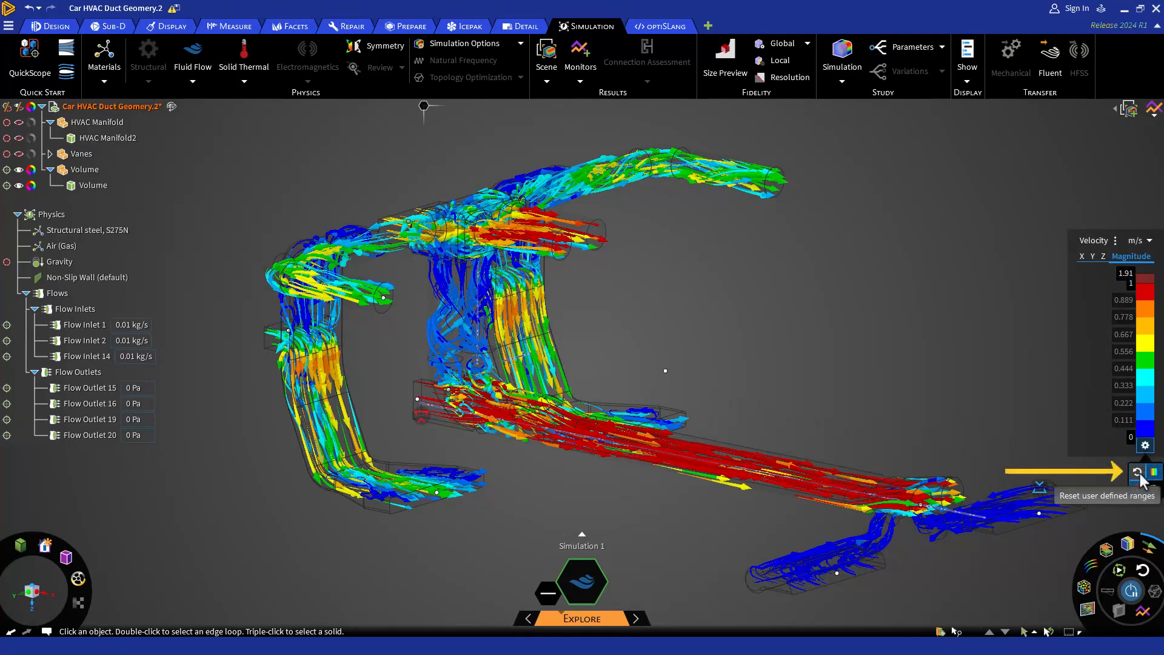
click(1138, 472)
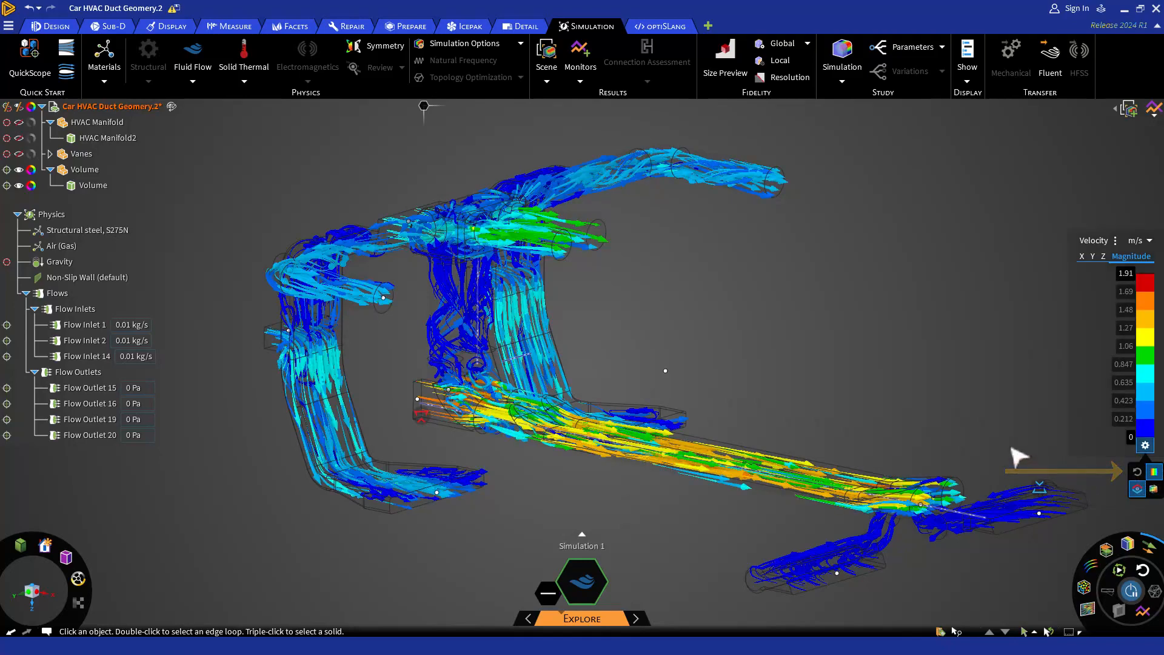
click(42, 26)
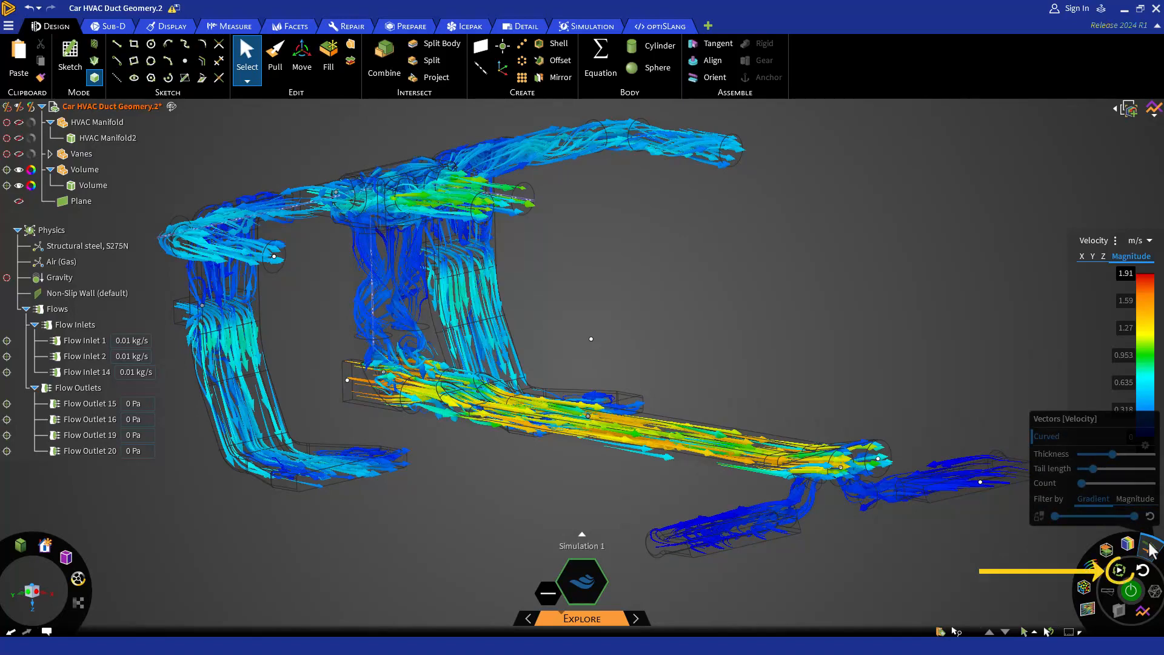
Step: Dismiss the vector settings and start the streamline animation through the duct
click(1120, 570)
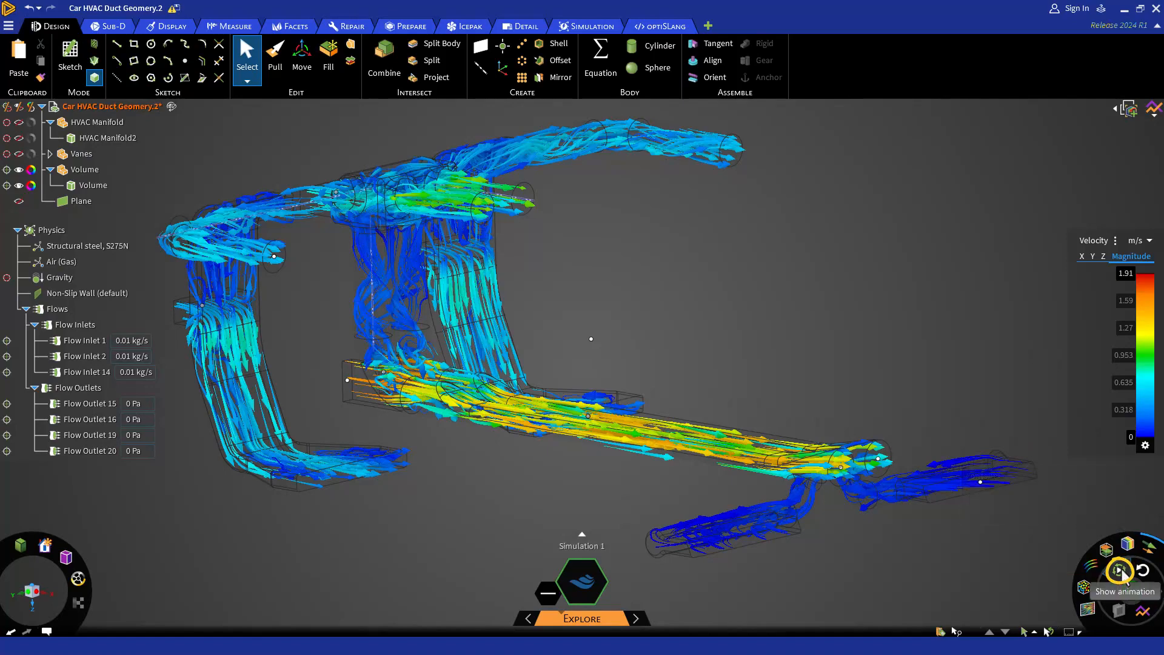
click(1119, 570)
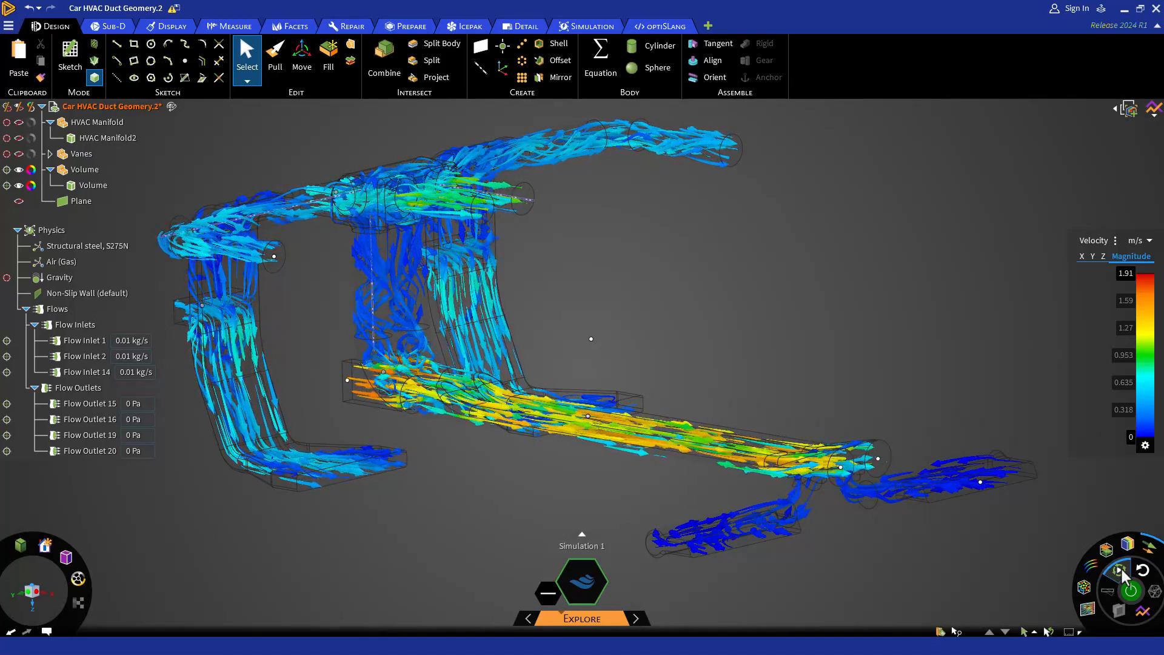
Step: Set the vectors to curved style and adjust tail length, gradient filter and magnitude filter sliders
click(1151, 549)
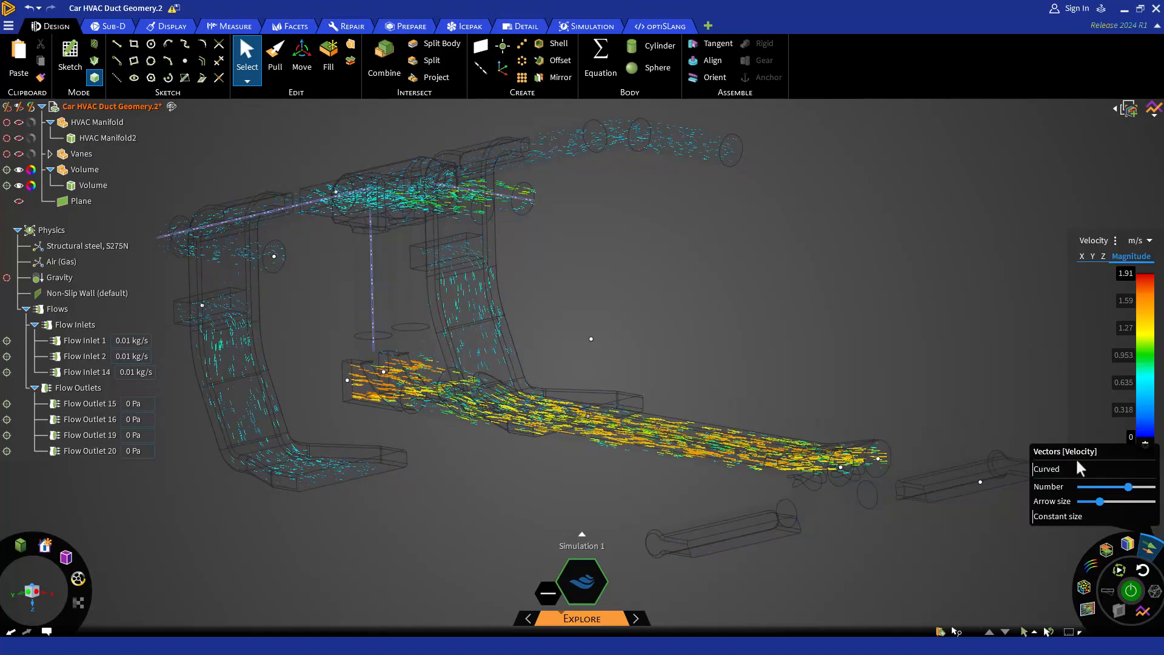
click(1074, 469)
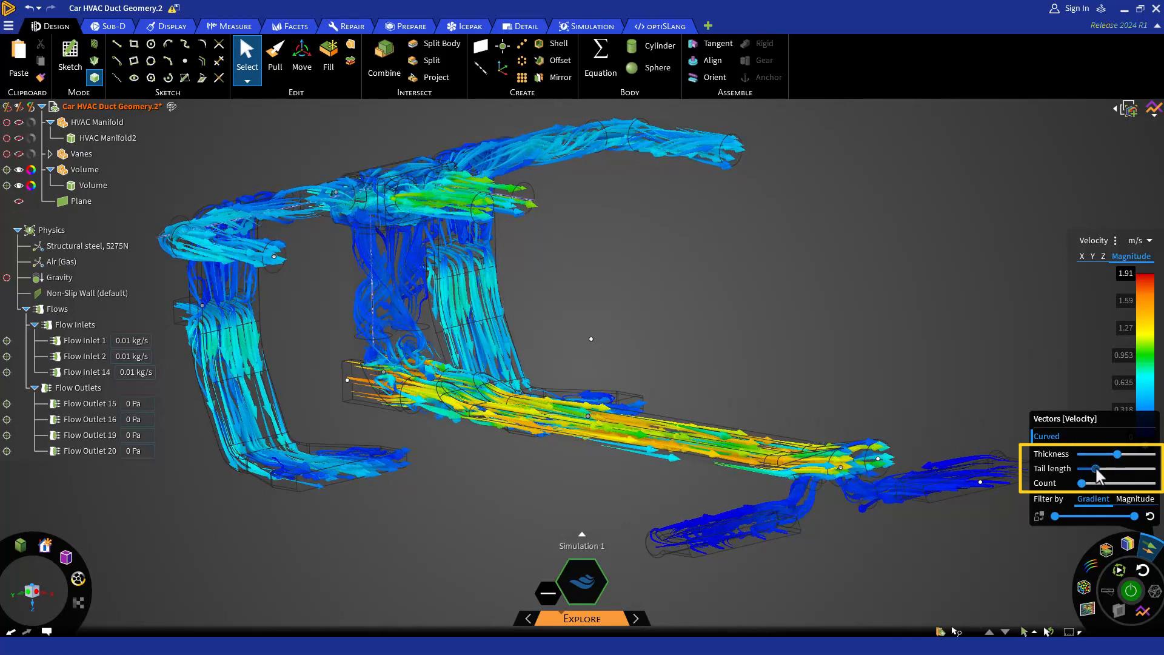
drag(1098, 472, 1124, 472)
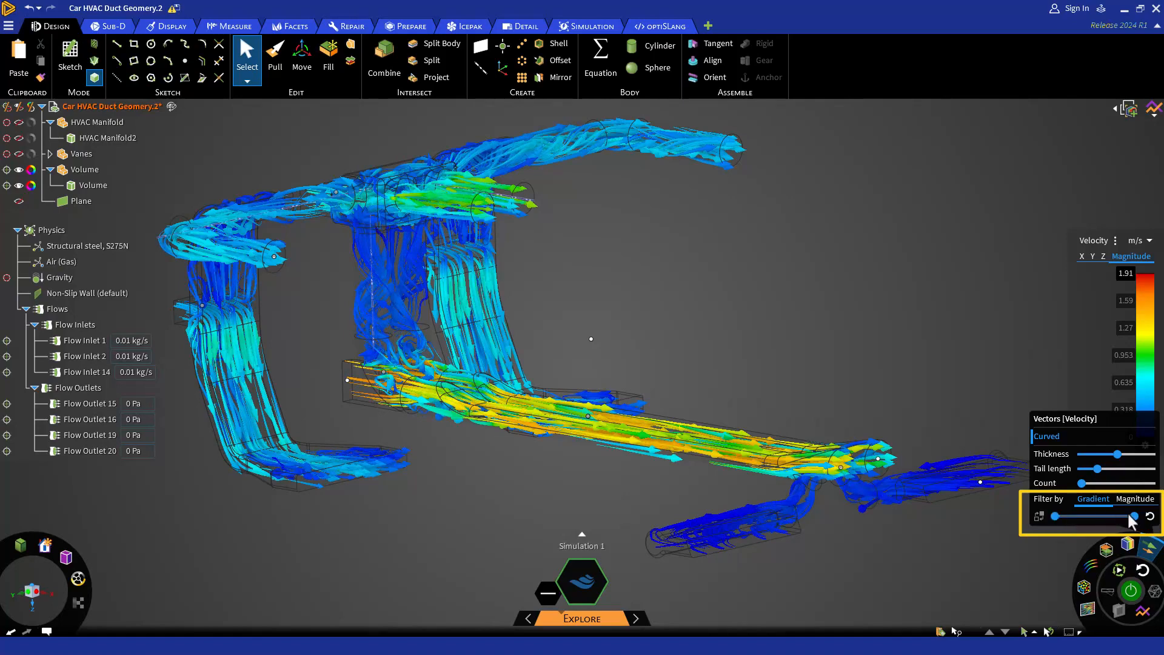
drag(1133, 516, 1056, 516)
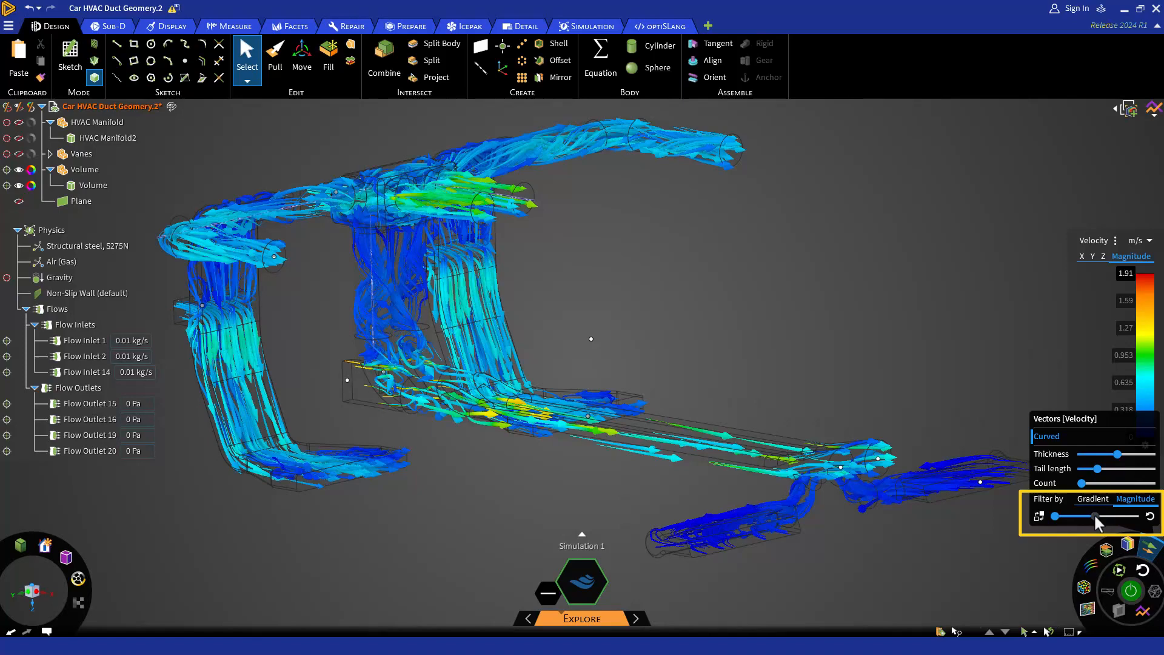
drag(1093, 516, 1136, 516)
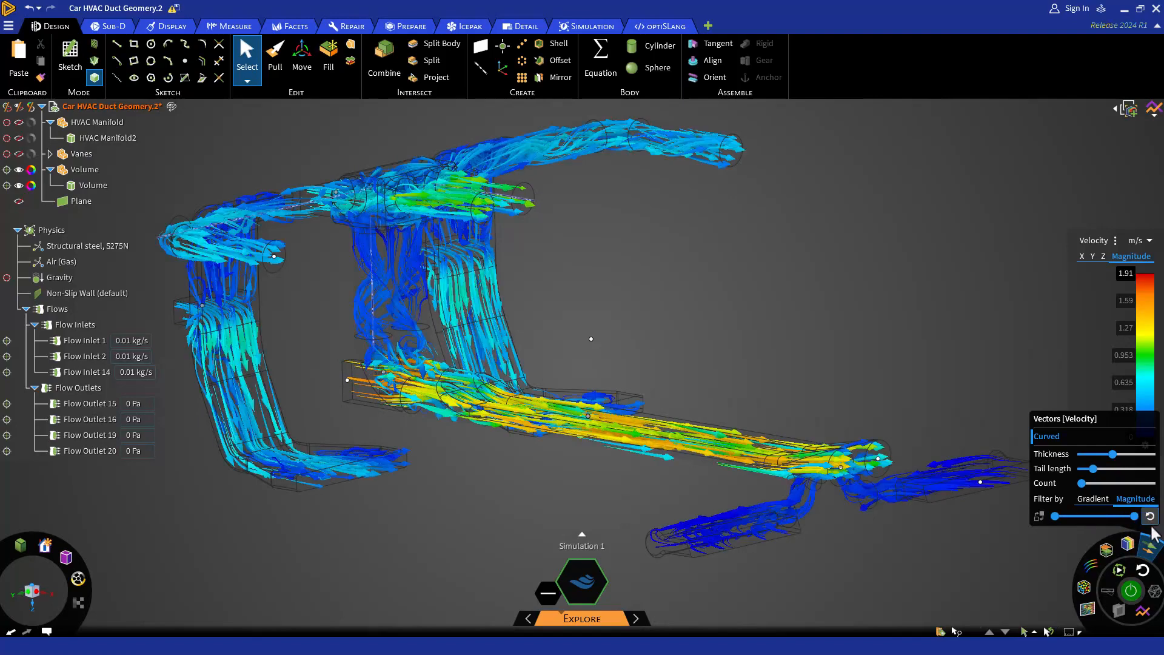
mouse_move(1154, 547)
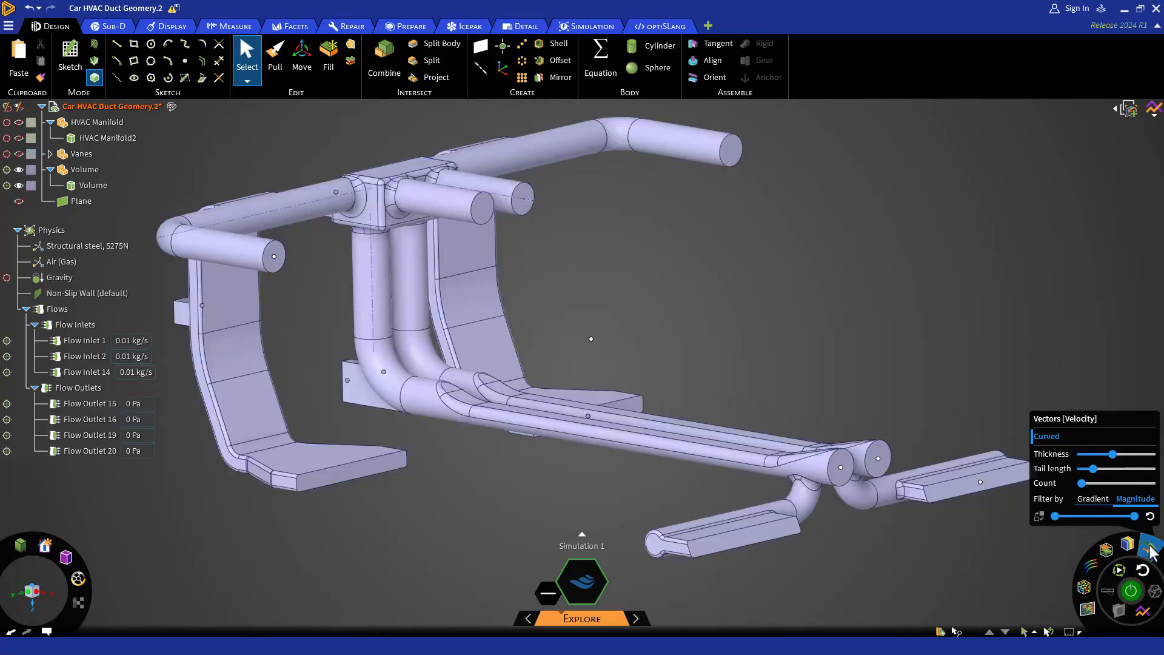
Step: Show velocity contours on the duct surfaces, trying outer and inner priority before returning to highest value
click(589, 26)
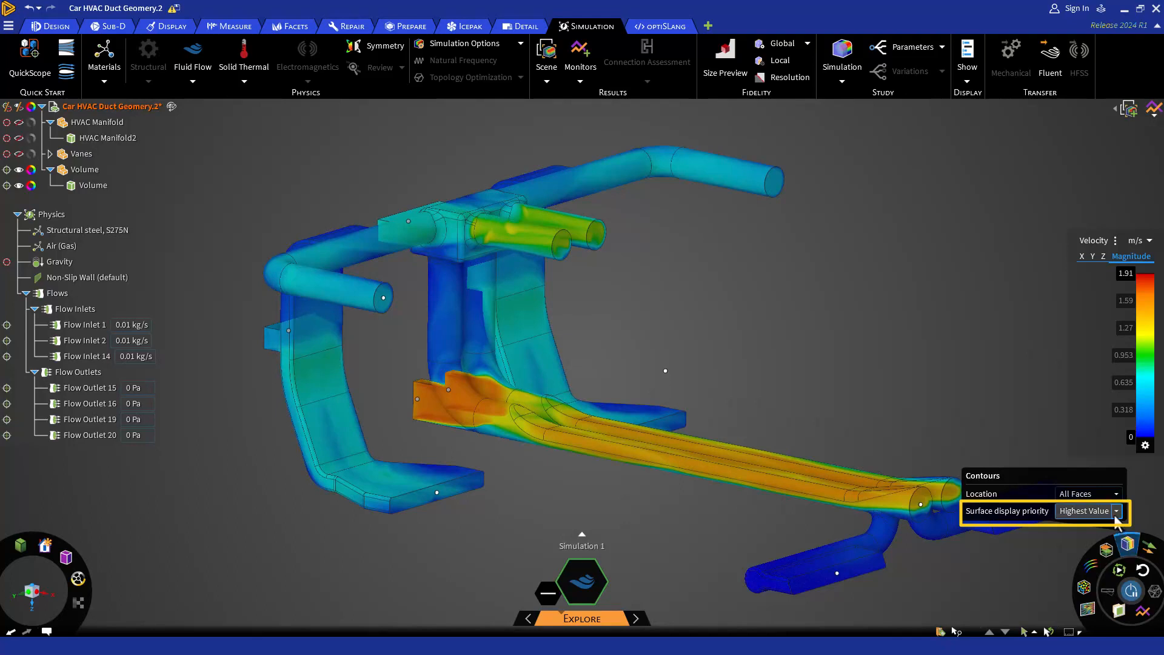
click(1116, 511)
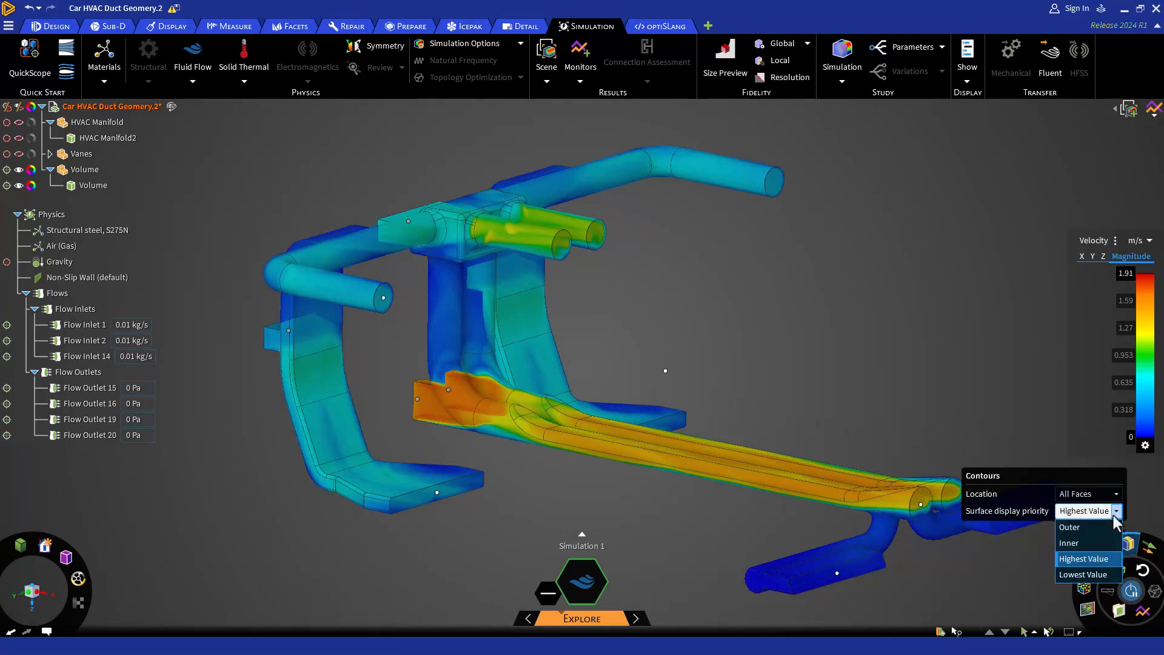
click(1070, 527)
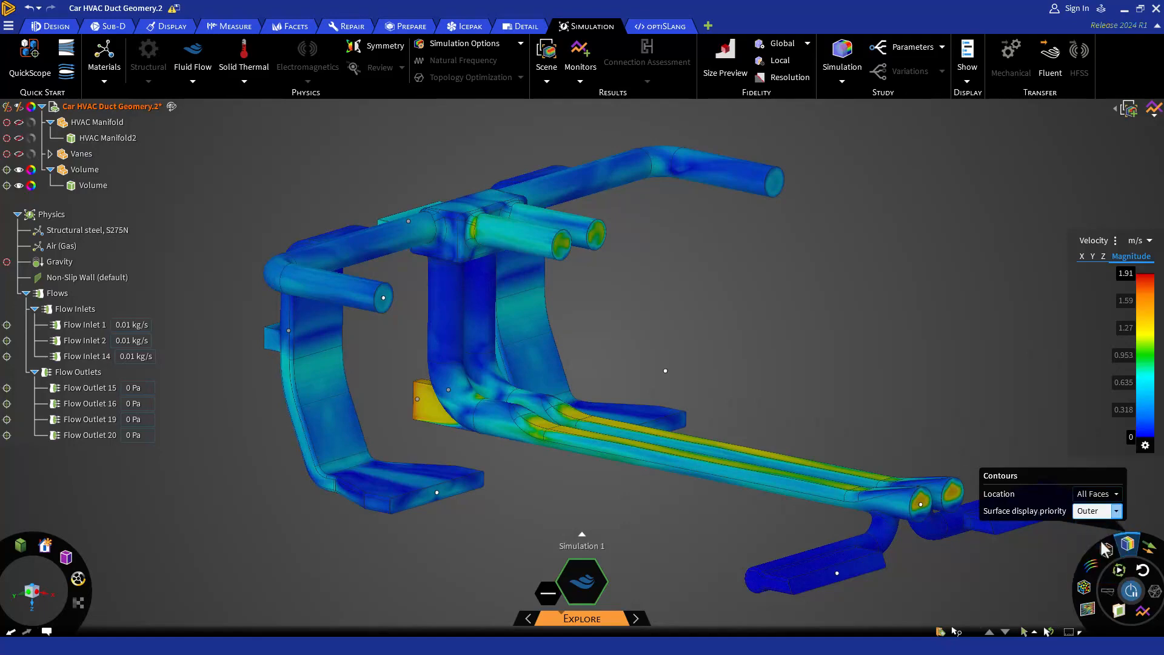
click(1116, 510)
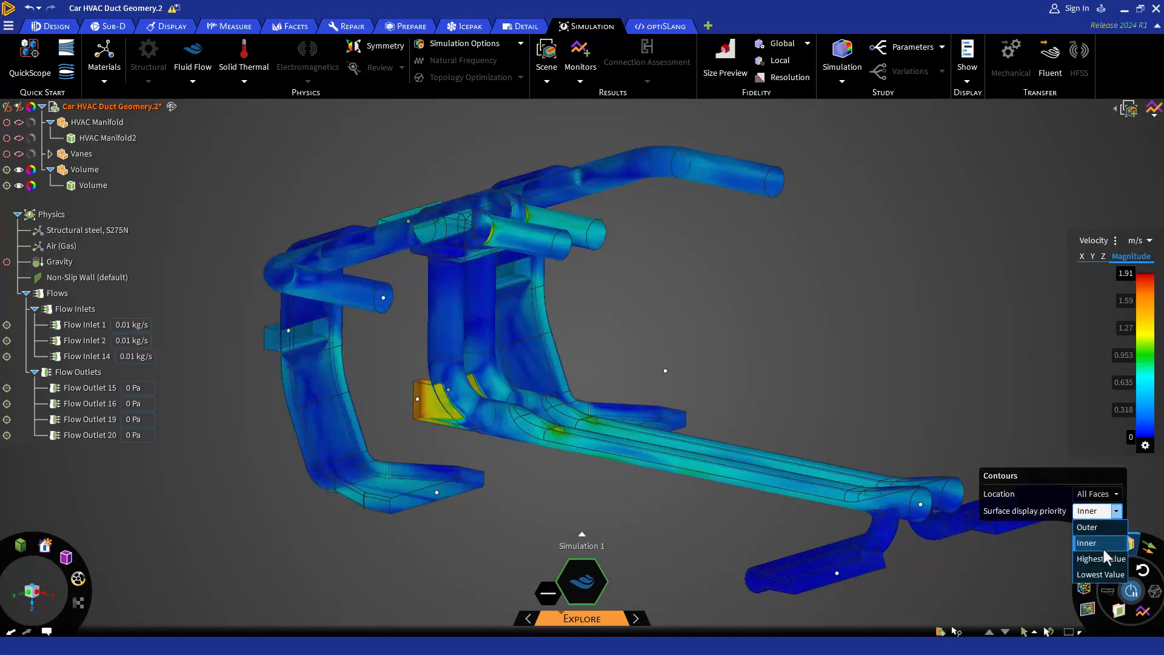
click(1098, 559)
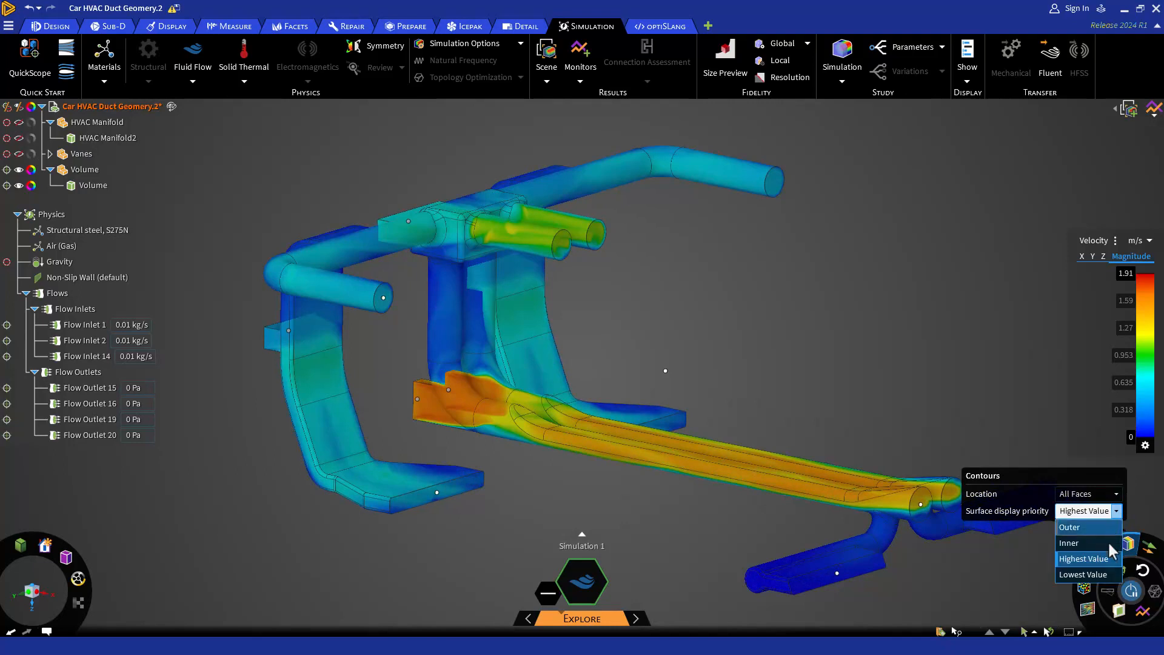
Step: Try lowest-value surface priority, then set the contour location to All Bodies
click(1083, 574)
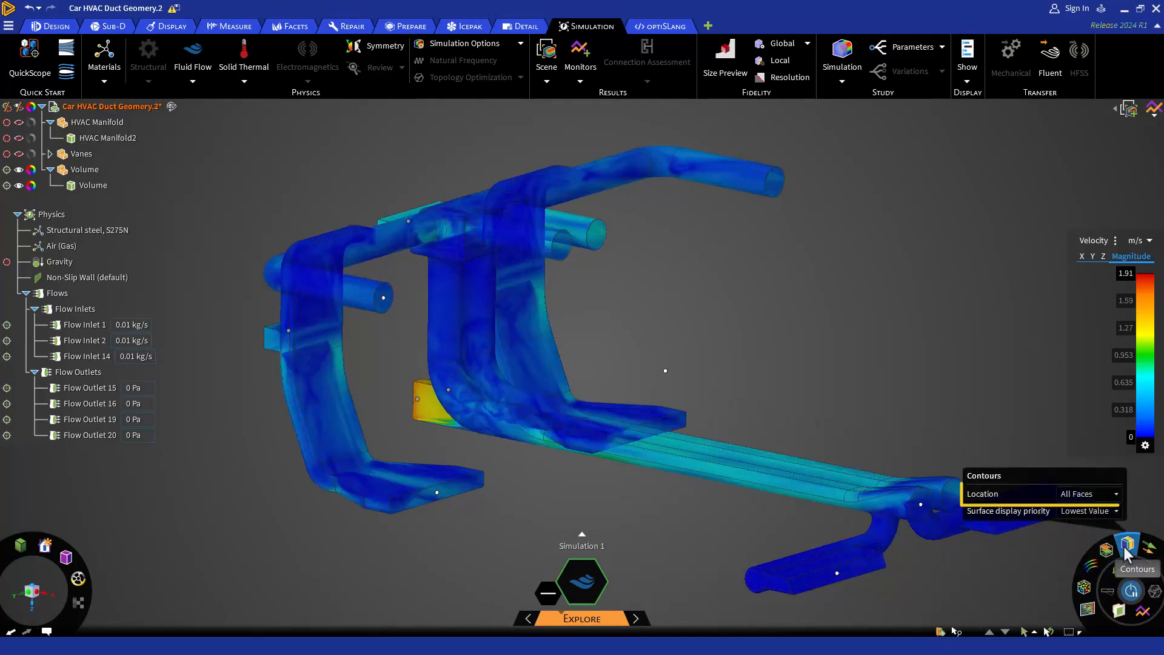
click(1116, 494)
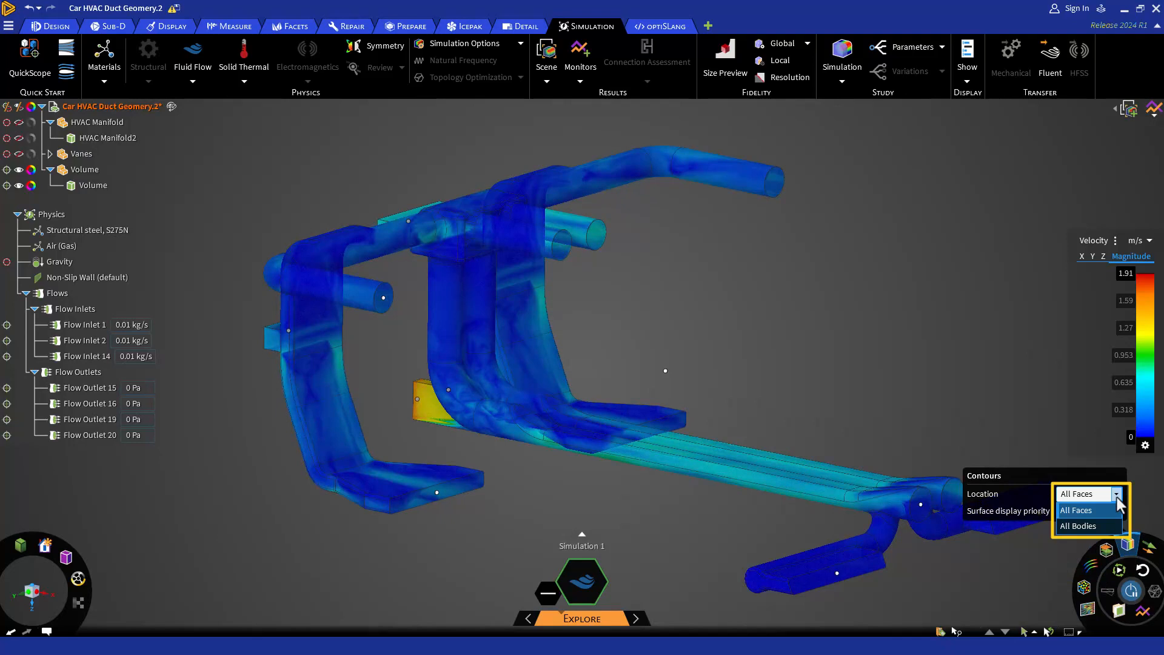
mouse_move(1093, 526)
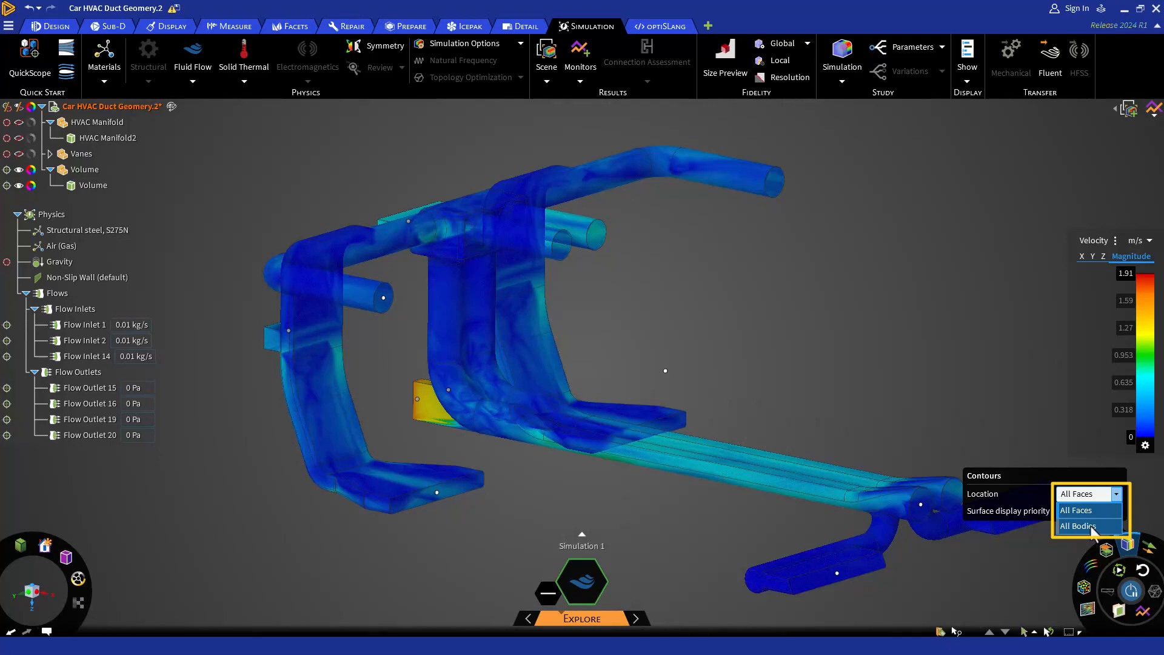
click(1078, 526)
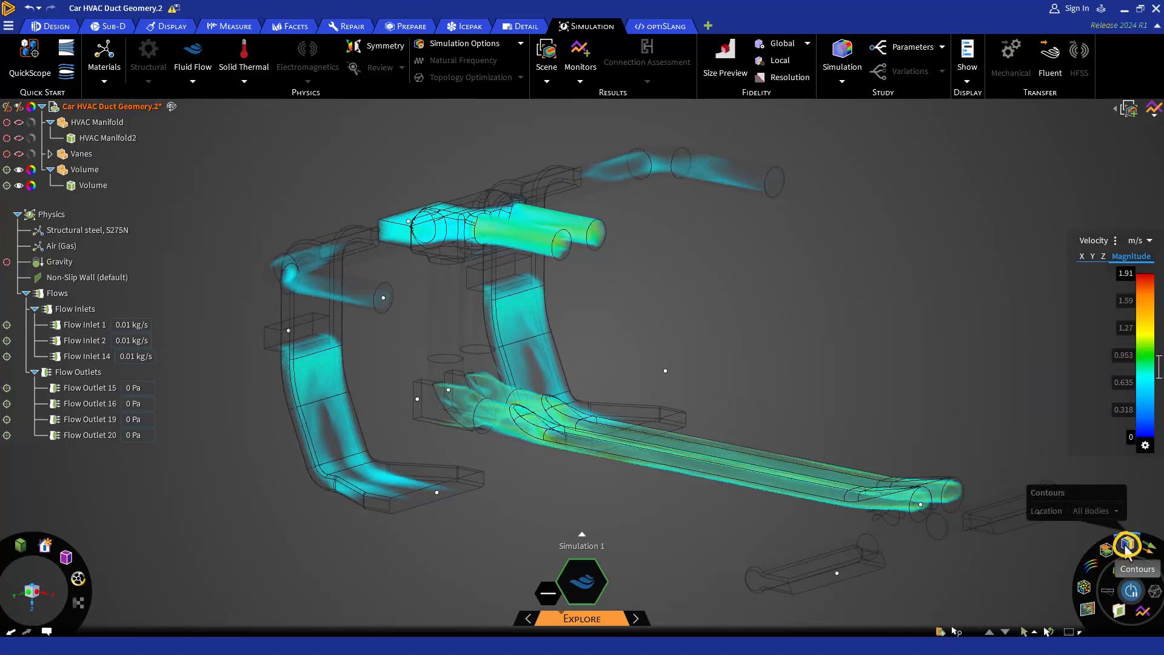
Step: Hide the contours and show a velocity iso-surface at a value of 1 m/s
click(1127, 545)
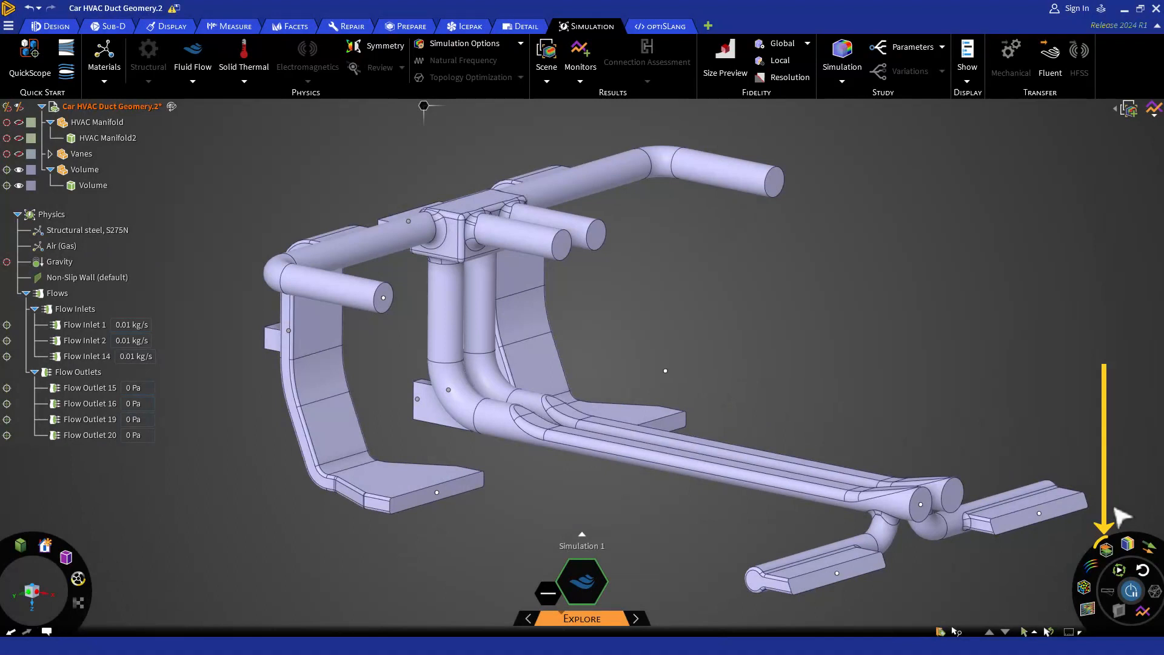
mouse_move(1106, 551)
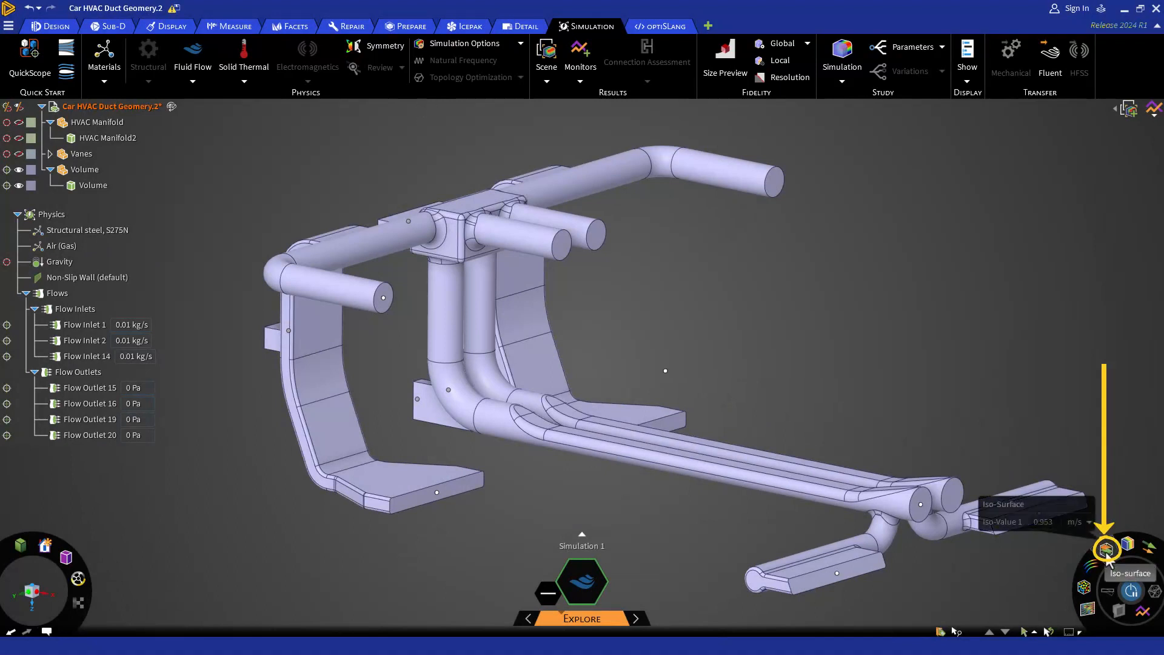
click(1107, 550)
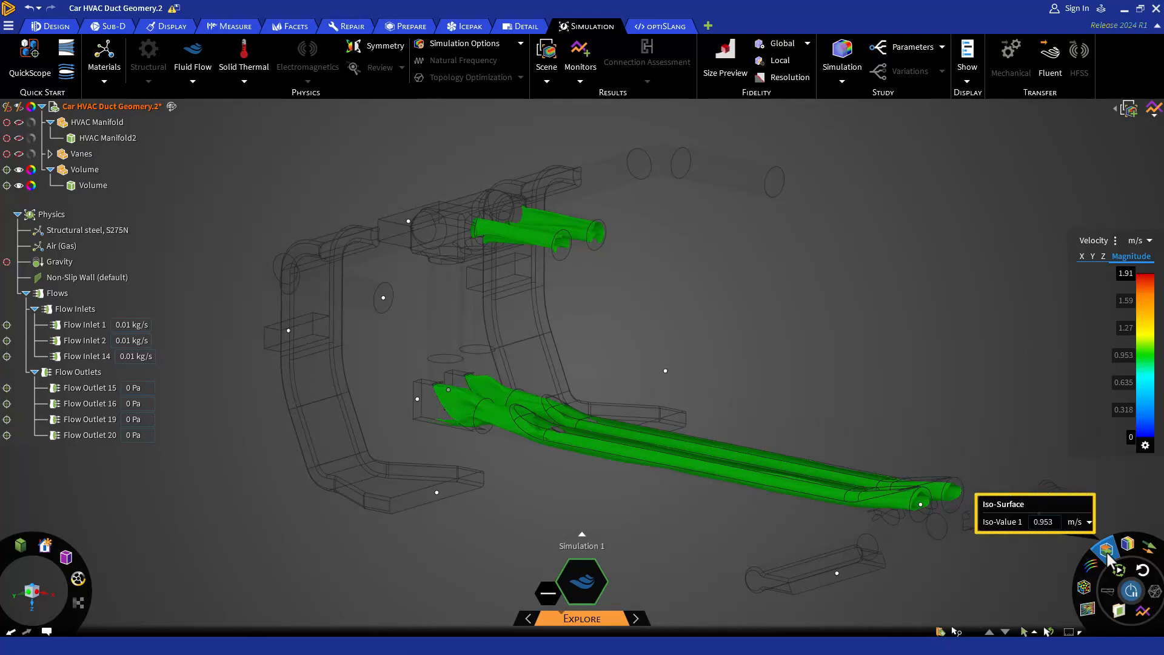
mouse_move(1107, 550)
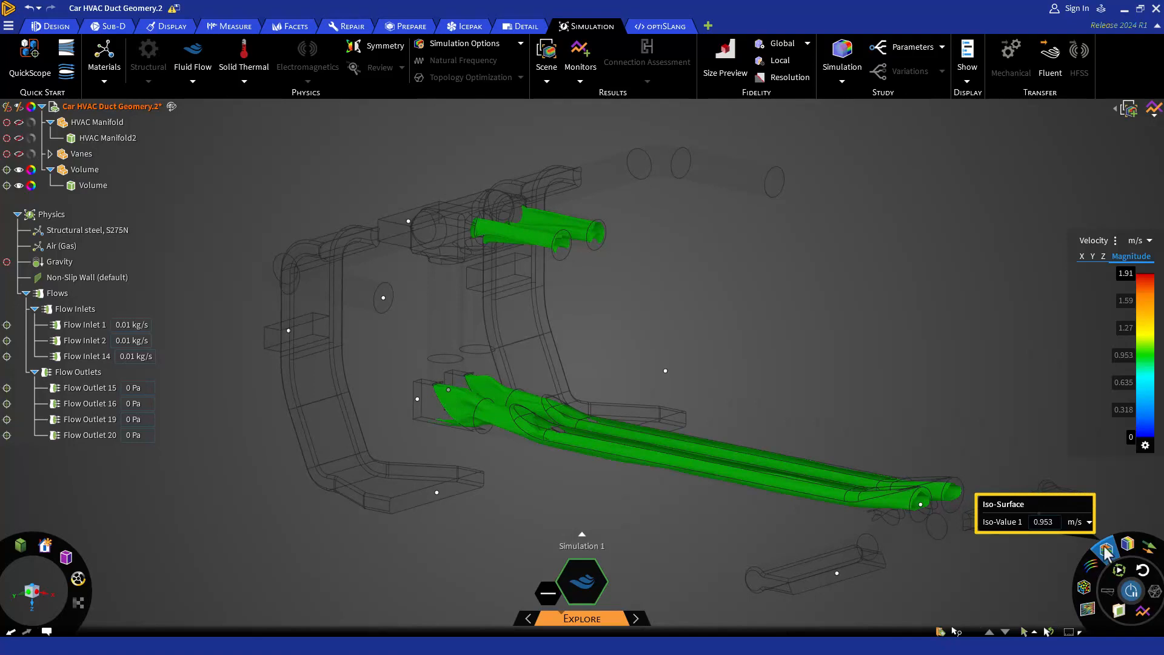
click(1044, 521)
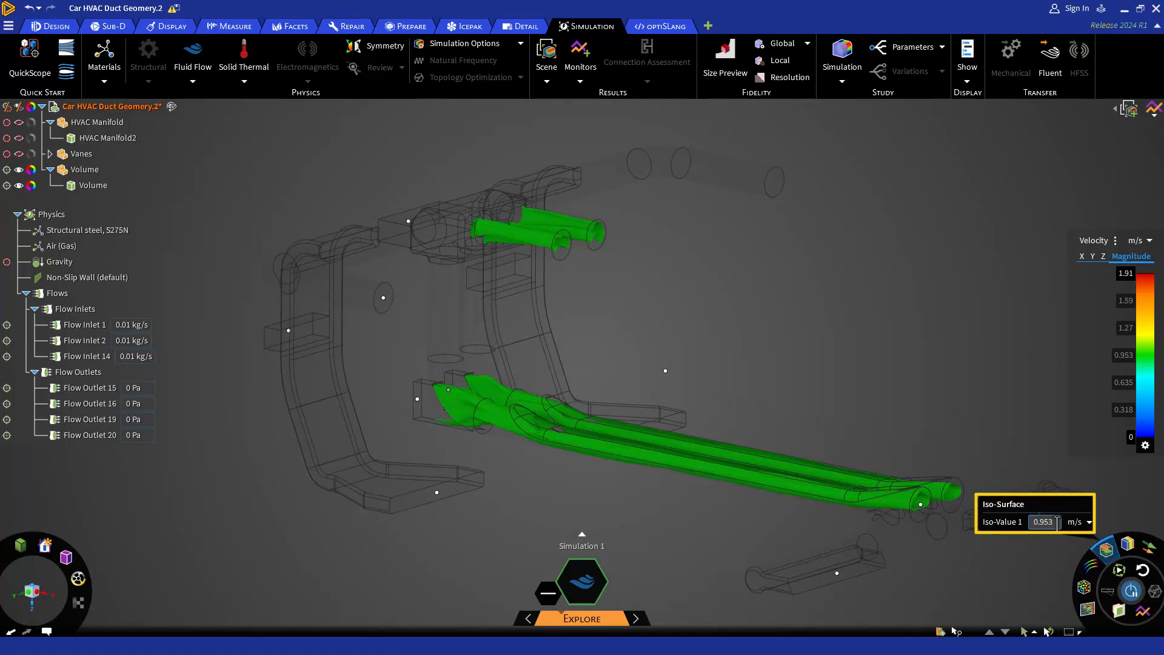
text(1)
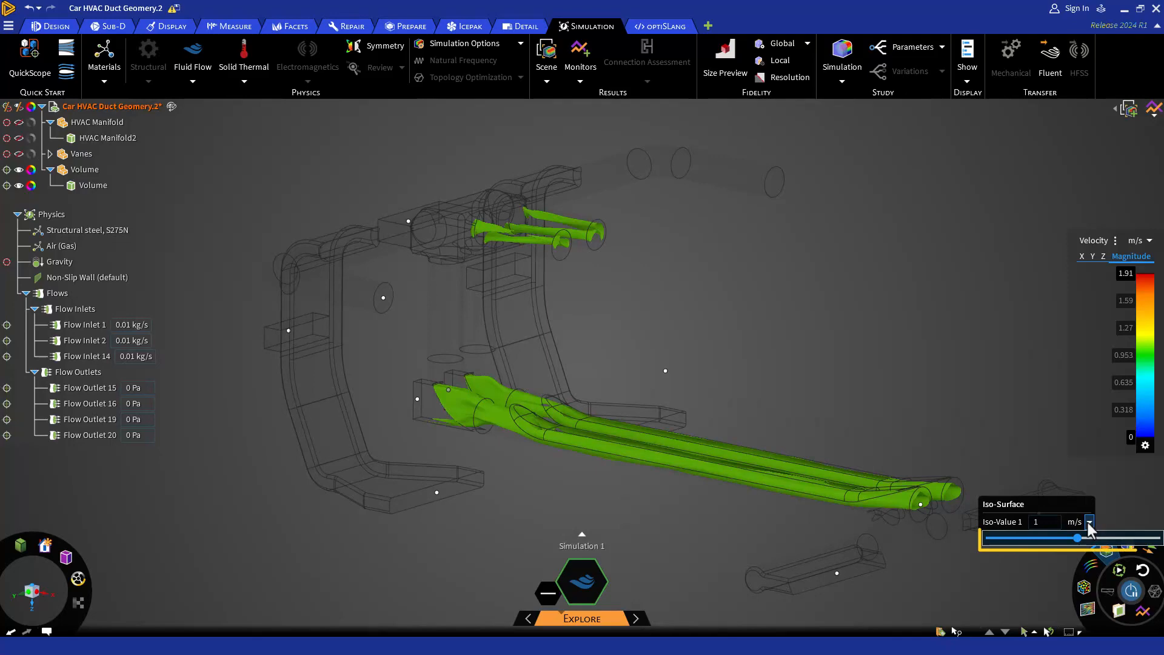
Step: Slide the iso-surface value down to about 0.388 m/s, then turn the iso-surface off
drag(1078, 538, 1079, 538)
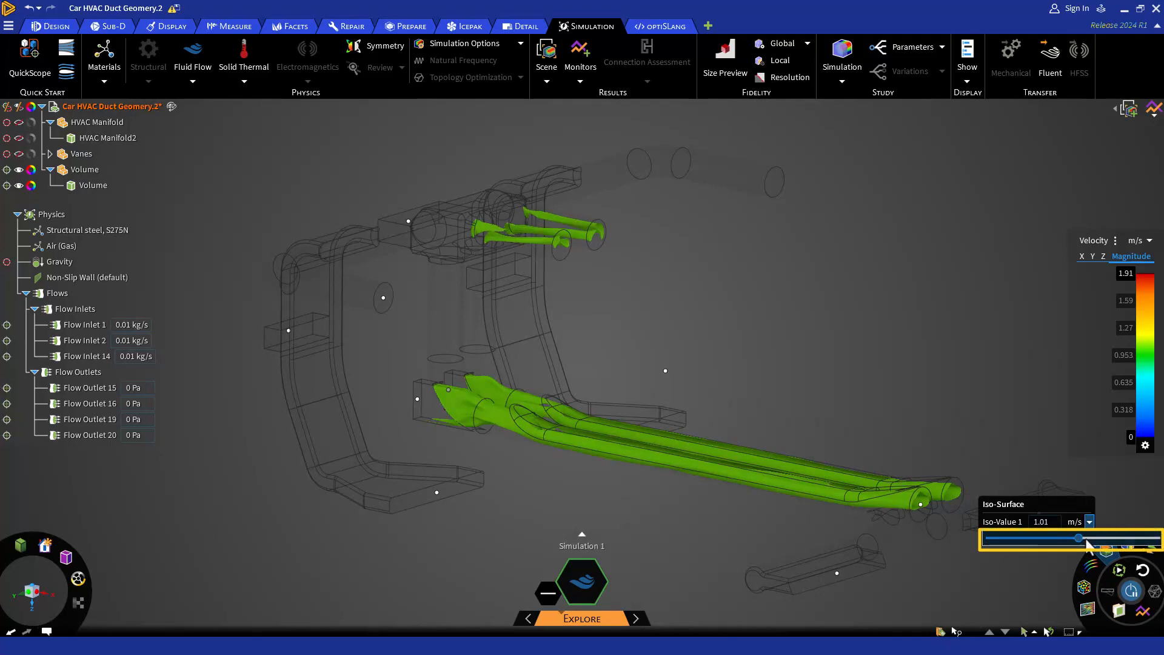
drag(1078, 538, 1145, 538)
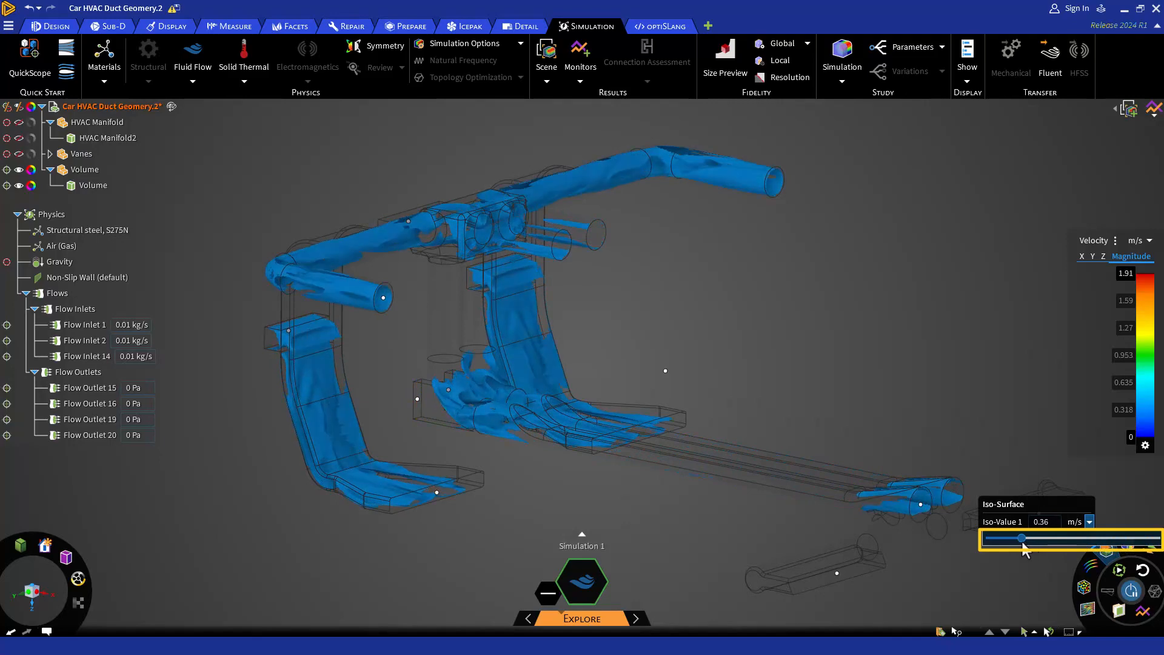
drag(1021, 538, 1043, 538)
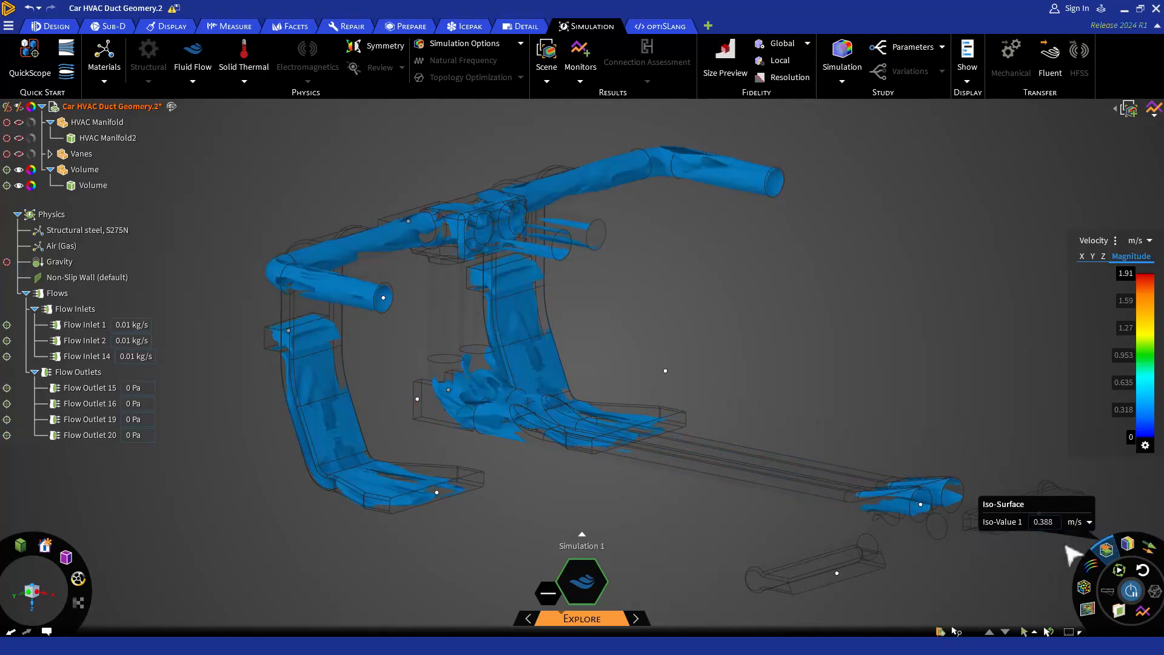
click(1107, 548)
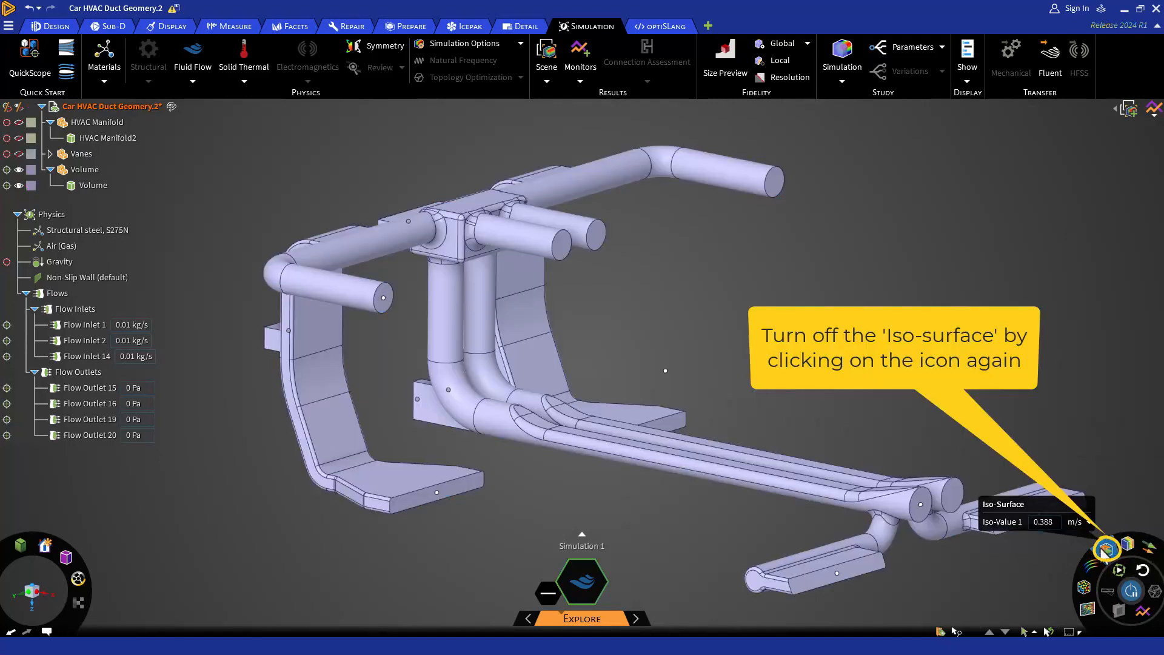
click(1107, 548)
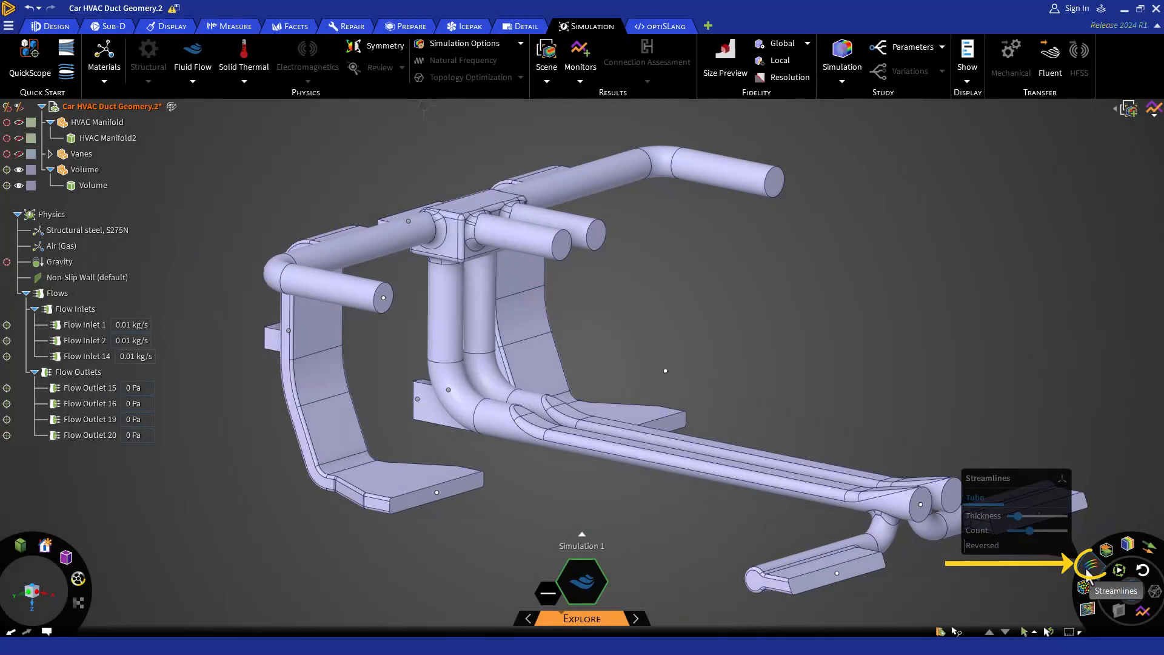
Step: Show velocity streamlines with medium tube thickness and an increased streamline count
click(1091, 569)
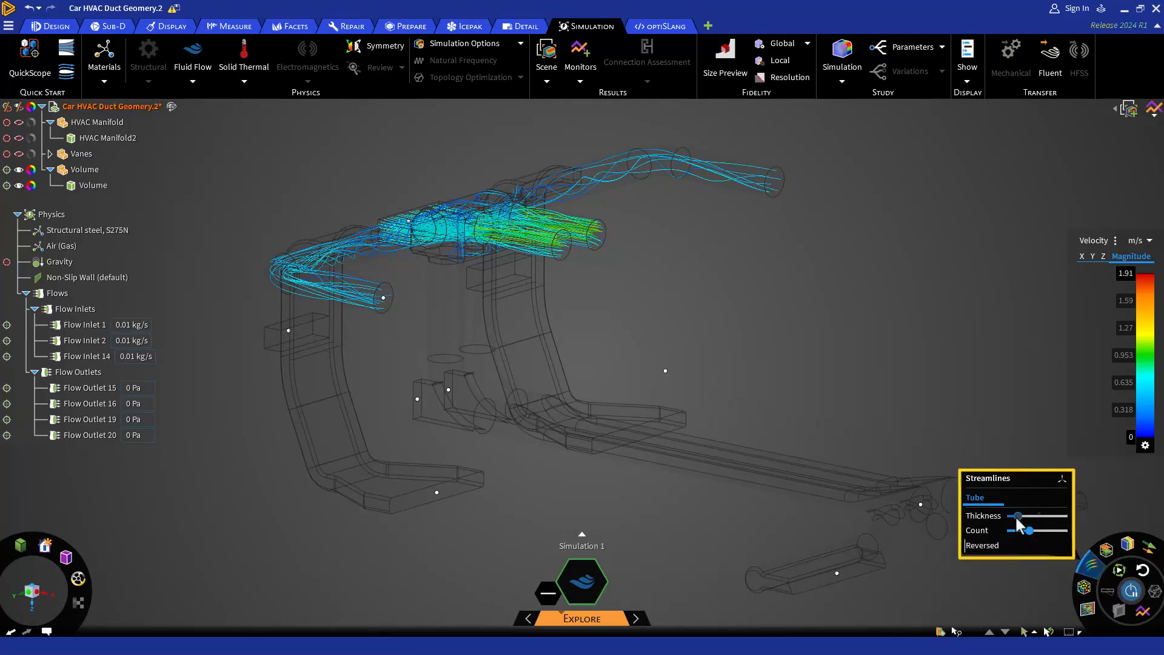
drag(1019, 516, 1053, 516)
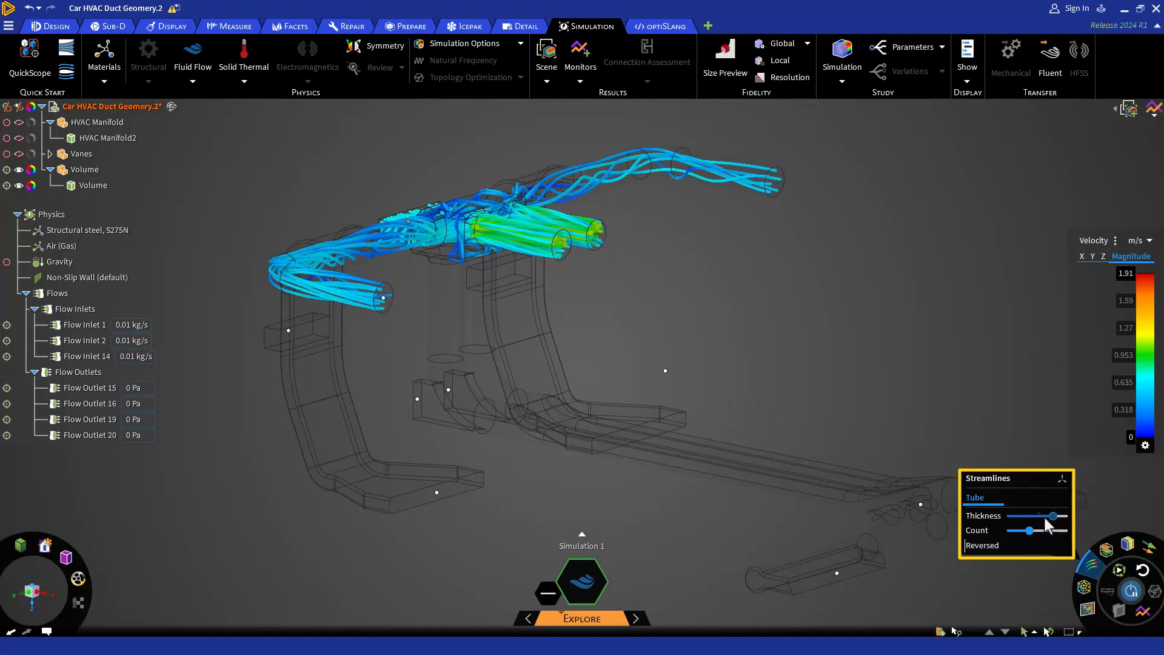
drag(1029, 530, 1028, 530)
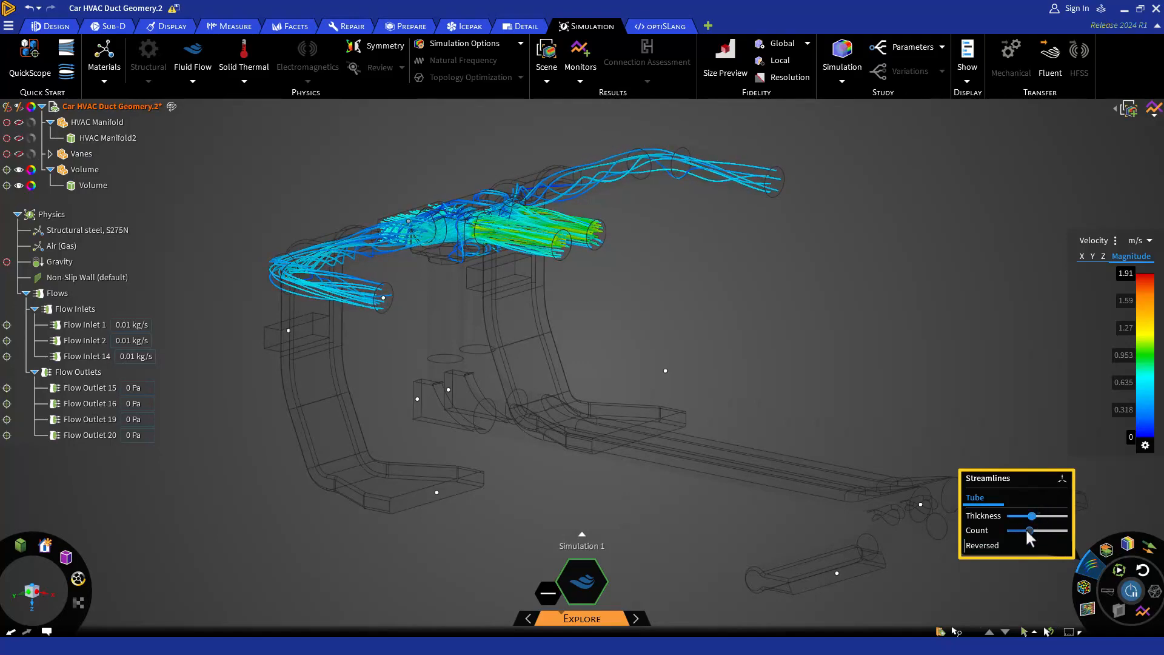
drag(1029, 530, 1050, 530)
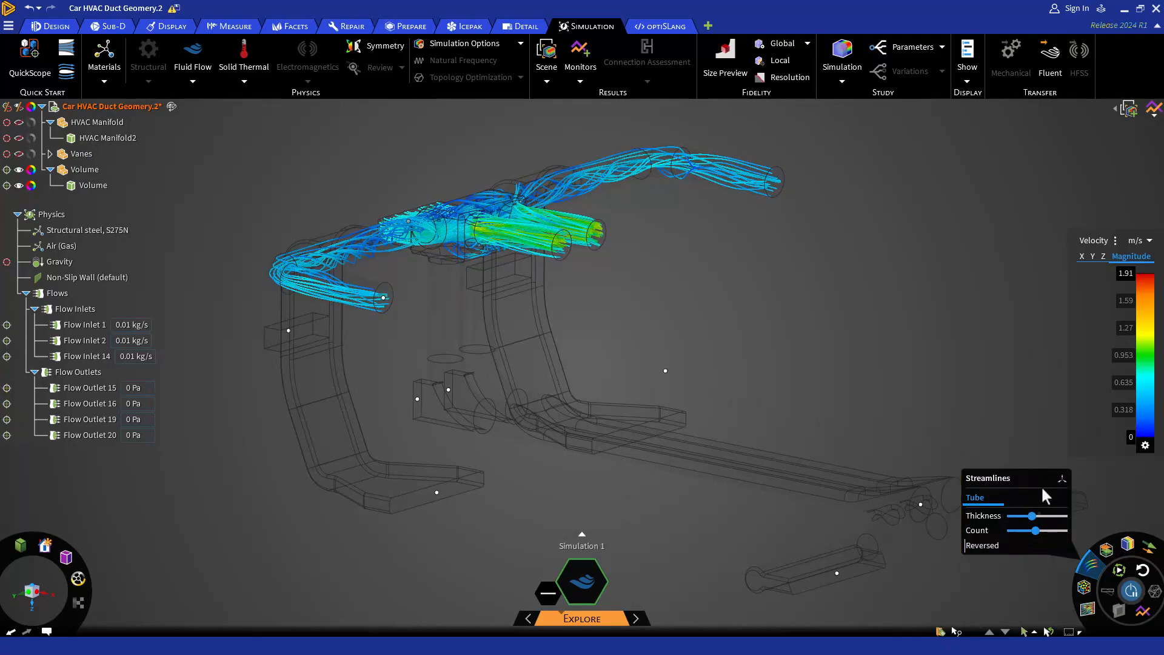
mouse_move(1062, 480)
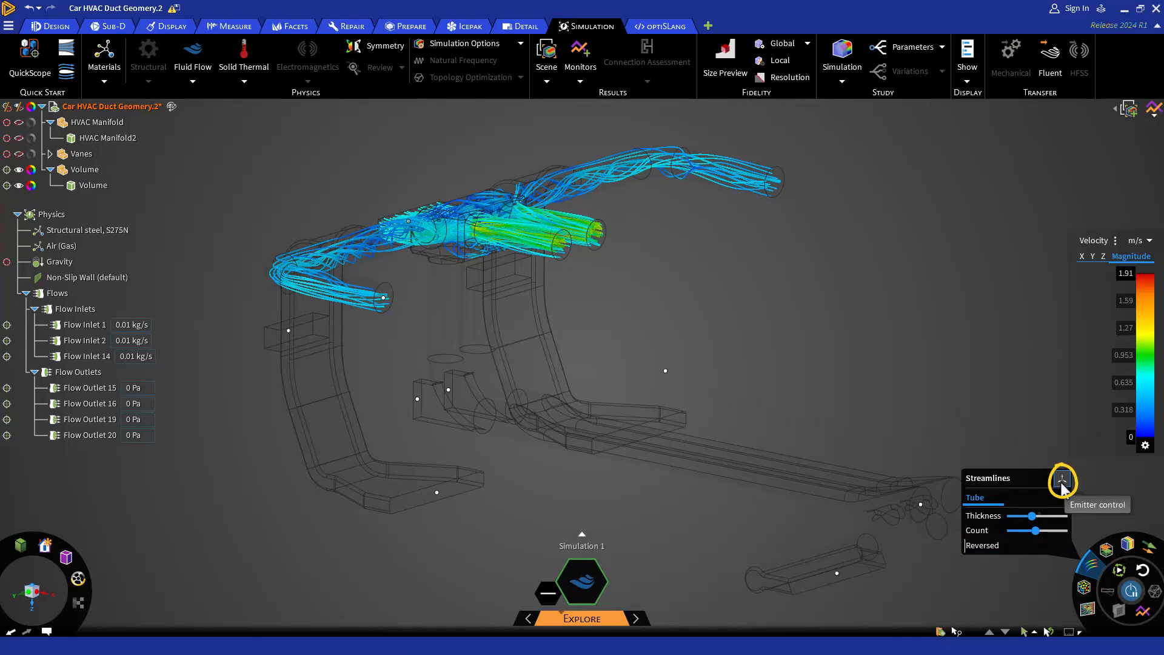
Step: Reset the emitter, move it down the central duct, level its ring and resize it to fit the duct
click(1062, 482)
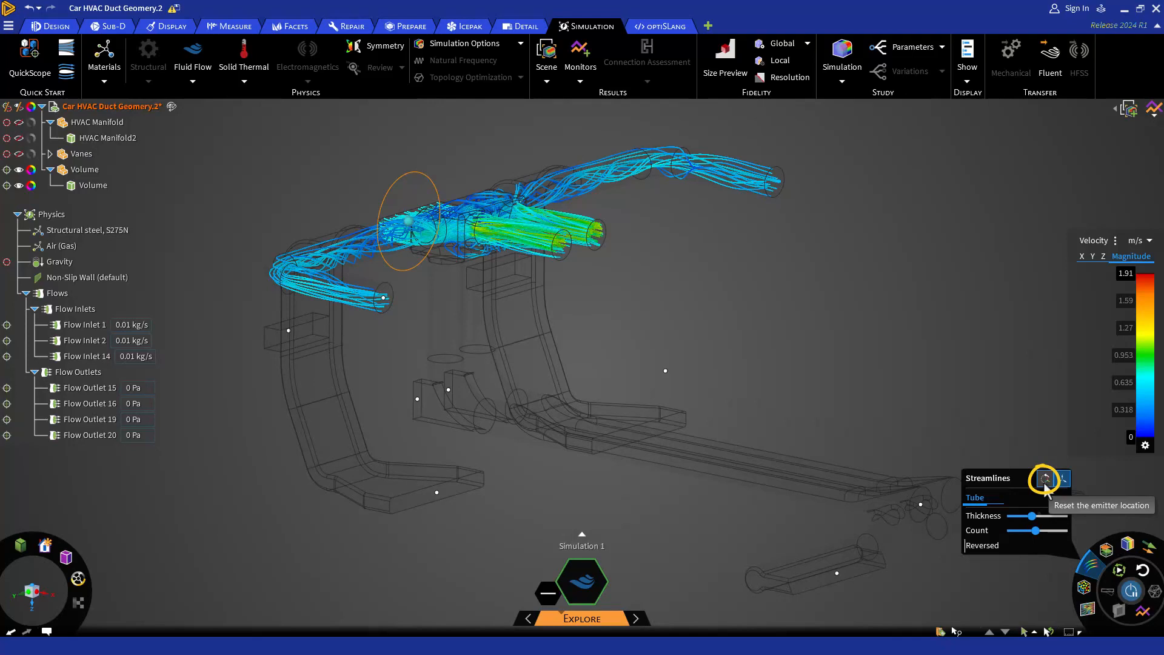
click(1046, 479)
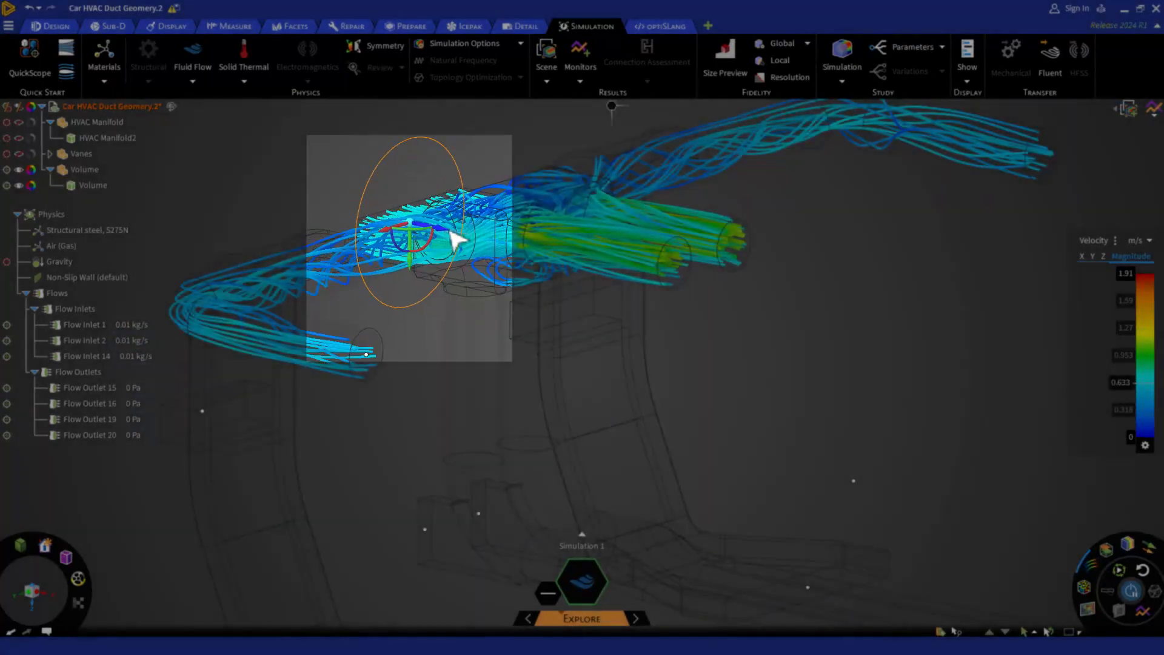
drag(457, 237, 527, 255)
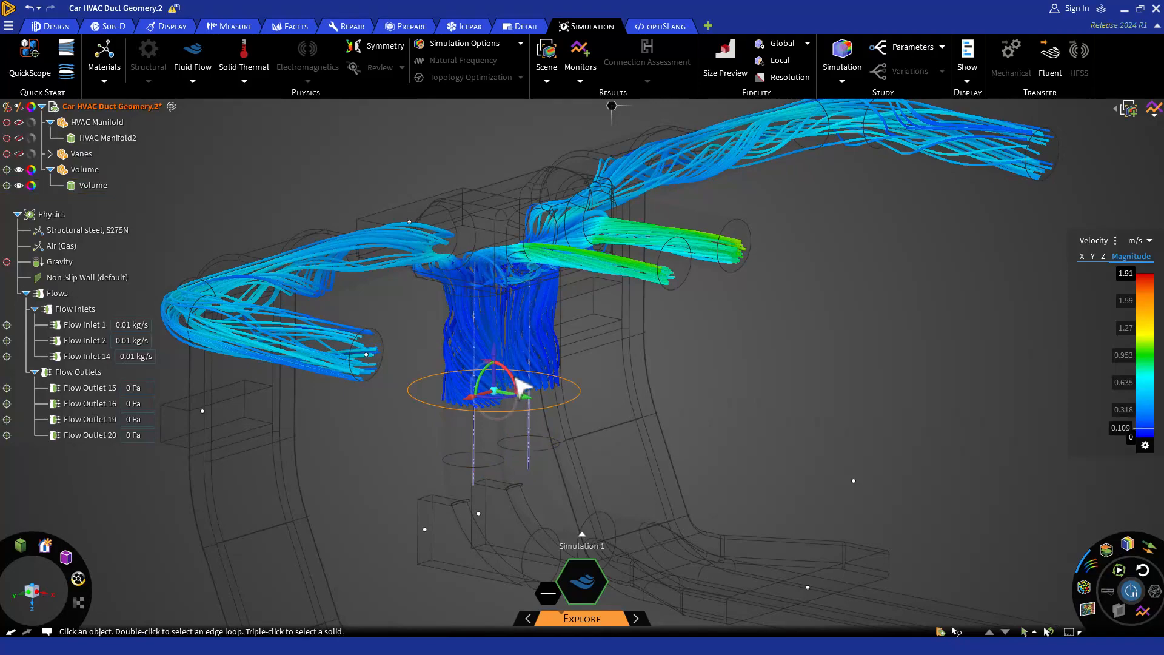
drag(505, 394, 519, 412)
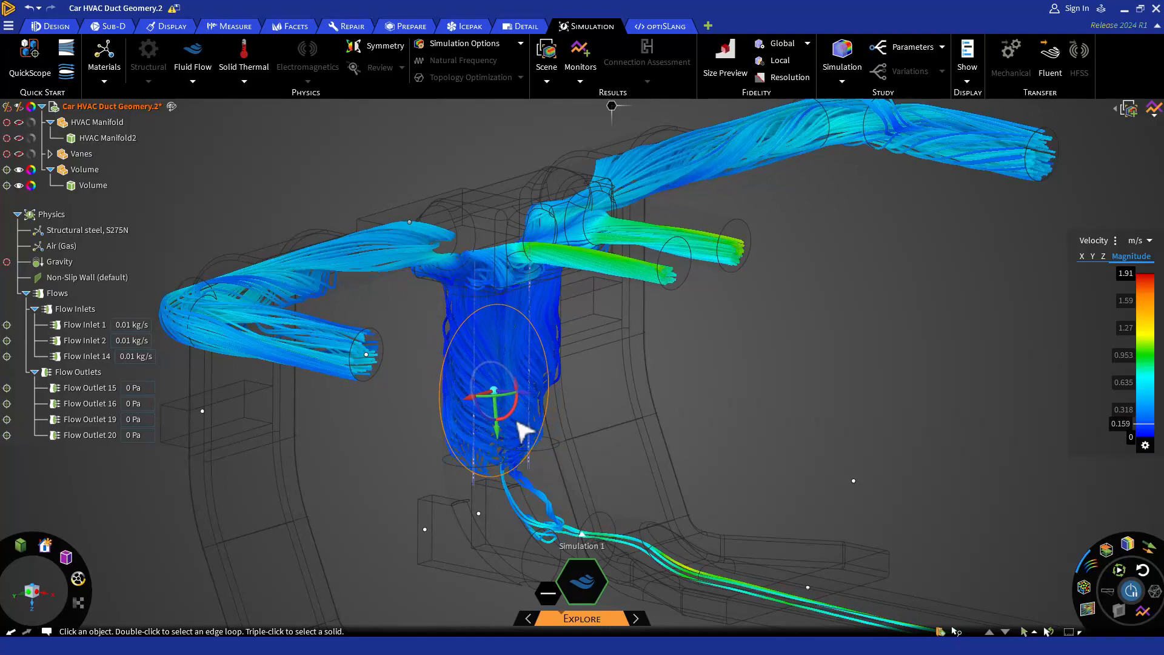
drag(520, 427, 516, 450)
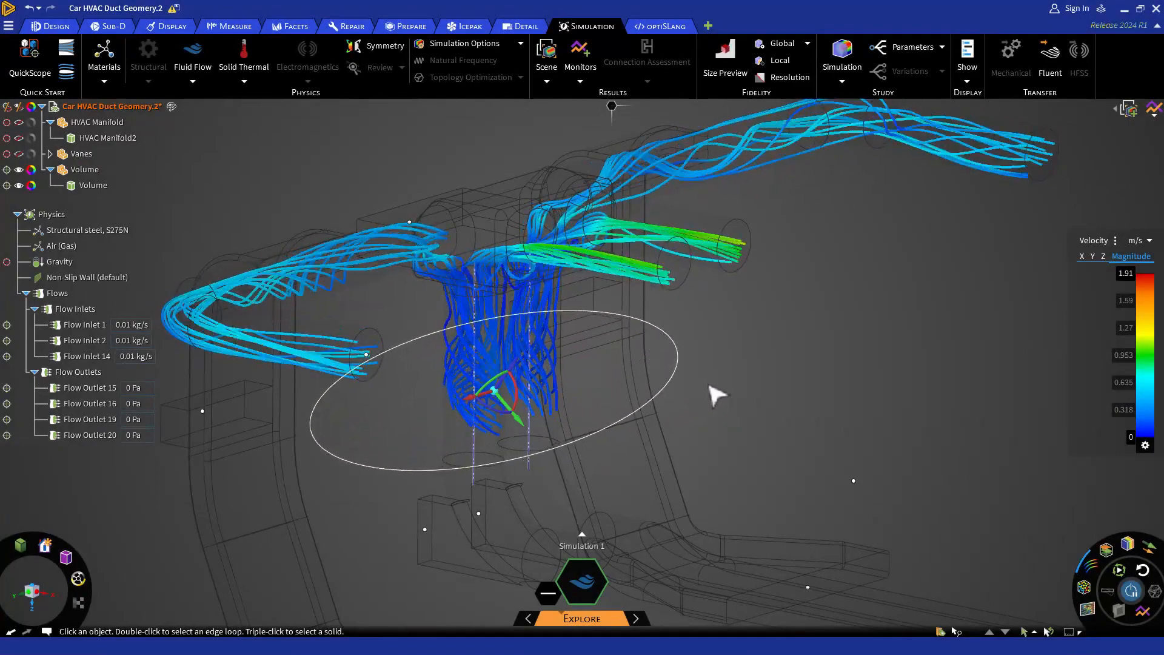
drag(717, 394, 698, 347)
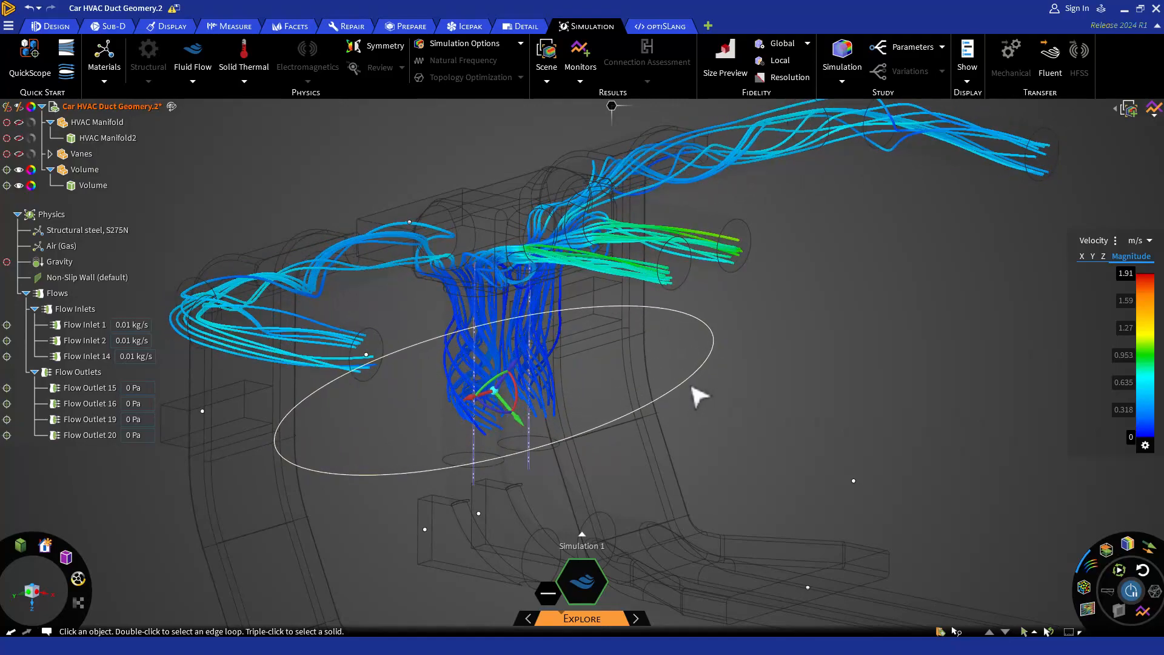
drag(698, 393, 609, 416)
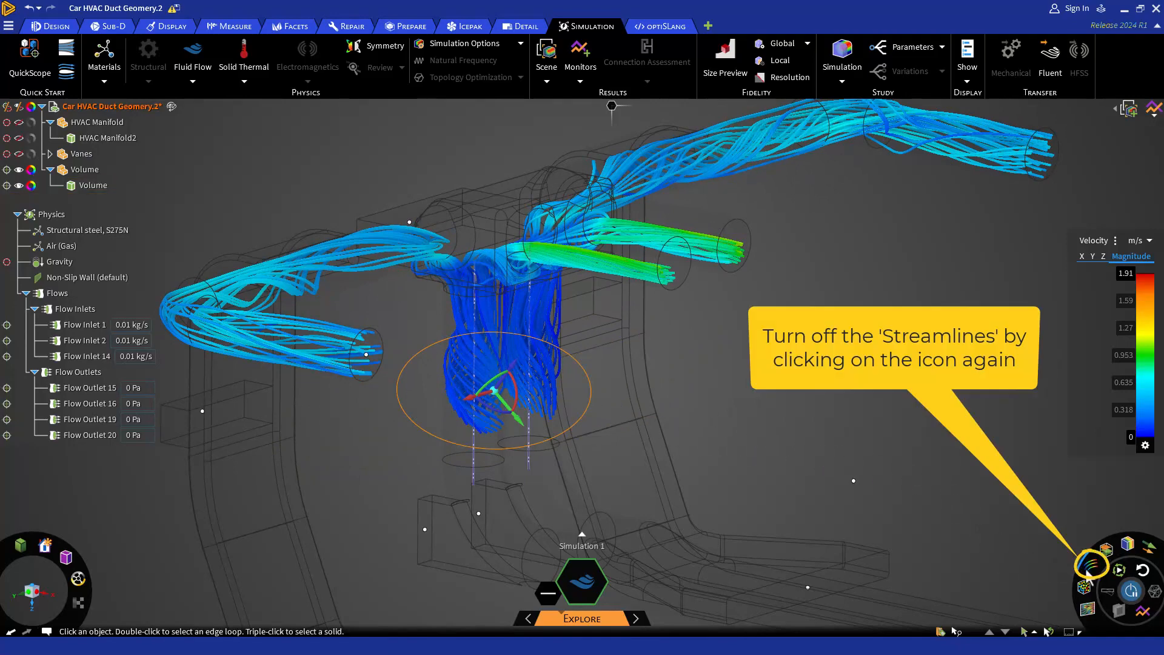
Step: Replace the streamlines with animated velocity particles and bring up their settings
click(1091, 565)
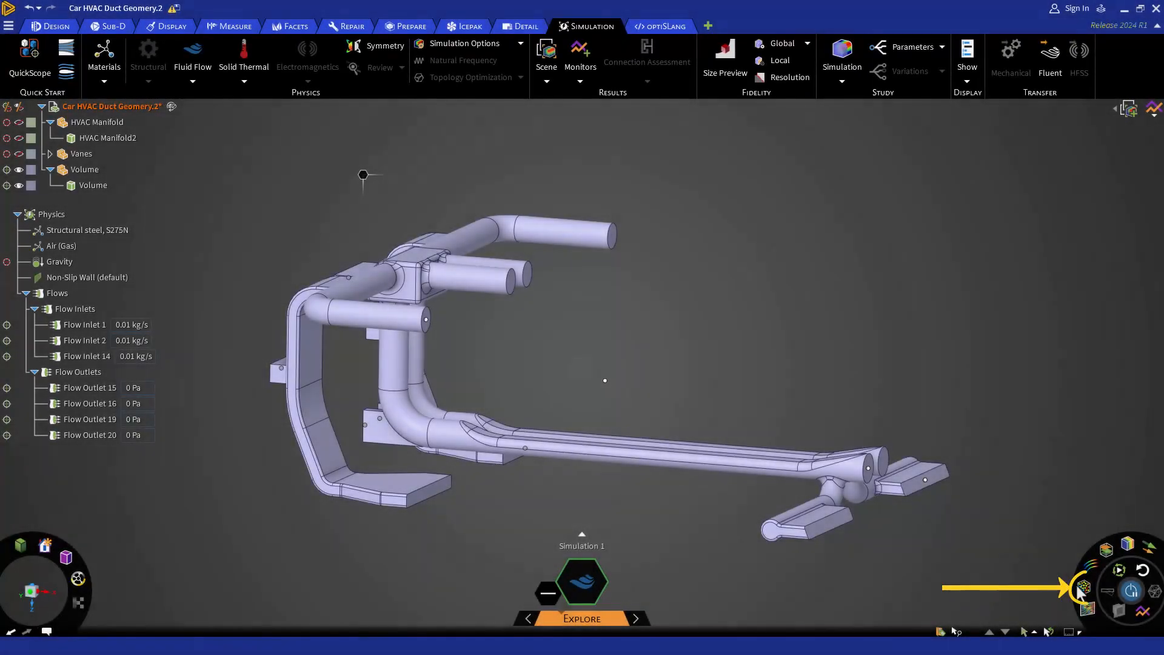
click(1085, 589)
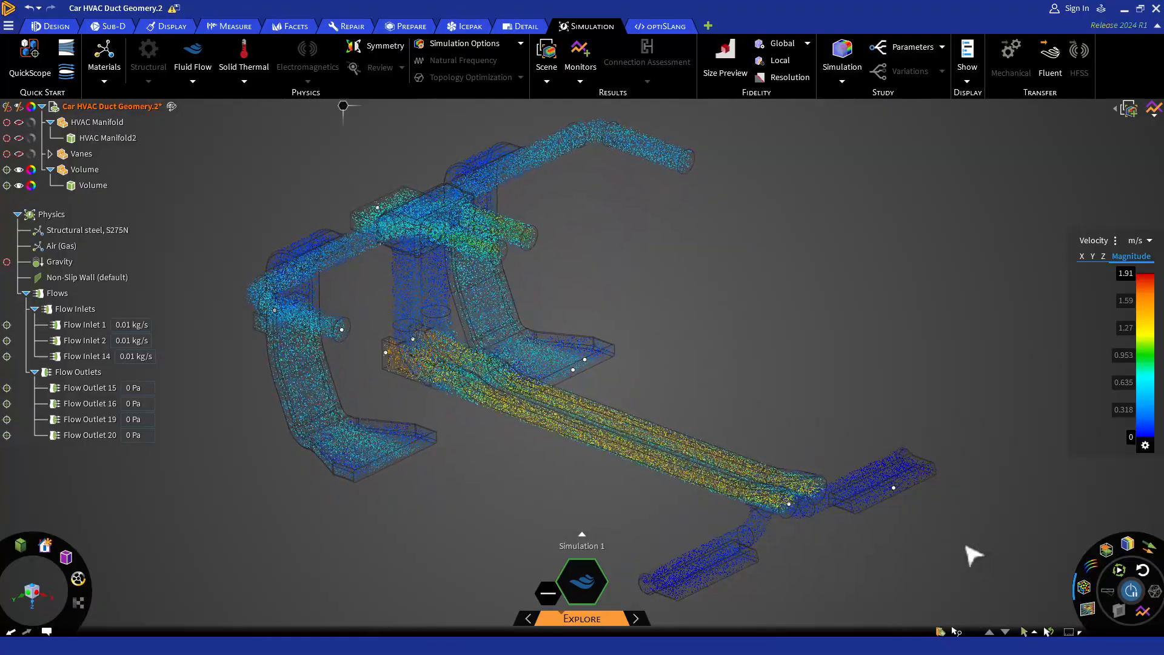
click(1086, 585)
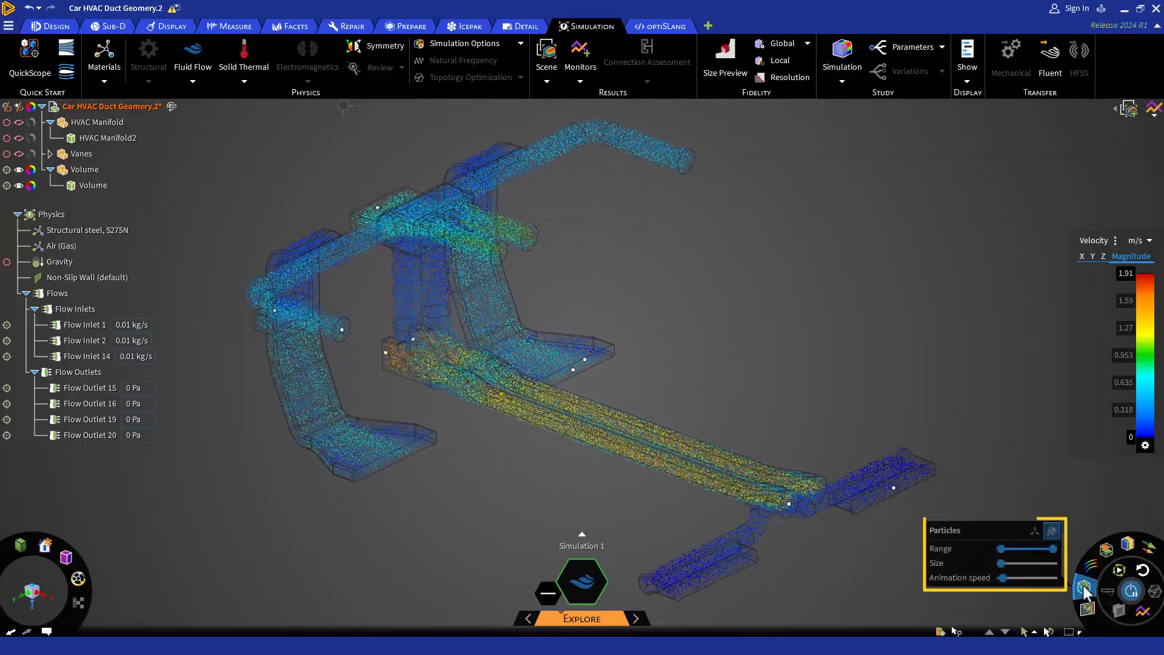
Step: Shorten the particle range to about a third and increase the animation speed
drag(1025, 548, 1051, 549)
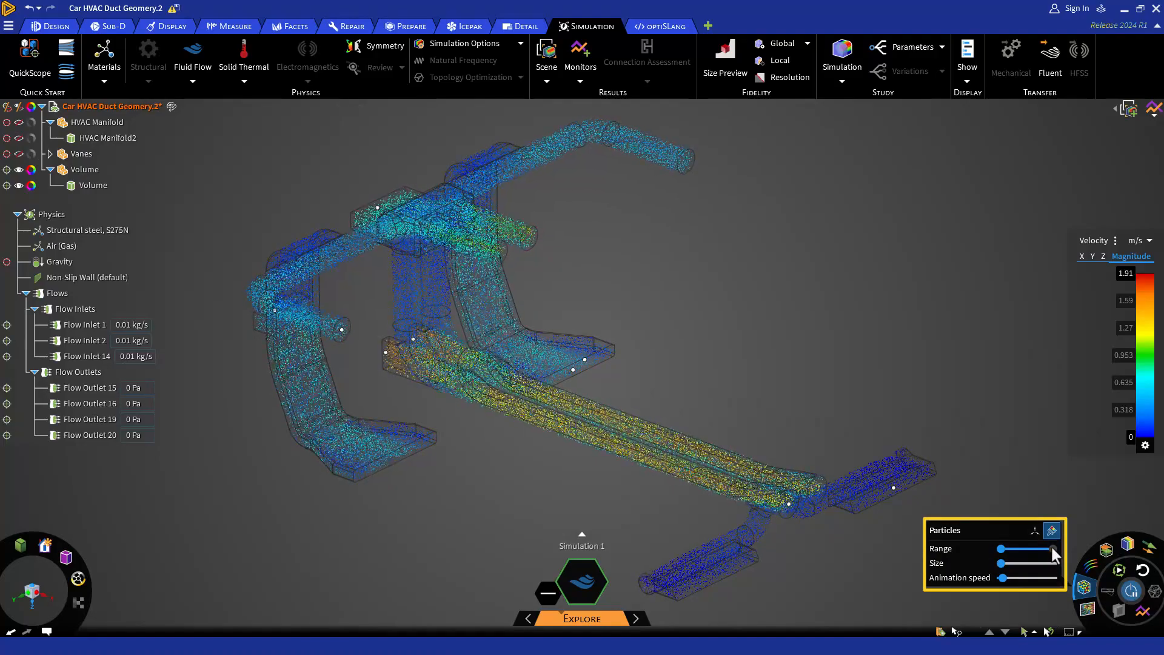
drag(1055, 548, 1016, 549)
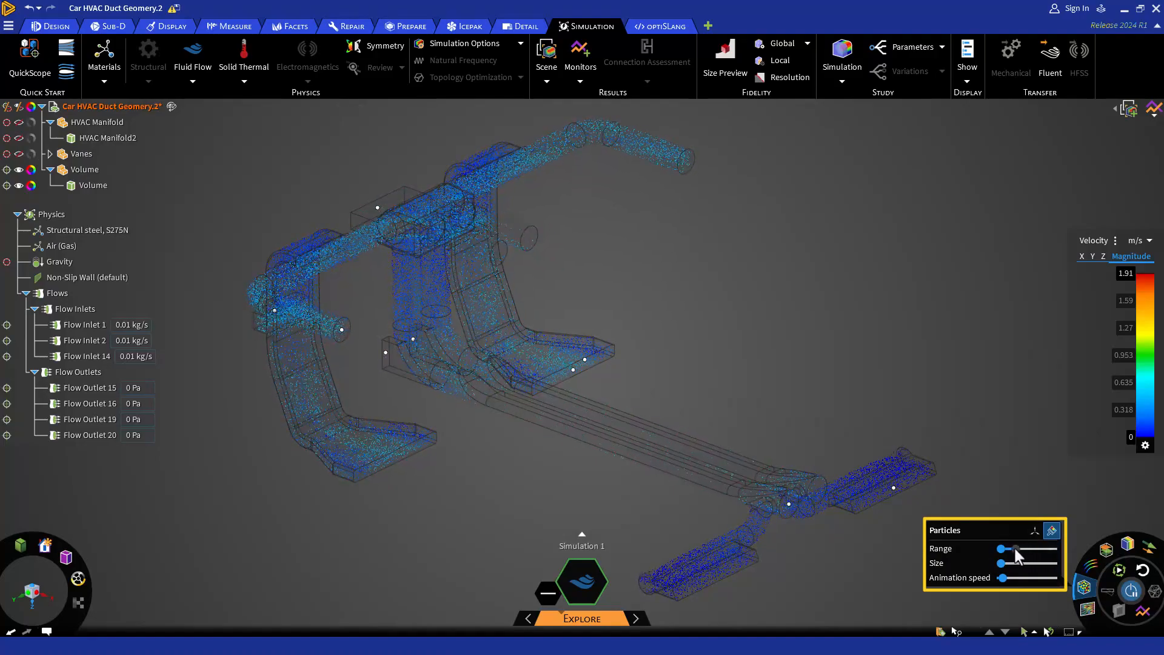
drag(1016, 548, 1004, 548)
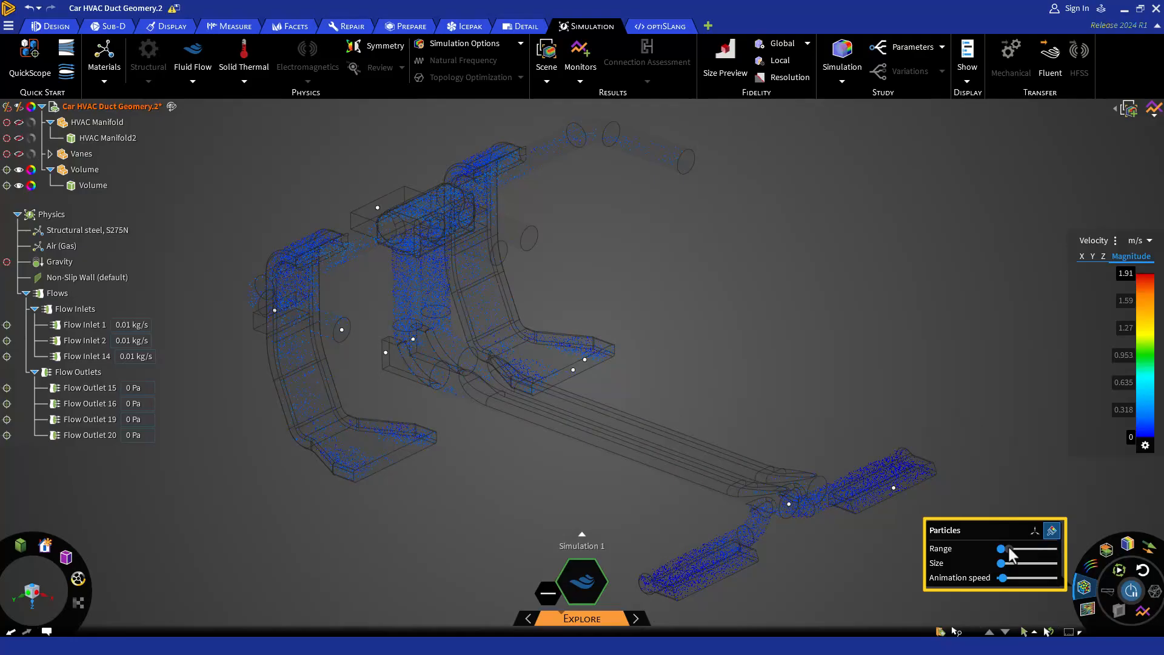
drag(1002, 548, 1052, 549)
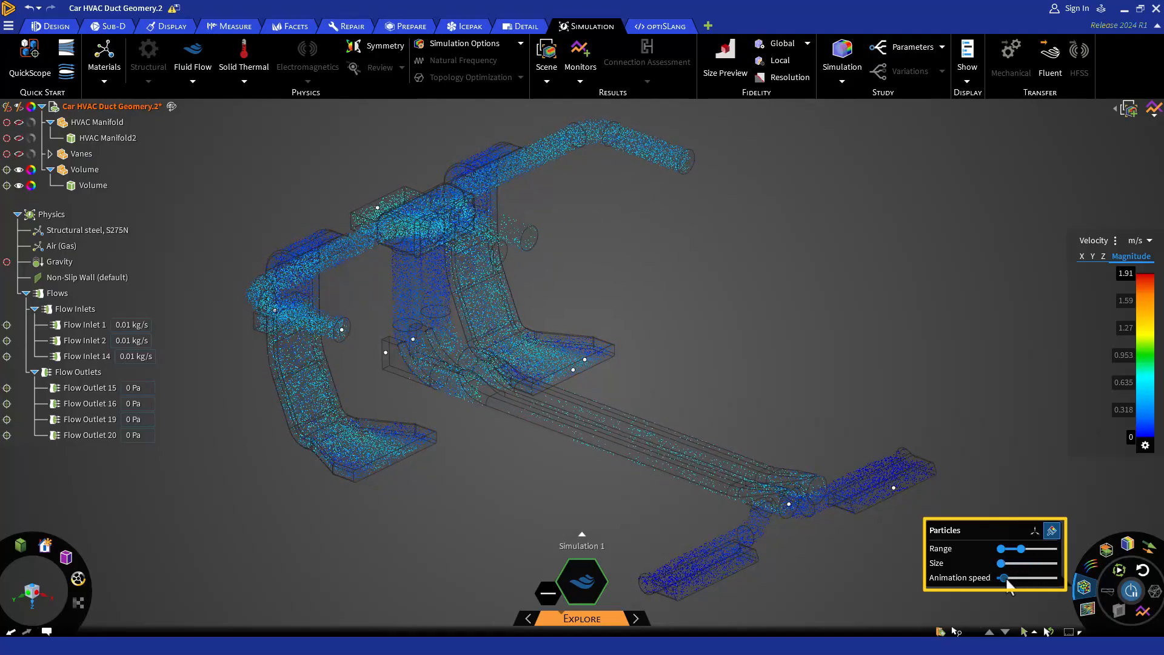
drag(1004, 578, 1045, 578)
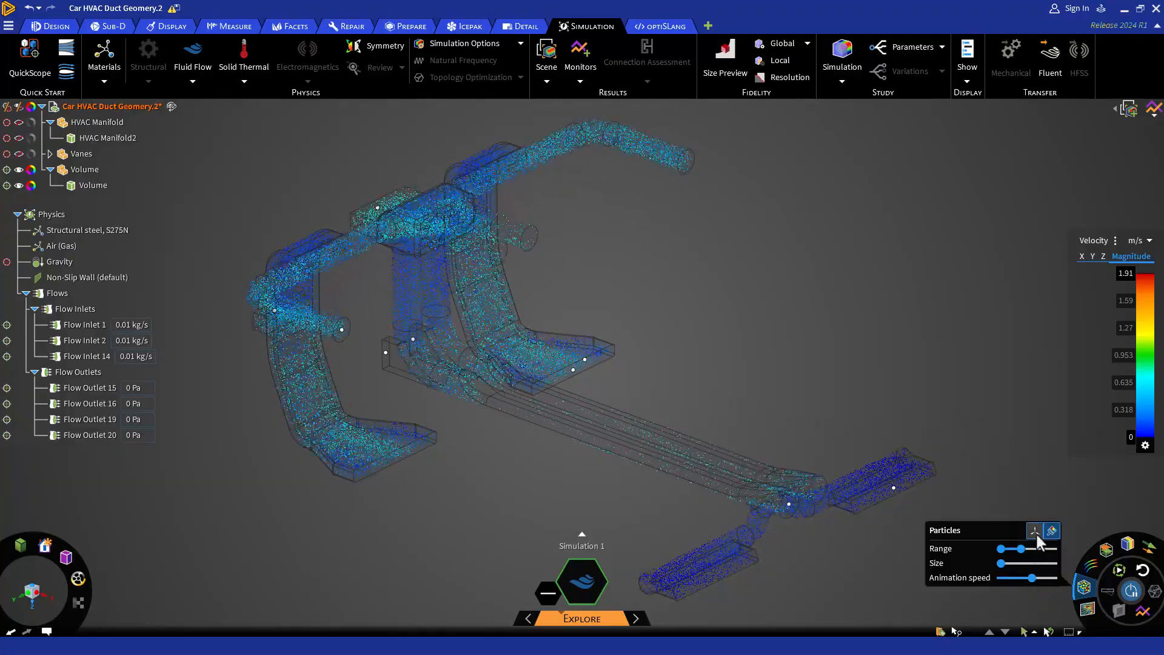
Step: Emit particles from a point seed in the central duct, then switch the particles off
click(1035, 531)
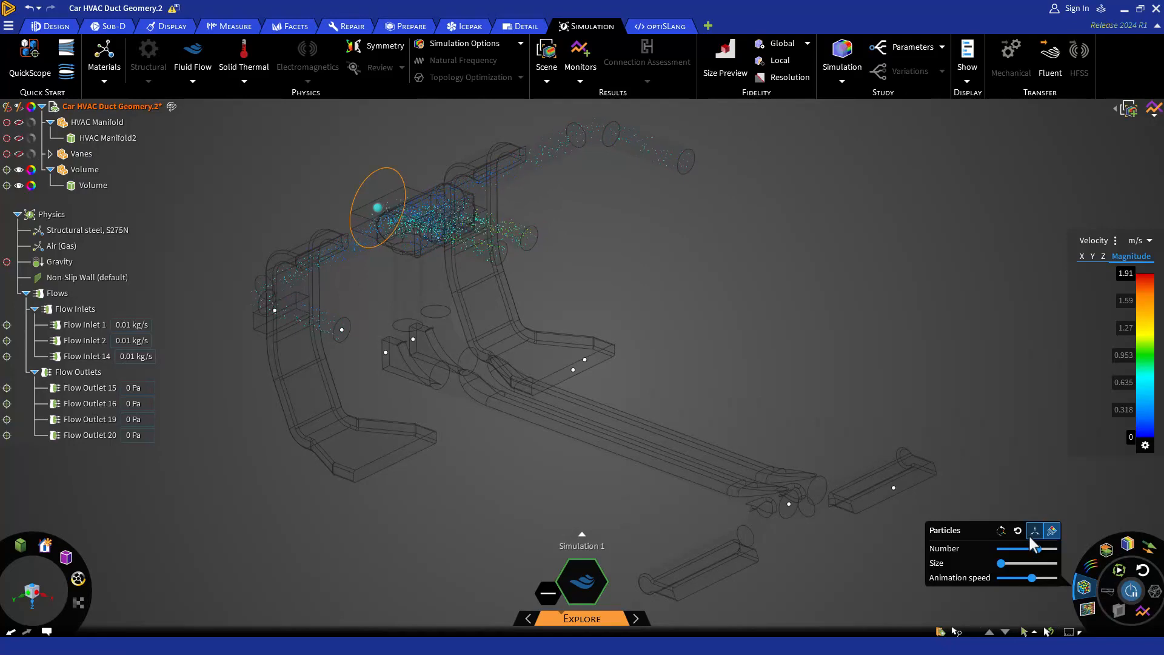
mouse_move(1018, 530)
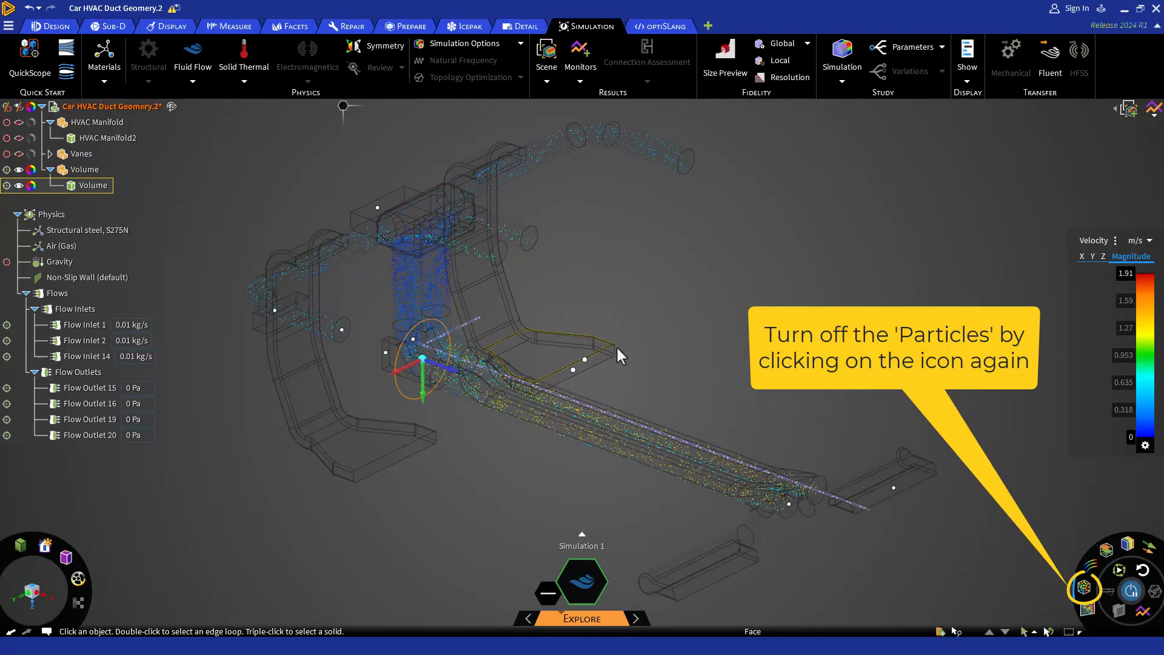
click(1086, 590)
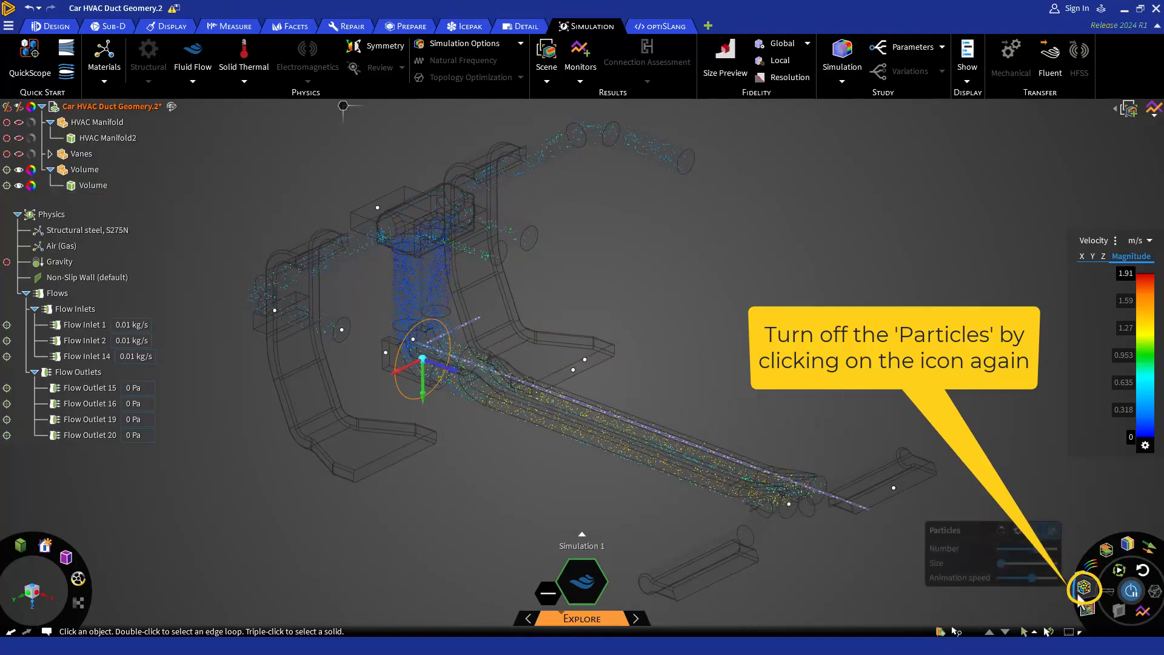
click(1085, 589)
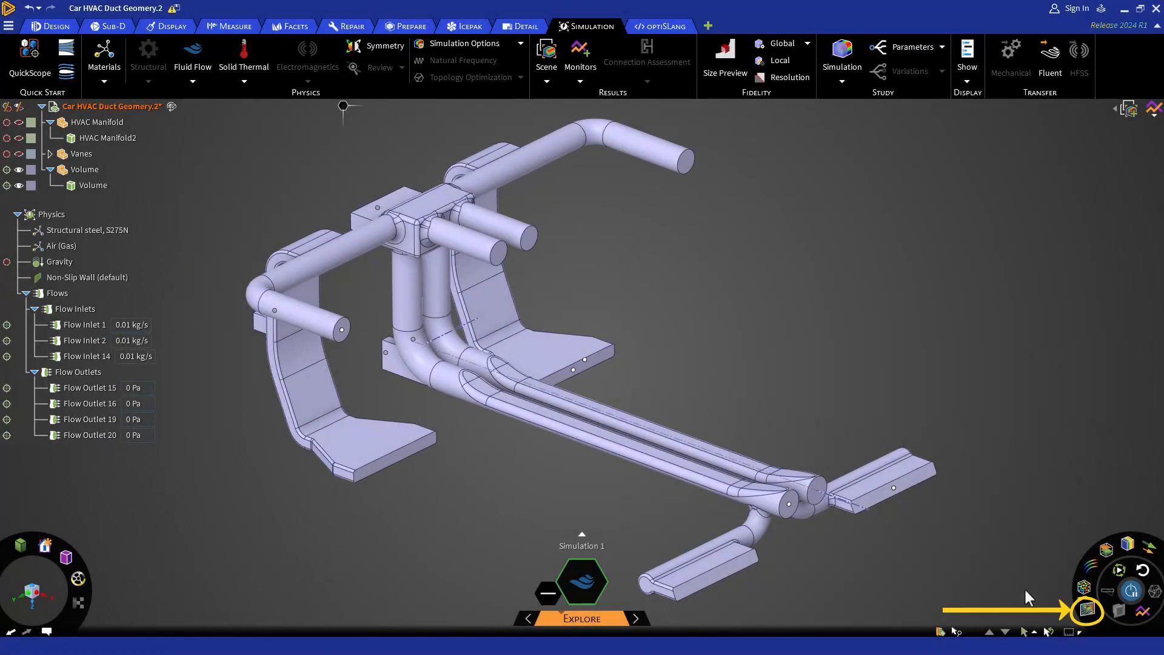
mouse_move(1088, 611)
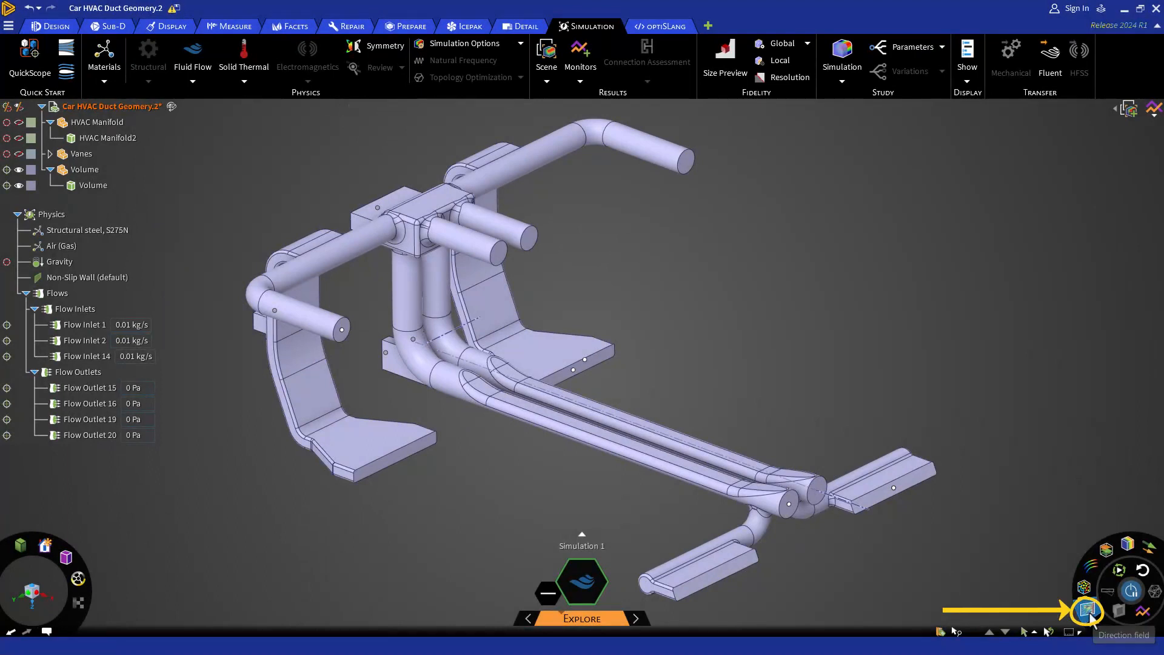
click(1088, 611)
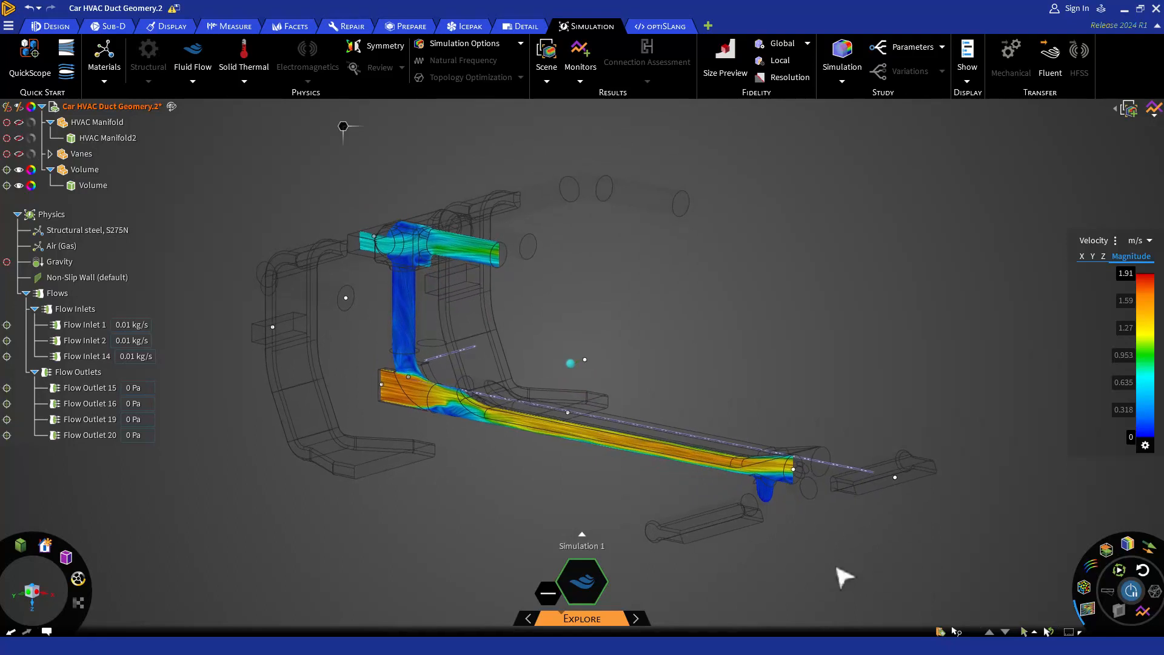
click(569, 361)
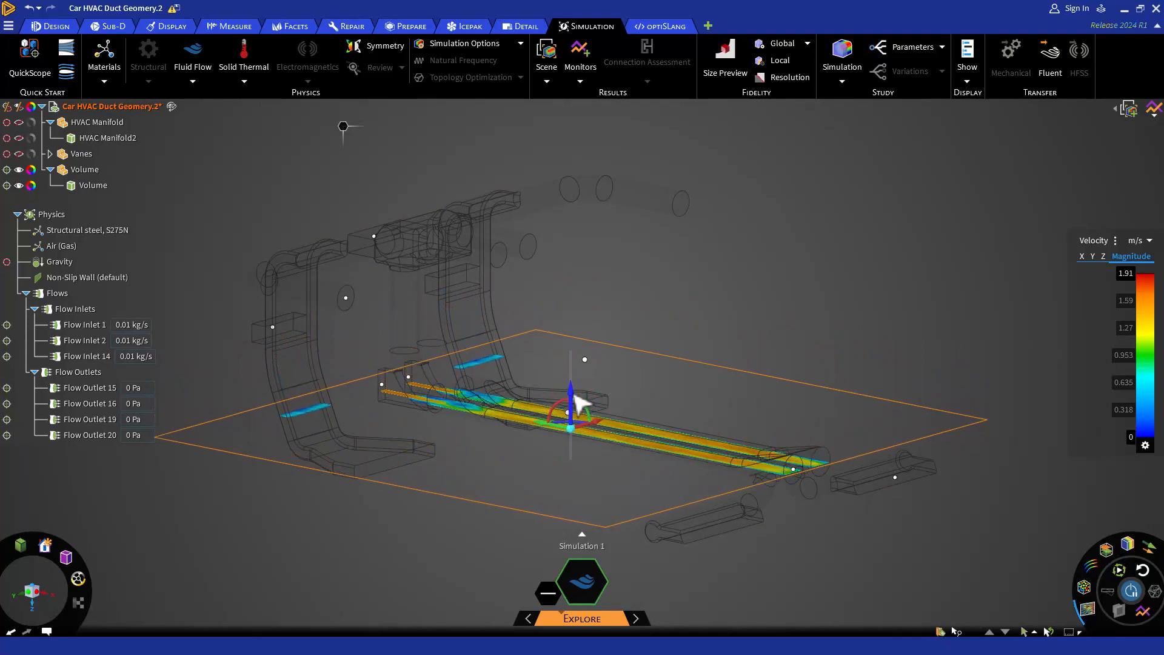
drag(582, 401, 565, 416)
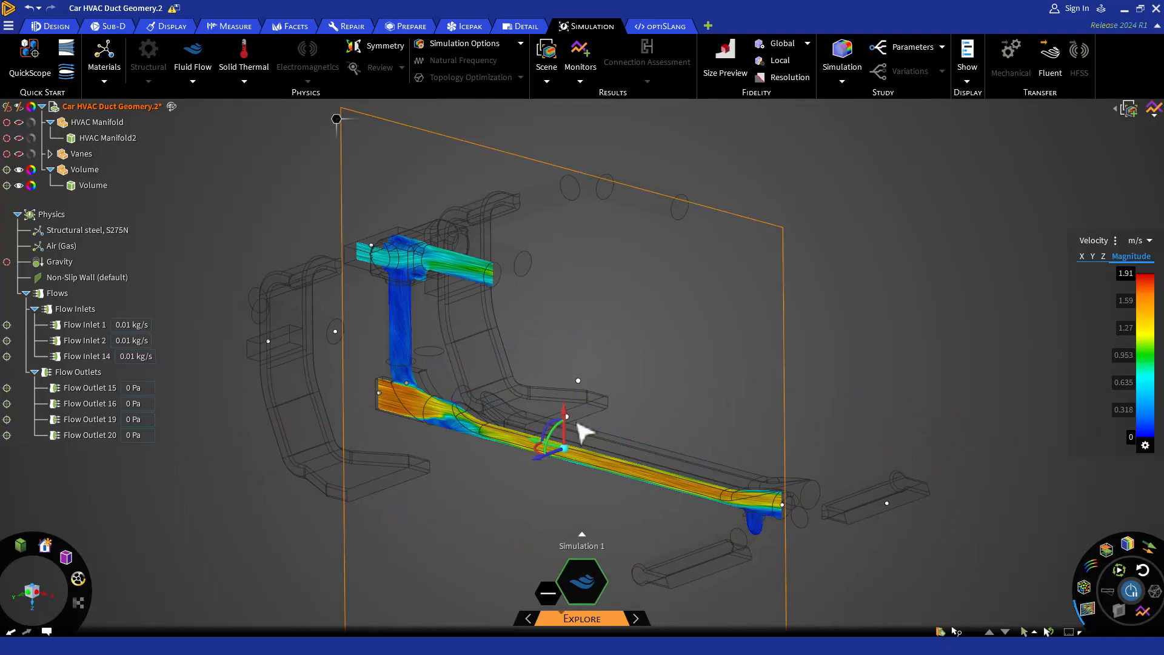
mouse_move(545, 483)
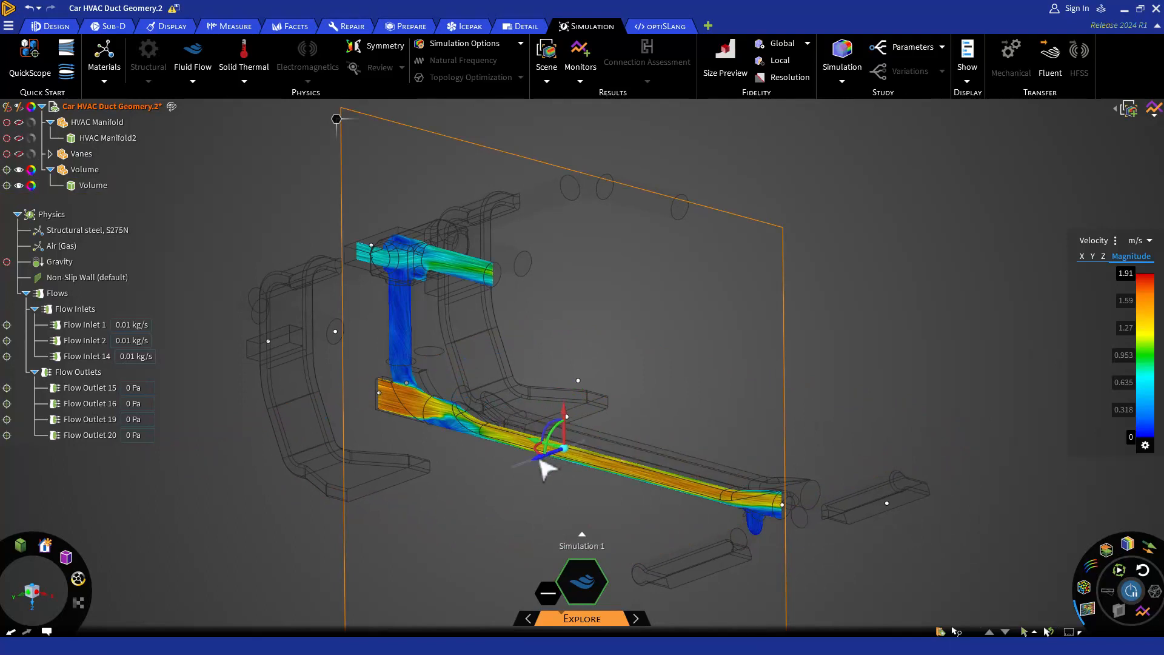
drag(546, 464, 568, 456)
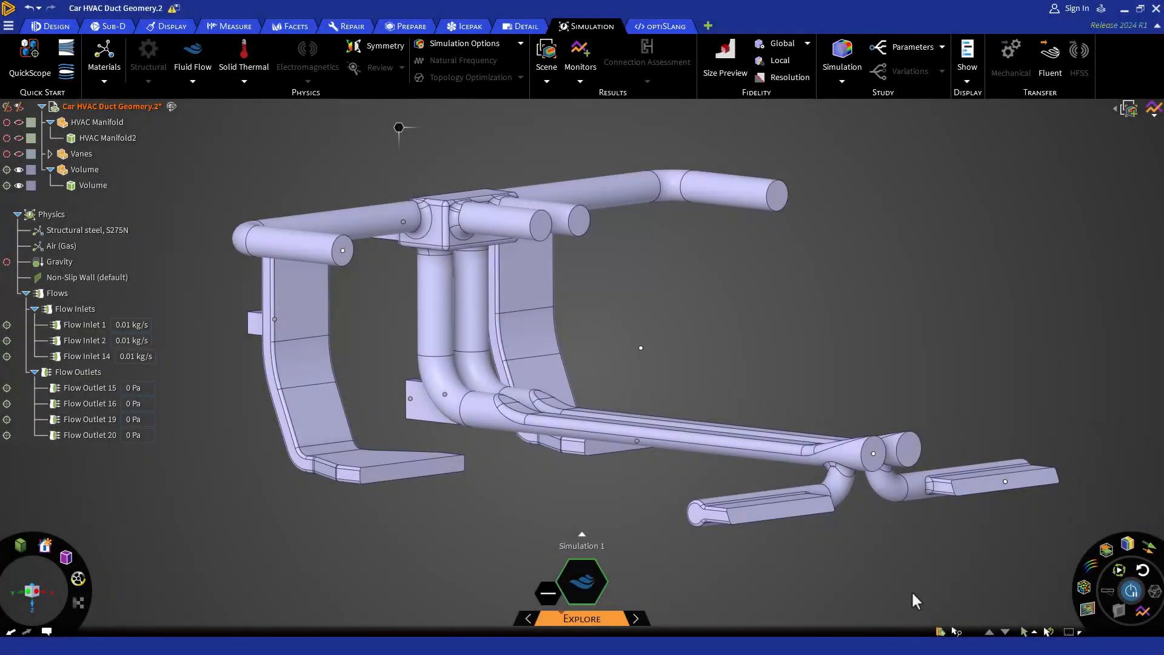
mouse_move(922, 604)
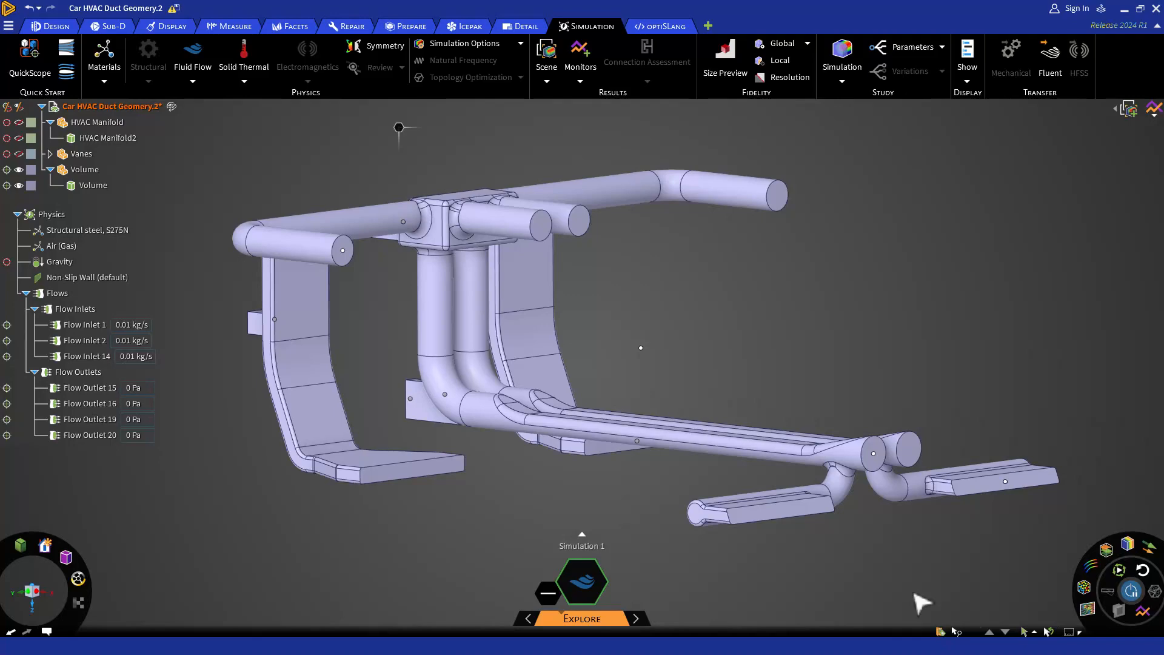
mouse_move(1044, 536)
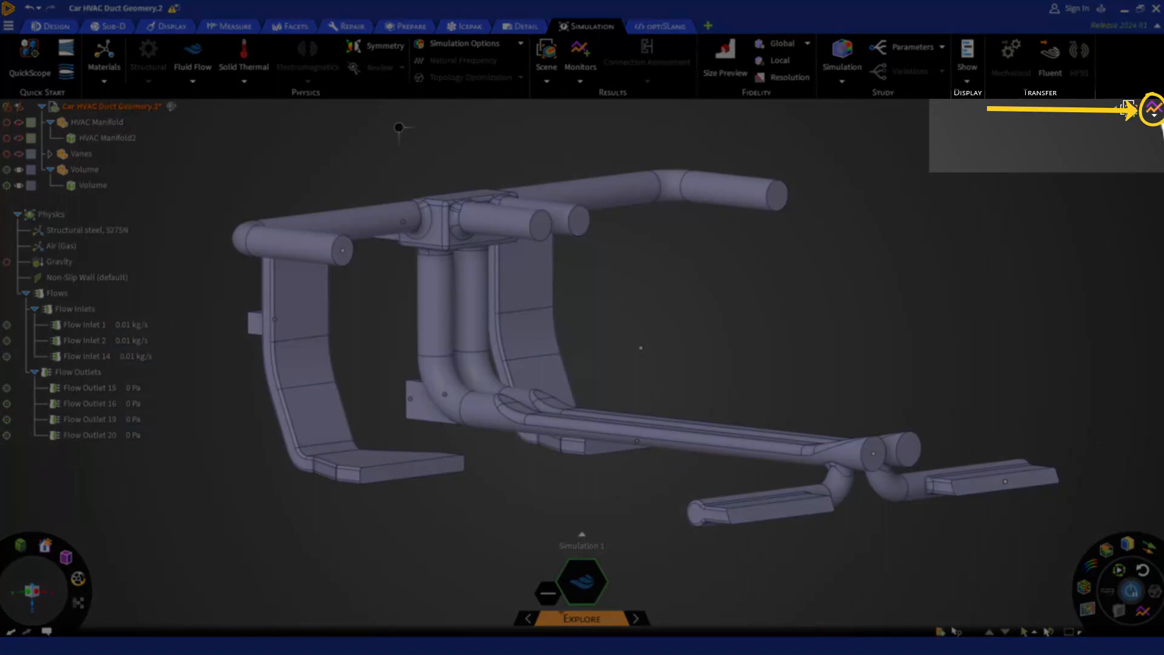
Step: Inspect the Max. Velocity (1.91 m/s) and Pressure Drop (0.63 Pa) charts, then close both
click(1151, 108)
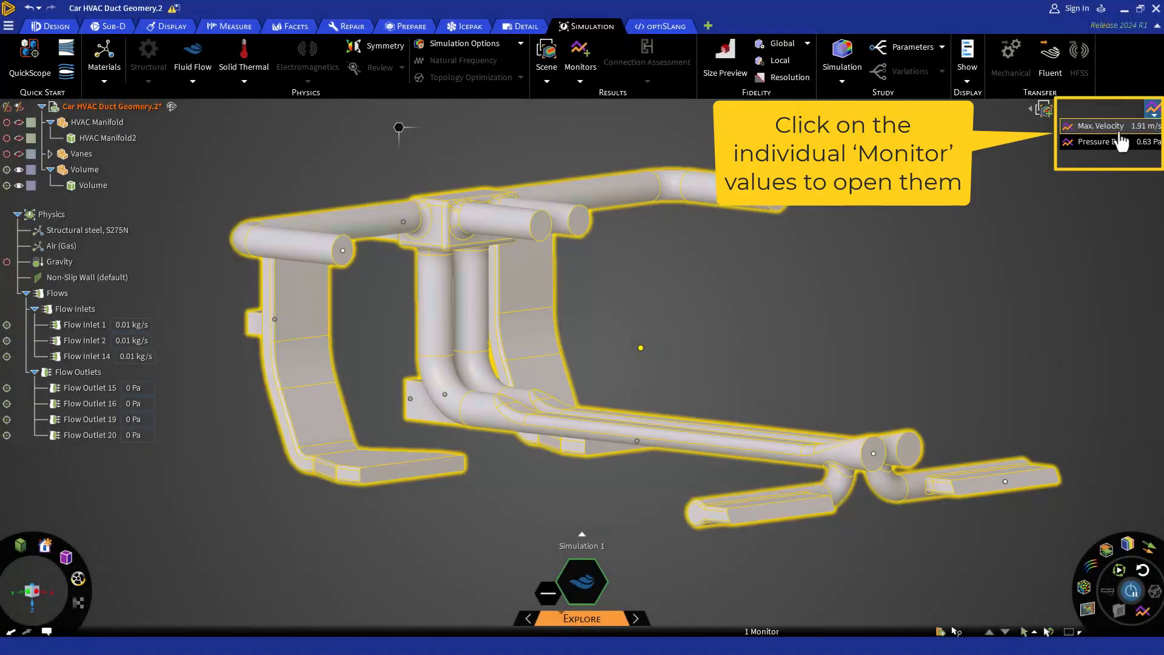
click(1115, 142)
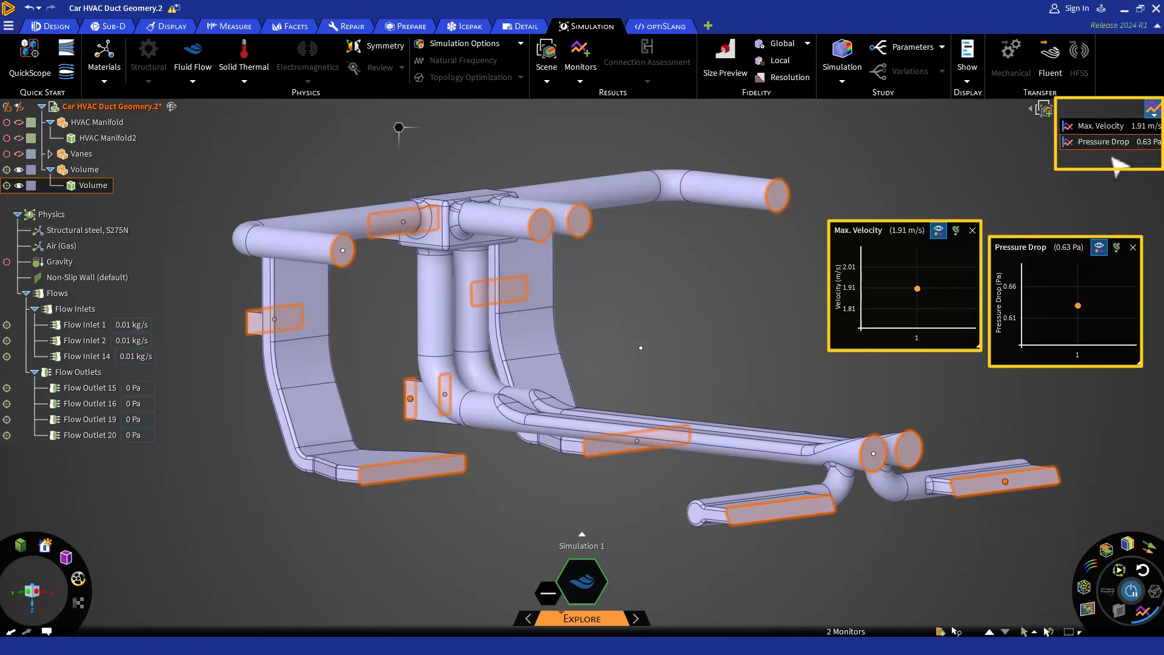
mouse_move(1136, 222)
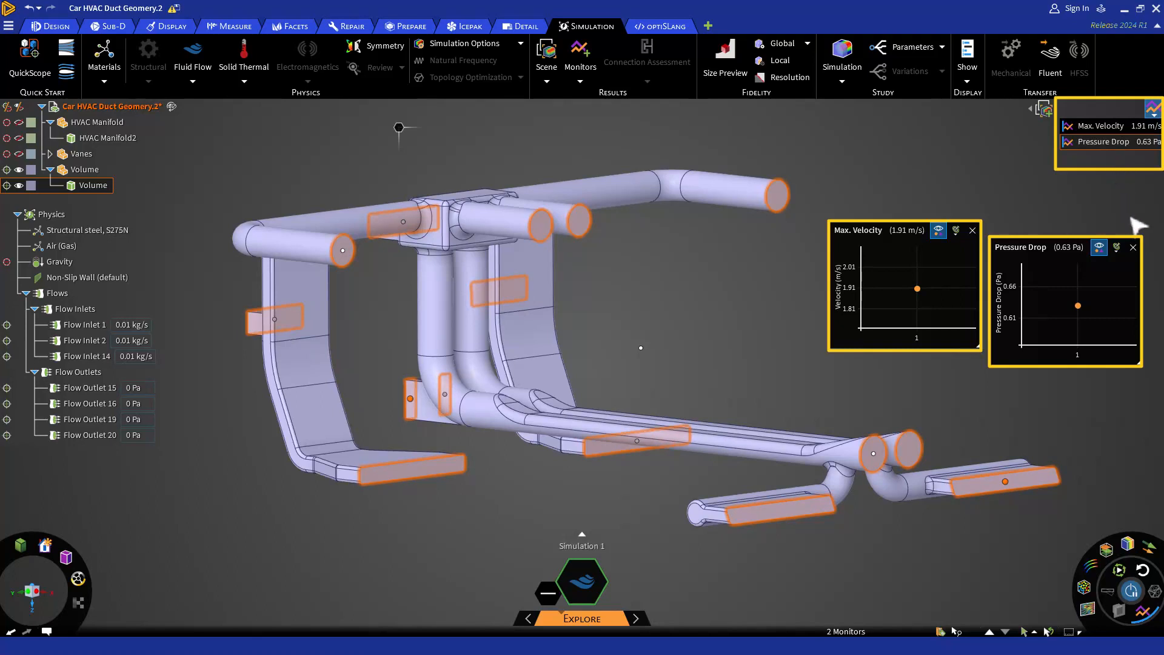
click(1134, 247)
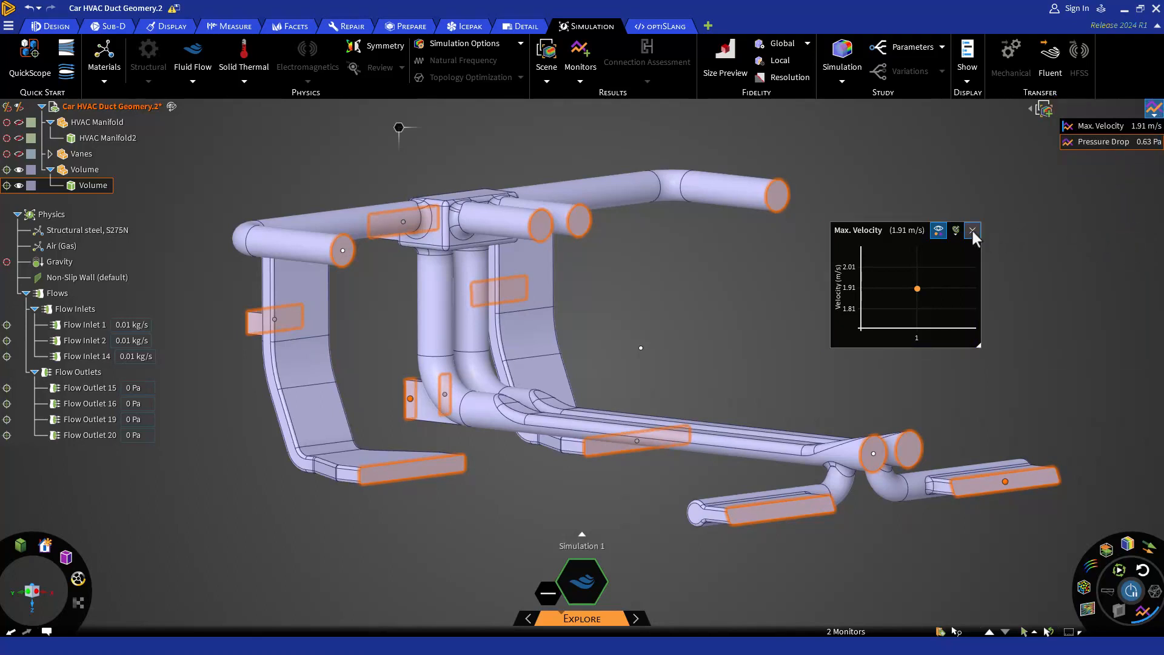
click(972, 231)
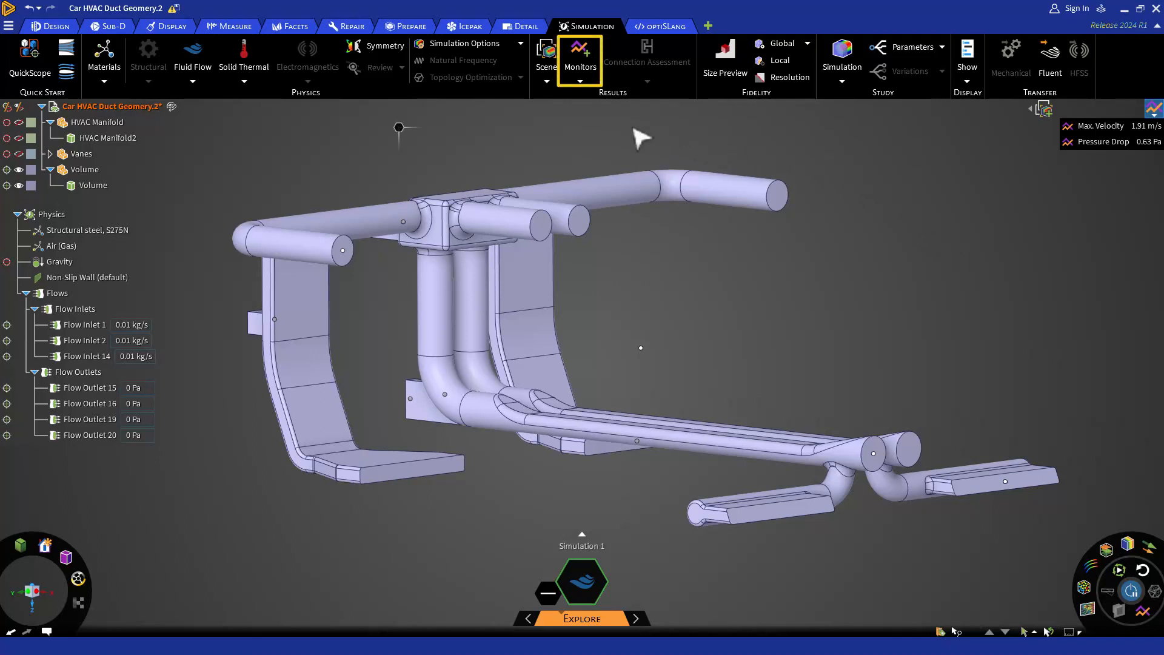
mouse_move(609, 35)
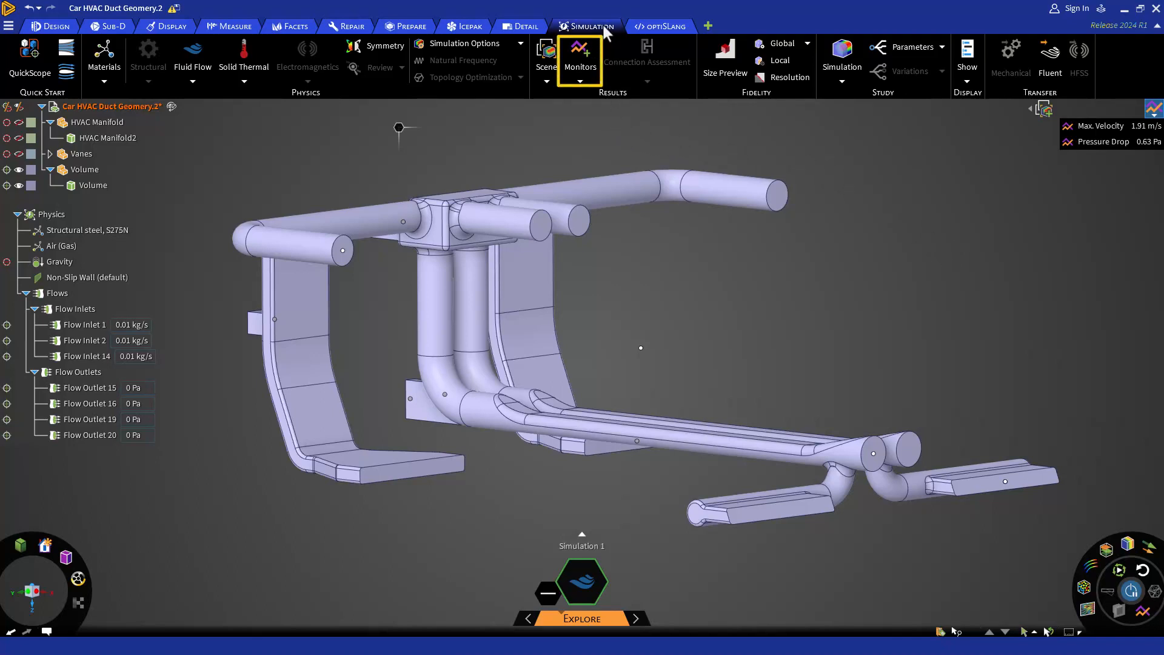
Step: Create a Mass Flow monitor on the four upper outlet faces, reading -0.0122 kg/s
click(580, 55)
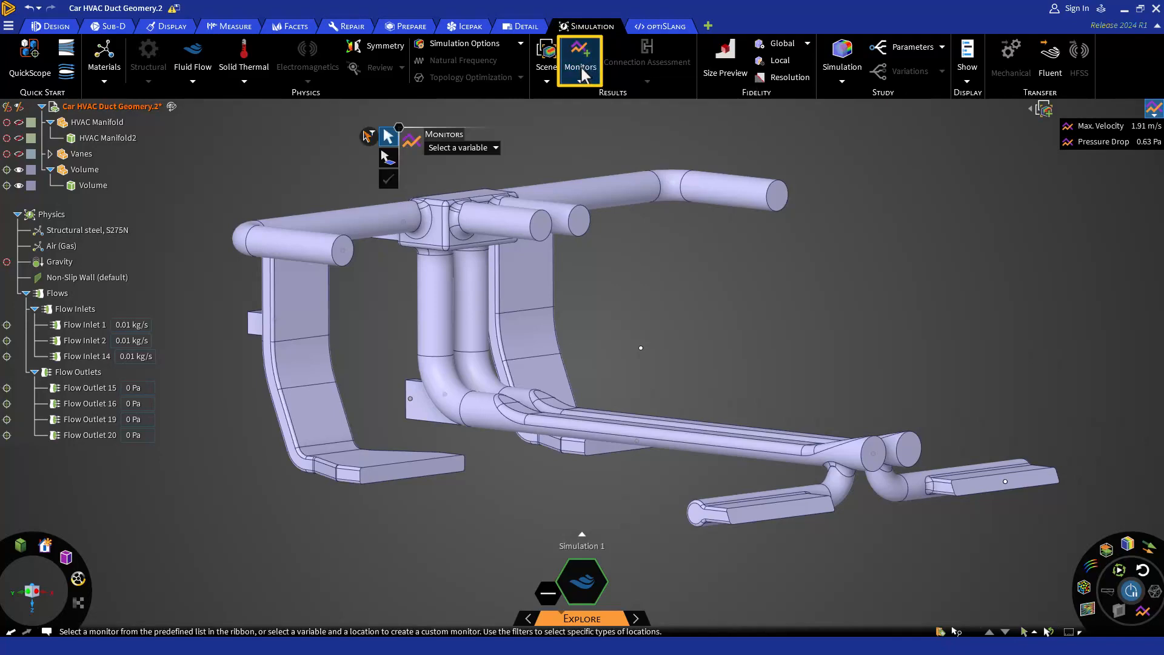
mouse_move(517, 161)
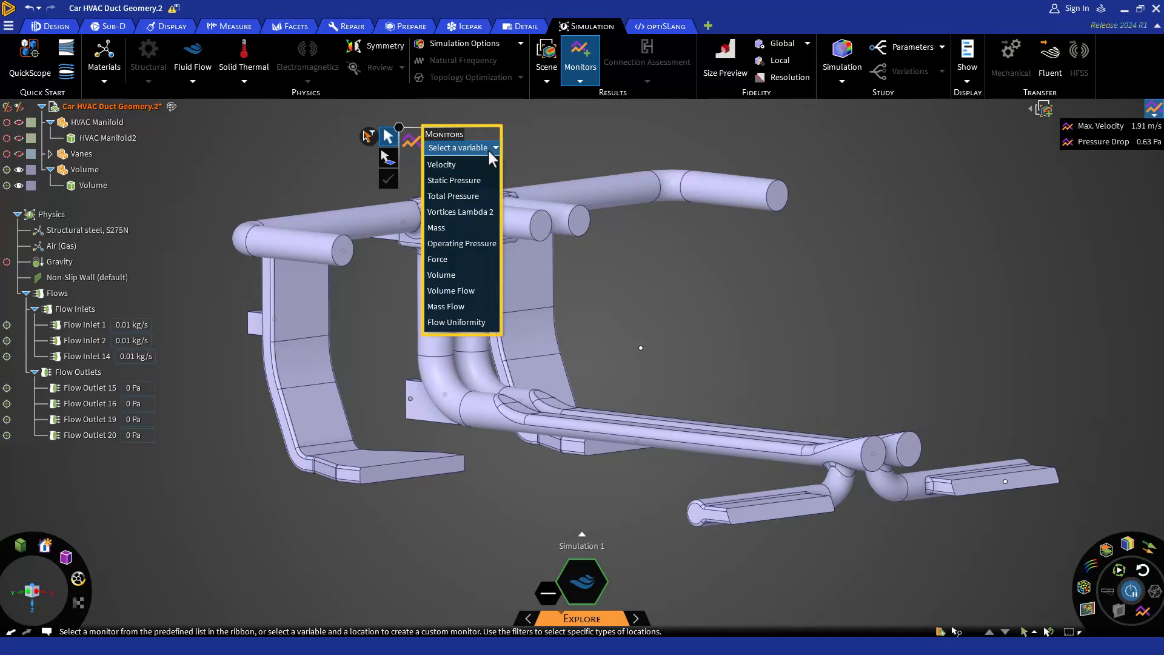
mouse_move(475, 323)
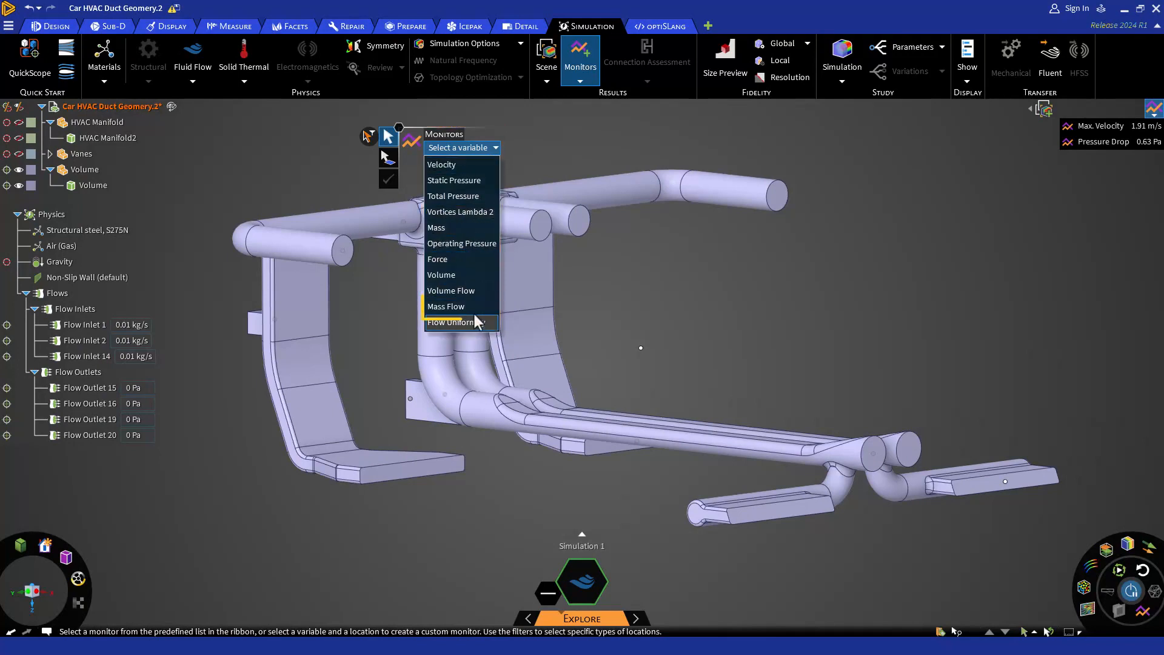
mouse_move(461, 307)
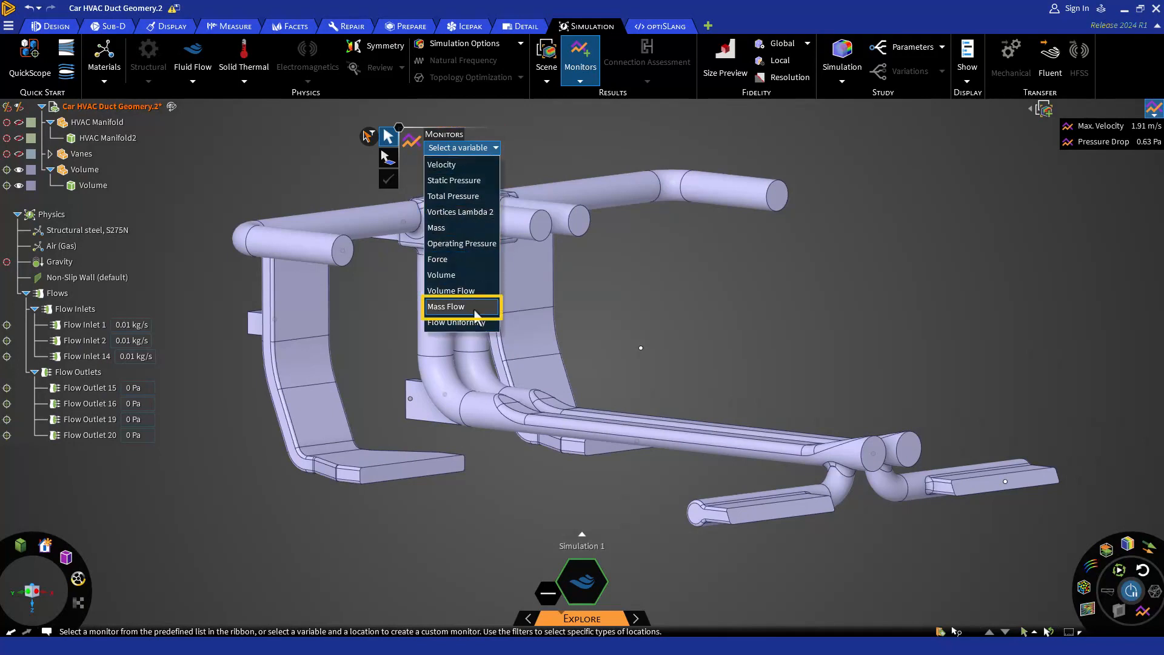
click(461, 306)
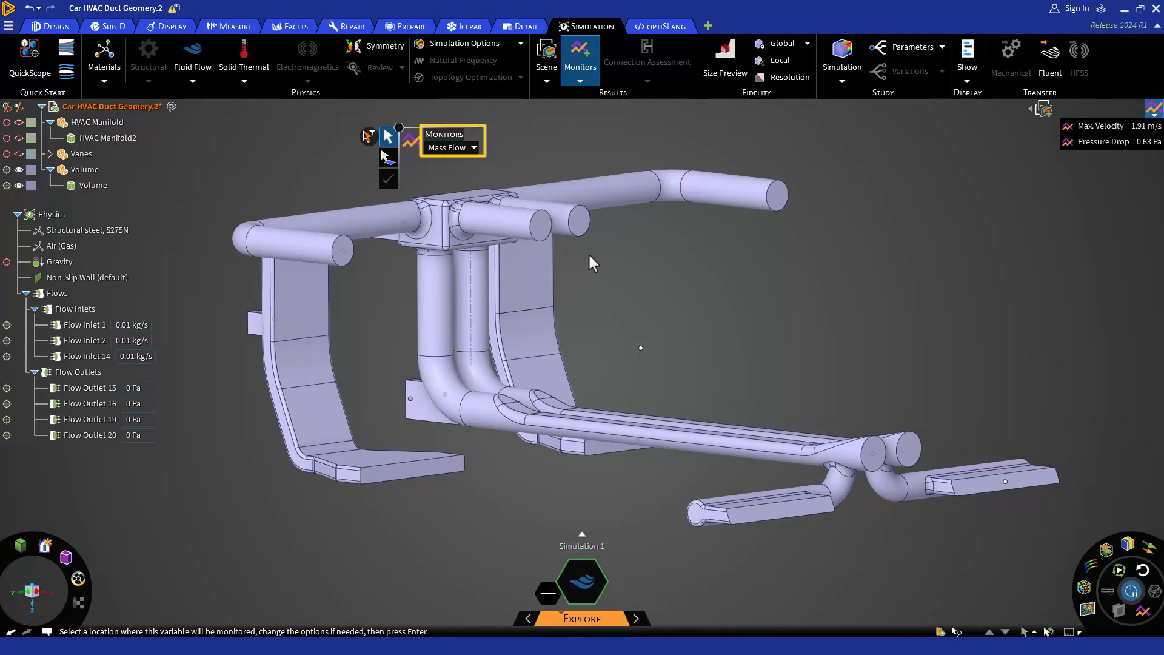
mouse_move(596, 270)
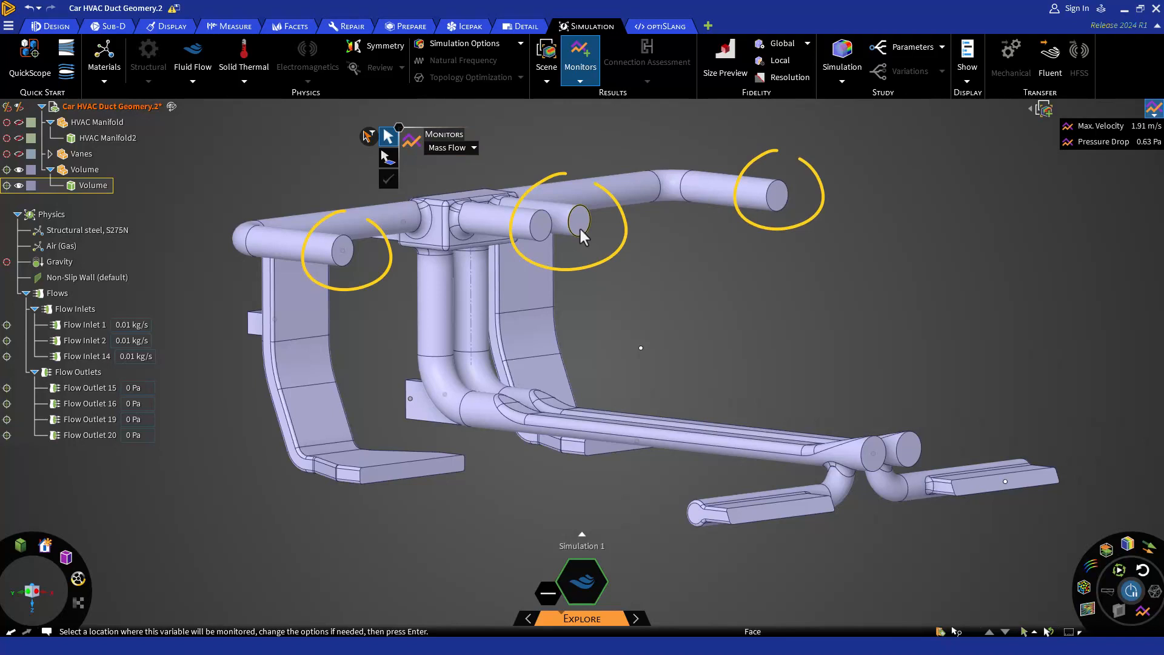
click(579, 222)
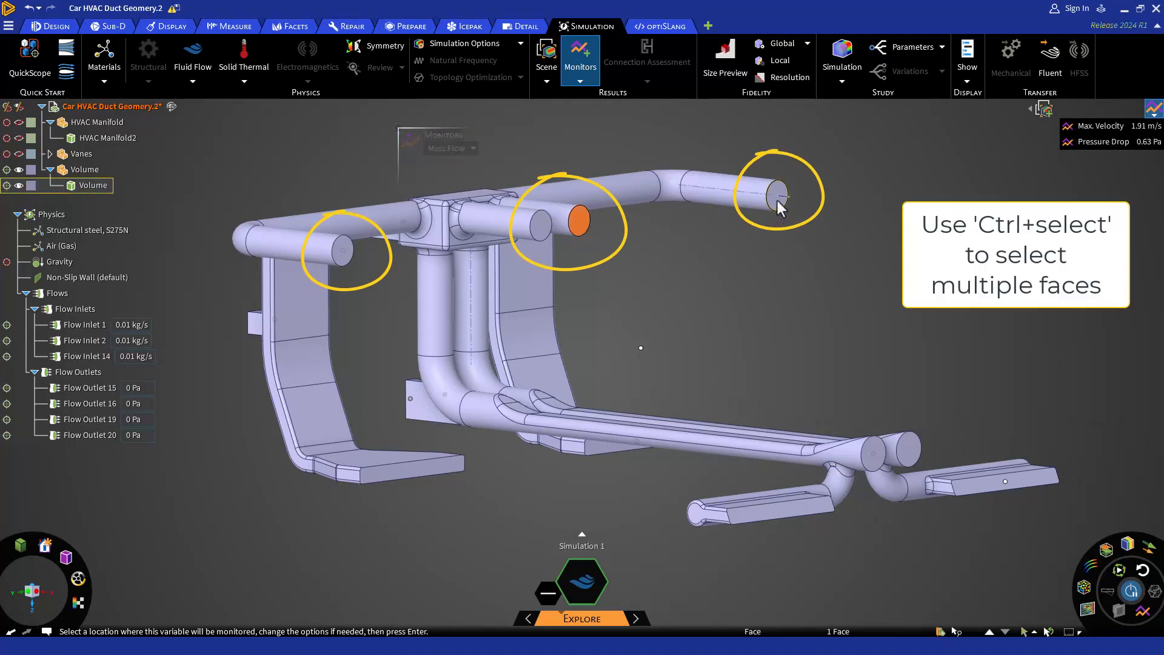
click(777, 196)
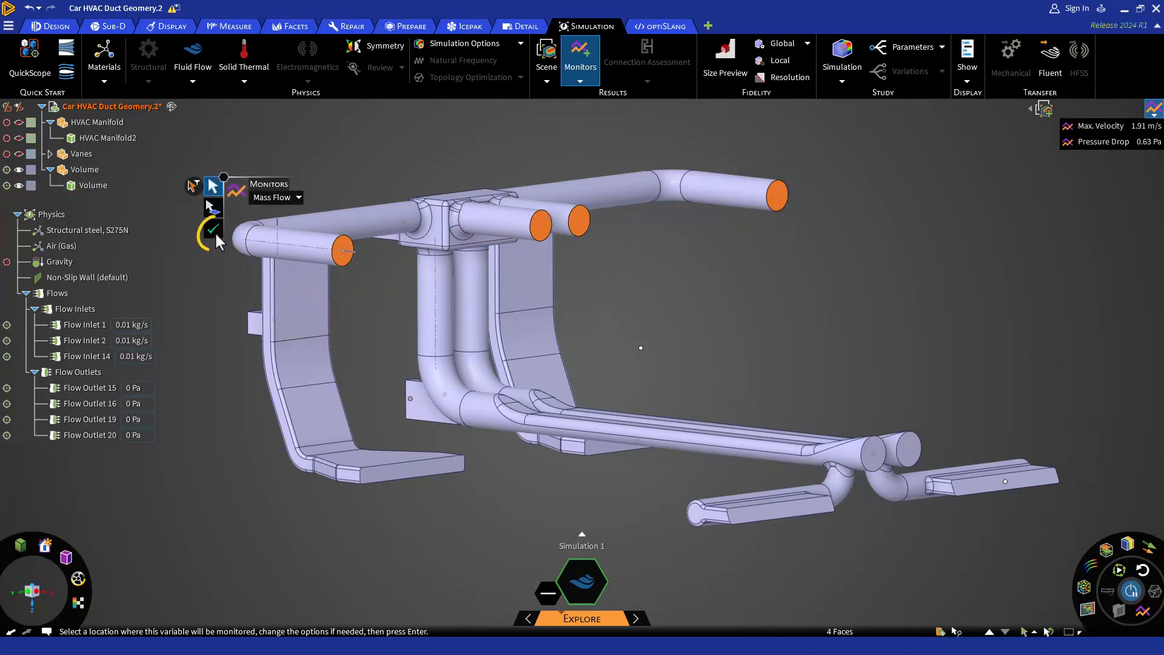
click(212, 228)
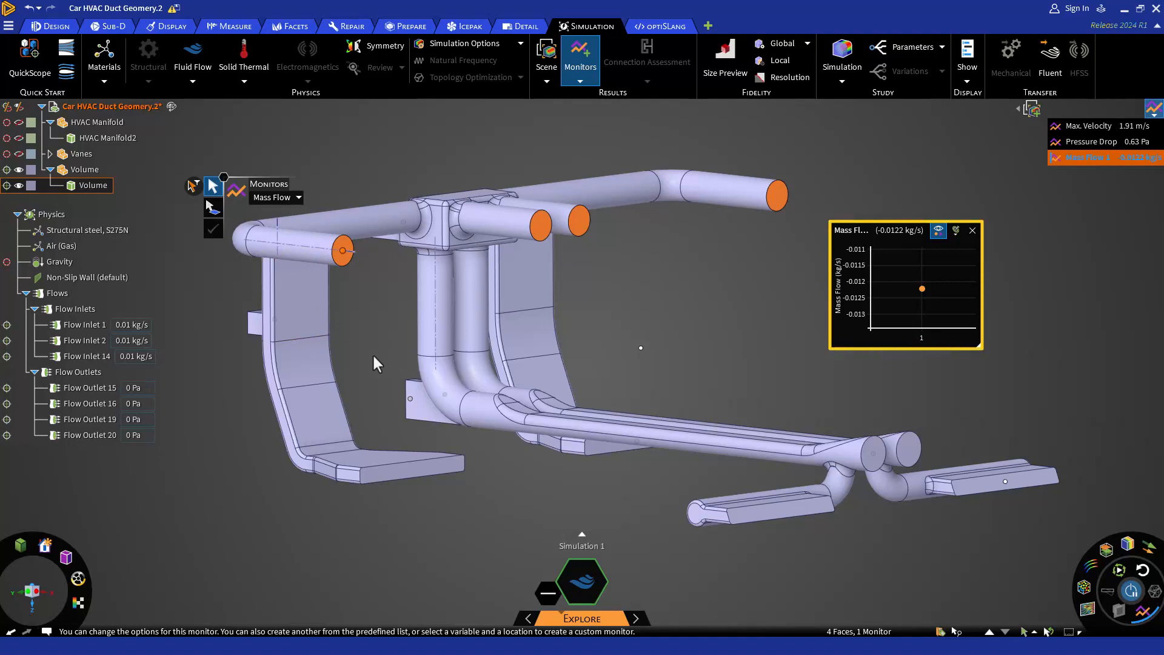
mouse_move(538, 357)
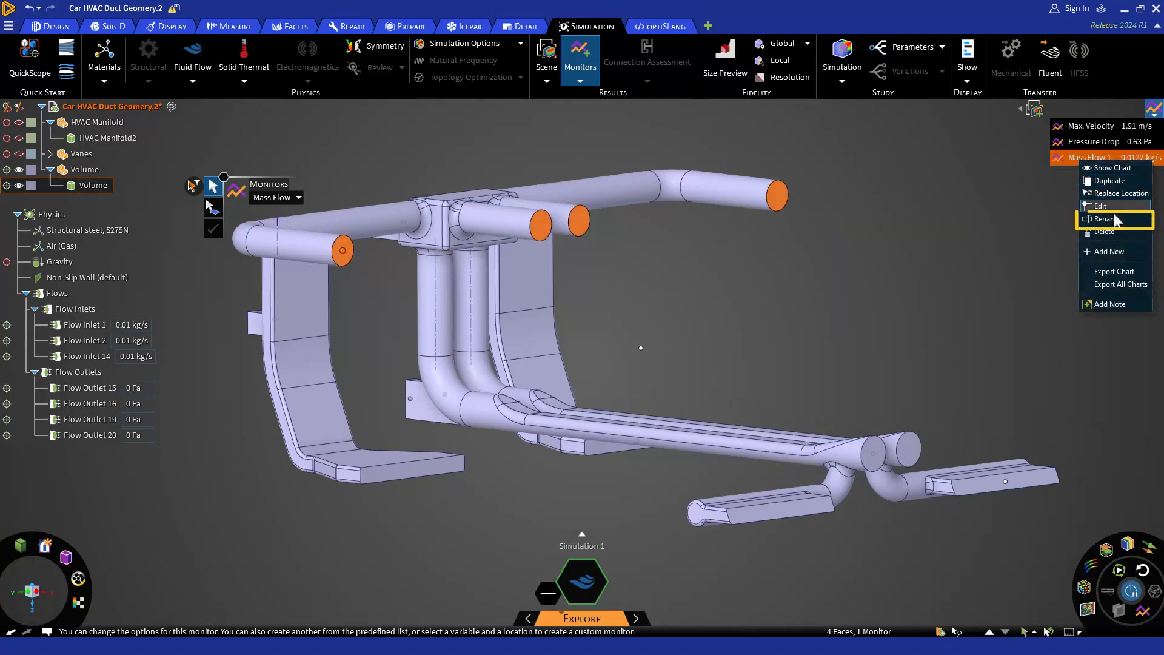
Step: Rename the first monitor Mass Flow Upper Front and add a Mass Flow Upper Back monitor on the back outlets
click(1107, 219)
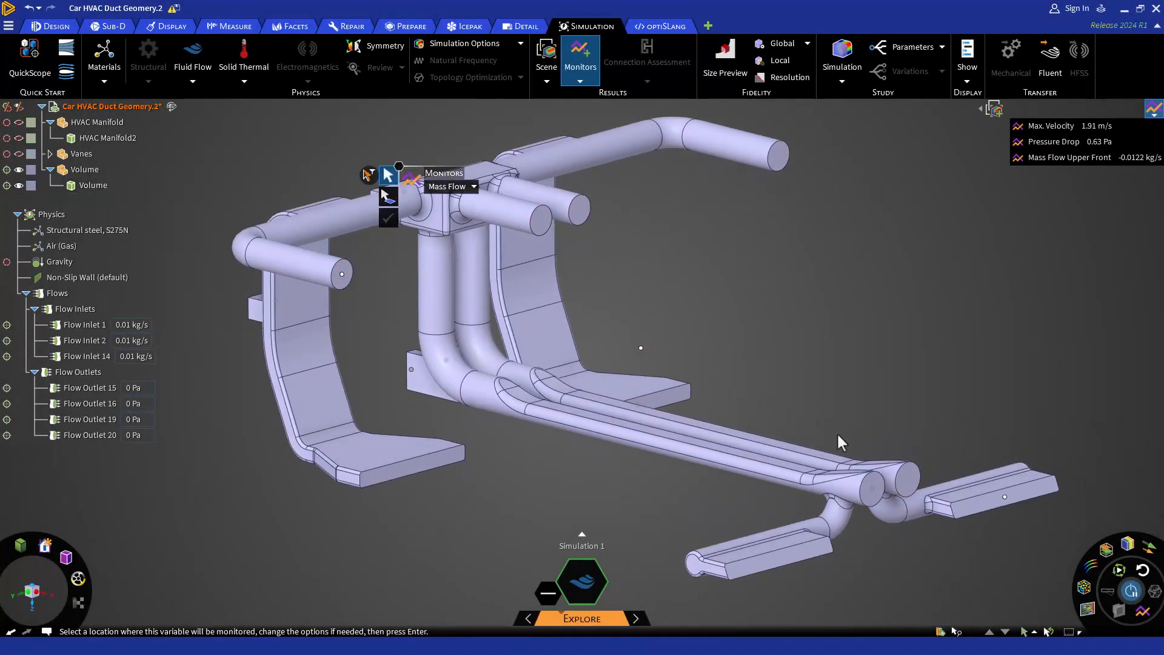
click(871, 494)
text(Mass Flow Upper Back)
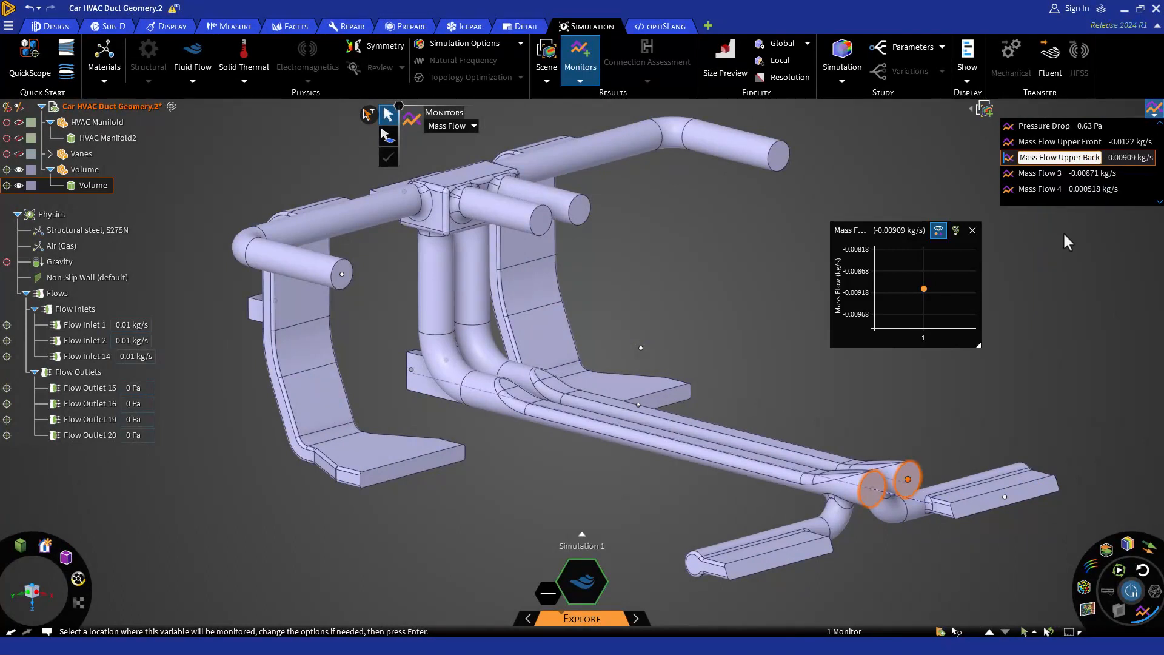
click(1040, 173)
text(Lower Front)
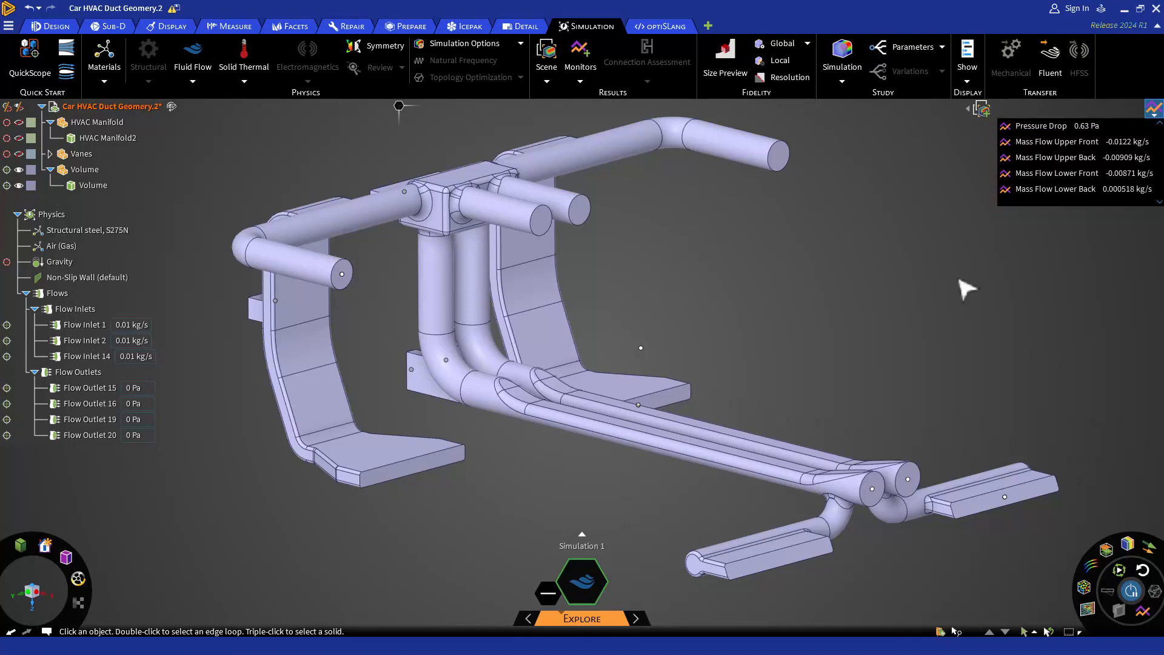
mouse_move(928, 597)
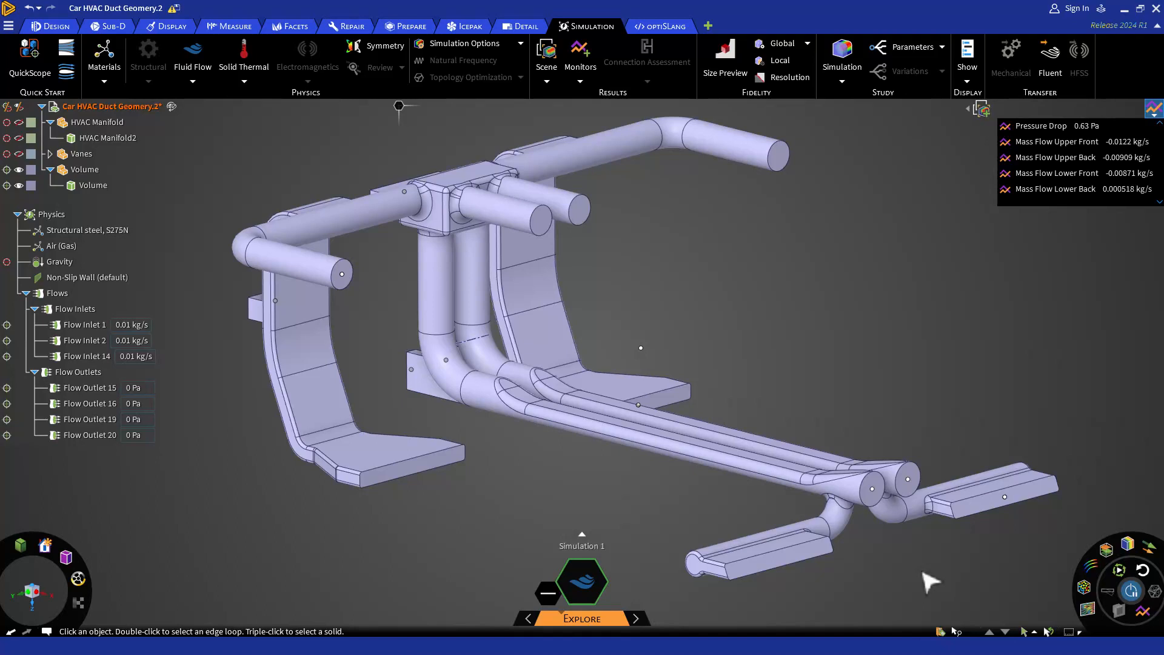
Step: Turn on the velocity streamline visualization through the HVAC ducts
click(1150, 545)
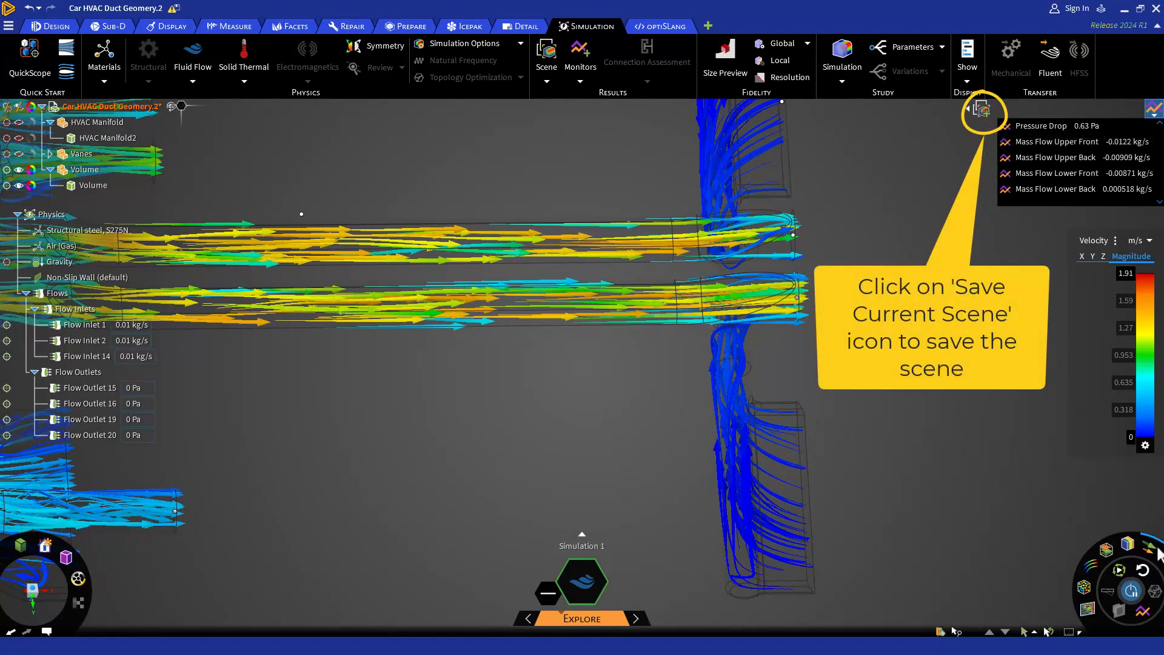
Step: Save the streamline view as a scene, seed streamlines in the lower duct, and restore the first saved scene
click(983, 111)
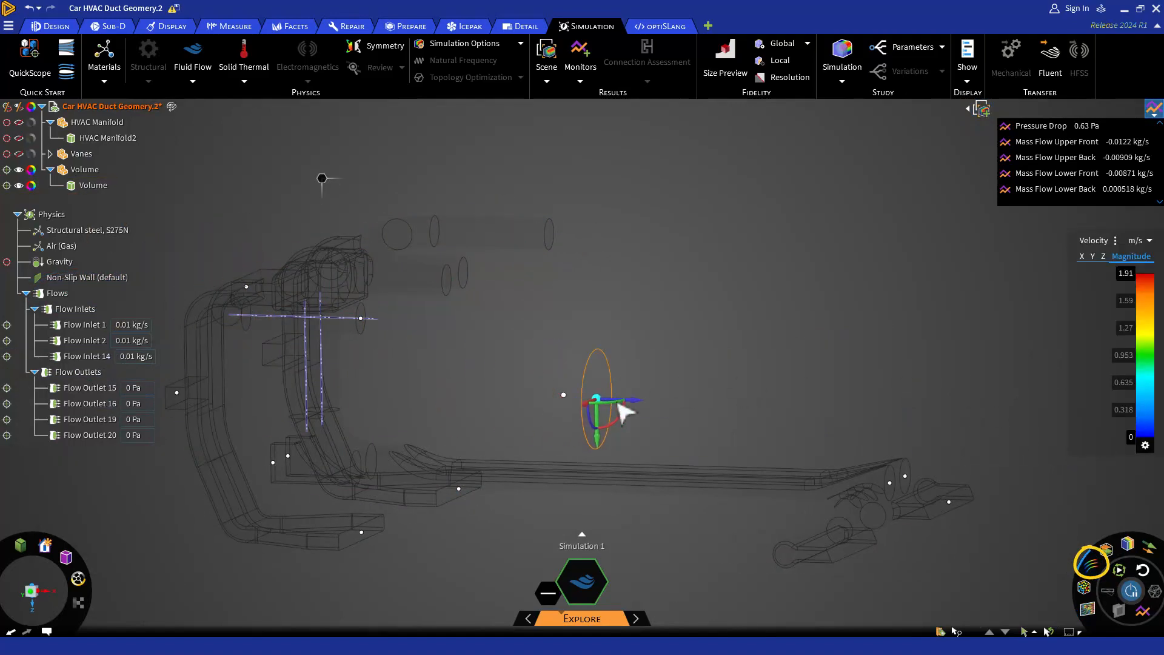
drag(598, 412, 873, 486)
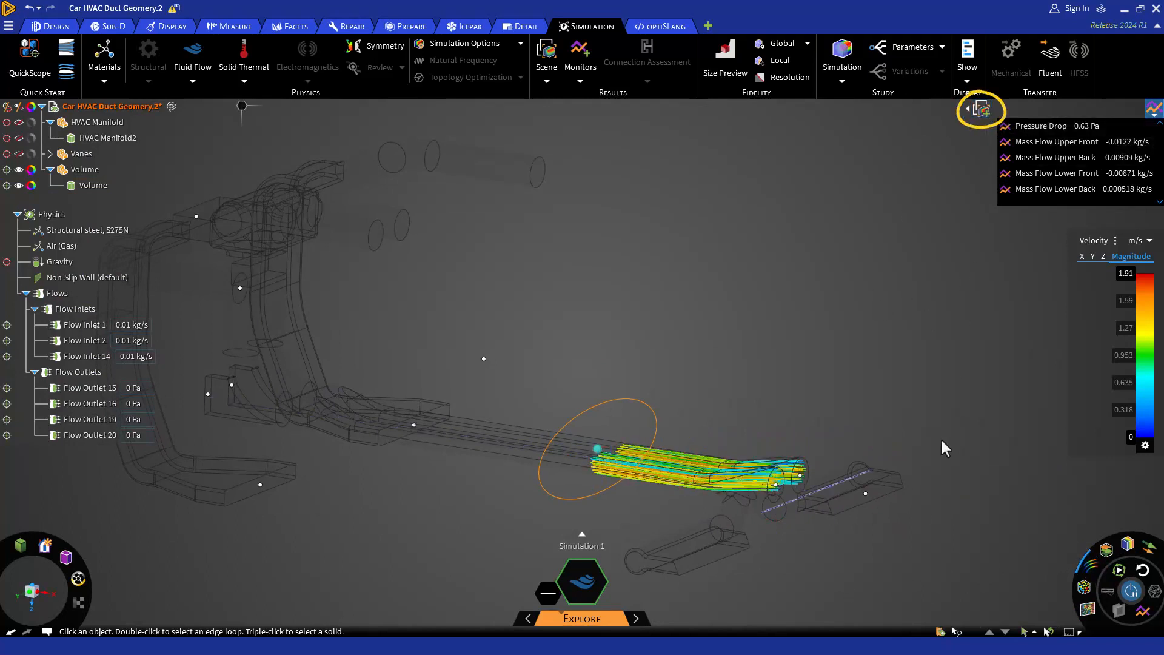
mouse_move(969, 112)
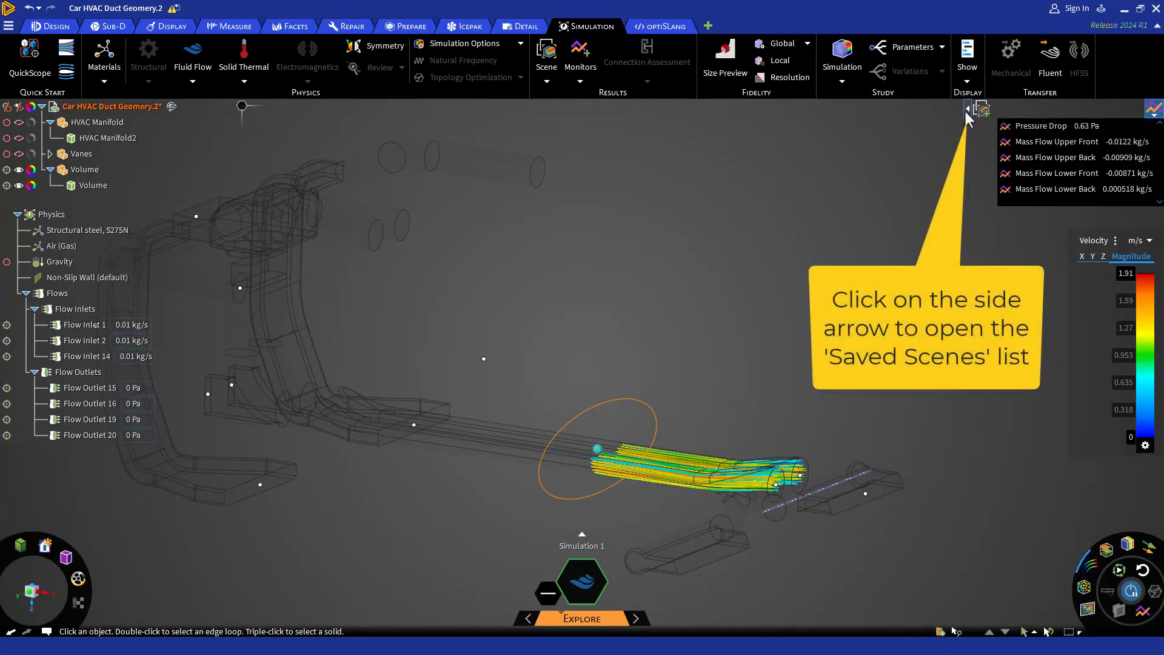
click(968, 110)
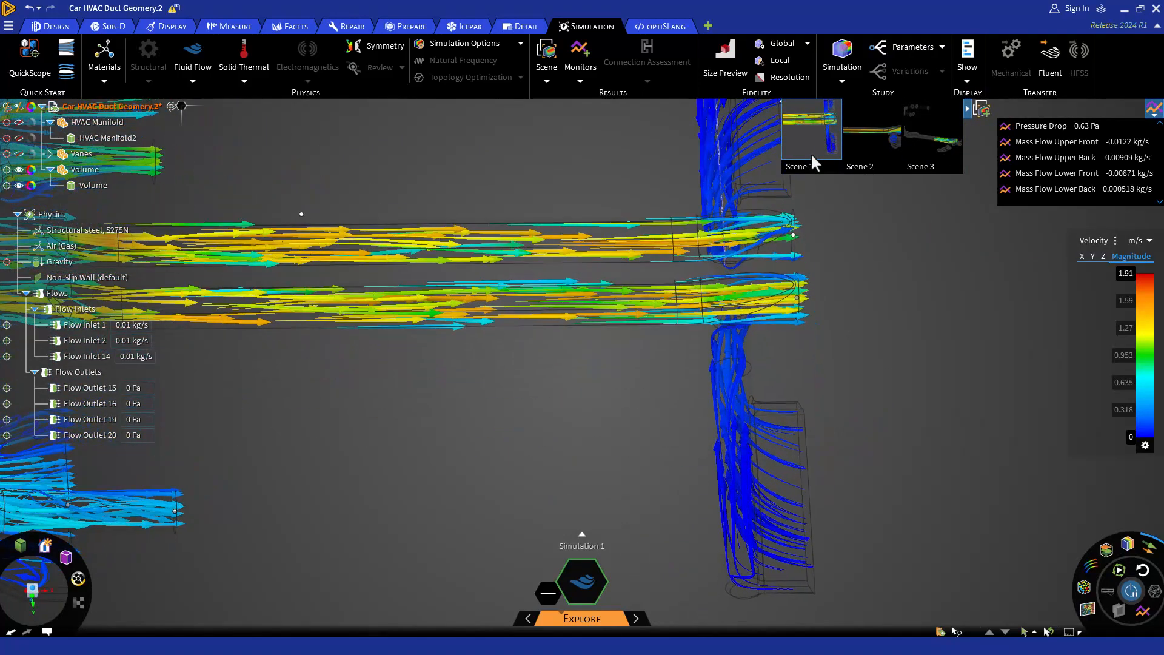
click(872, 128)
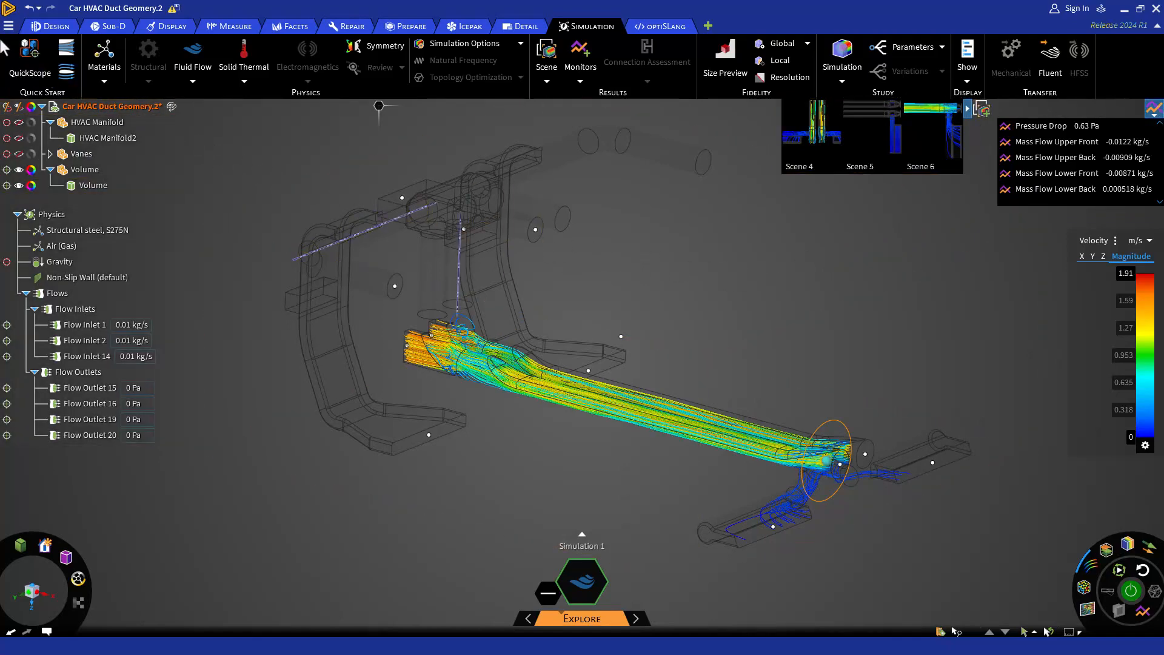
Step: Generate a Web Page (*.htm) report named MyReport of the simulation results
click(8, 26)
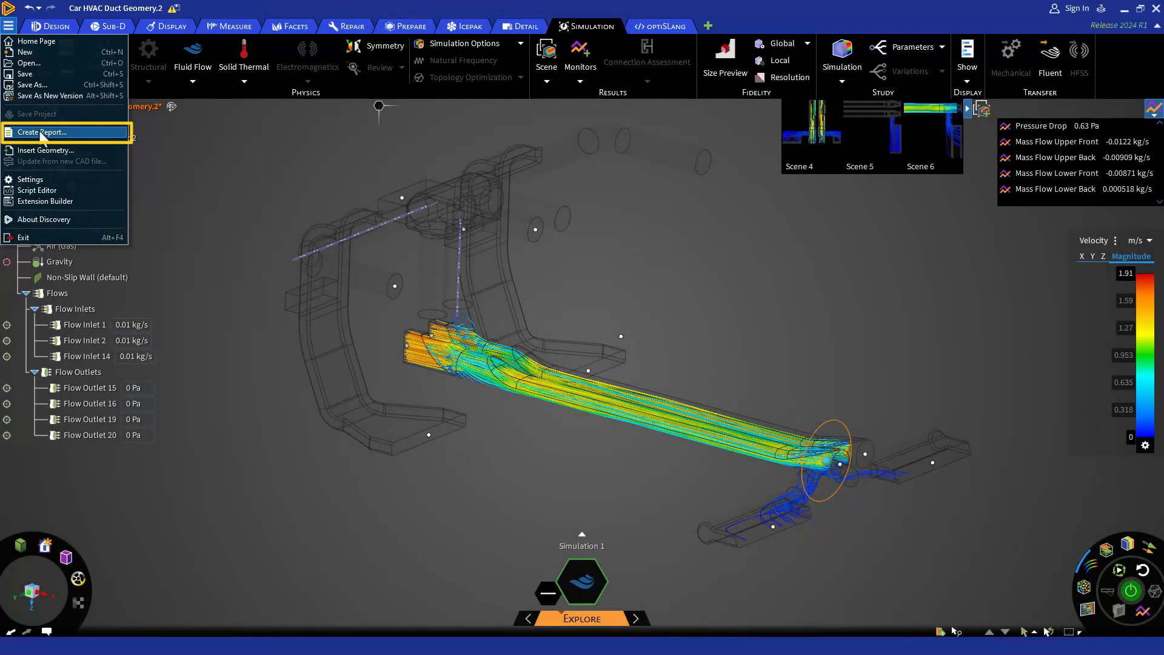
click(47, 132)
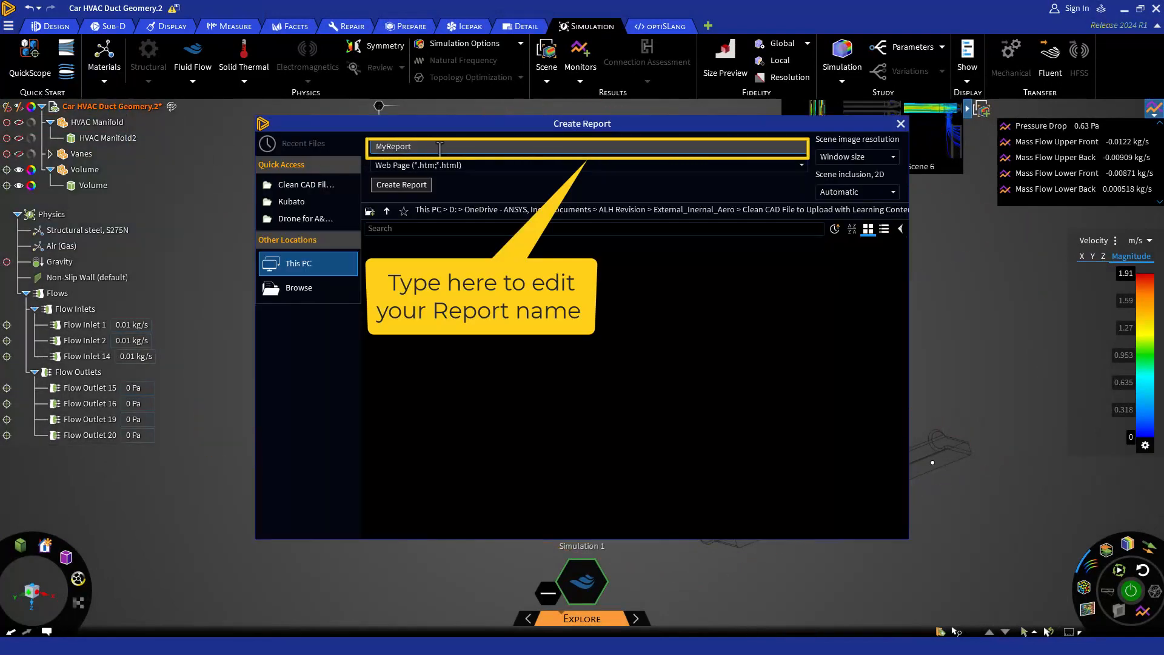
click(802, 165)
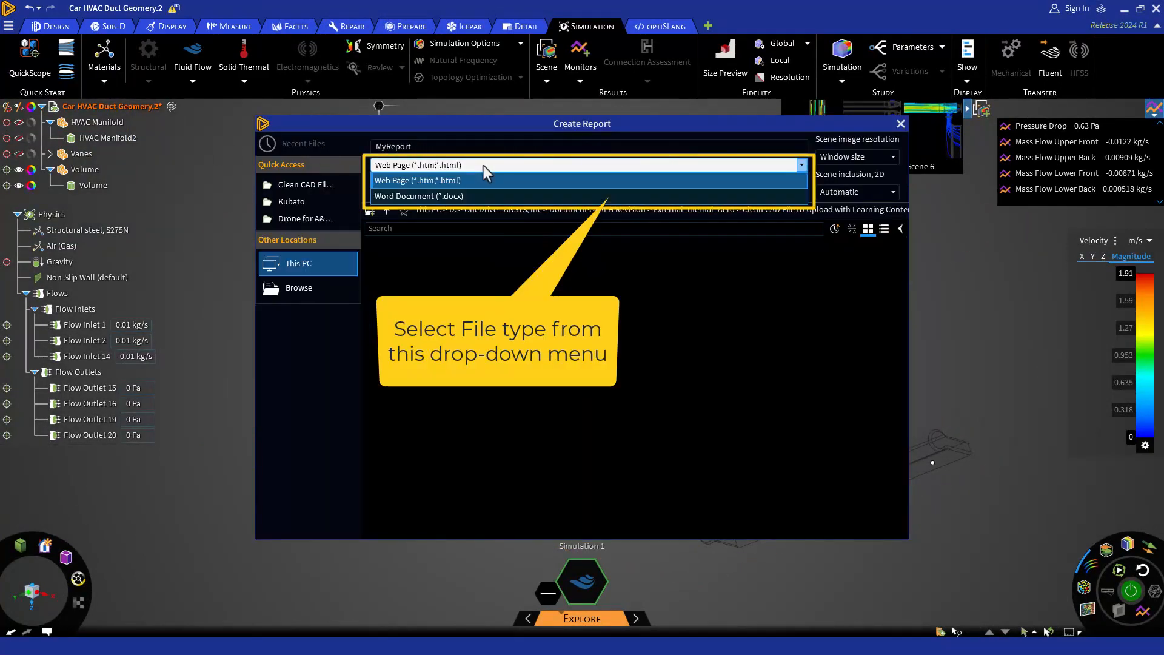
mouse_move(481, 191)
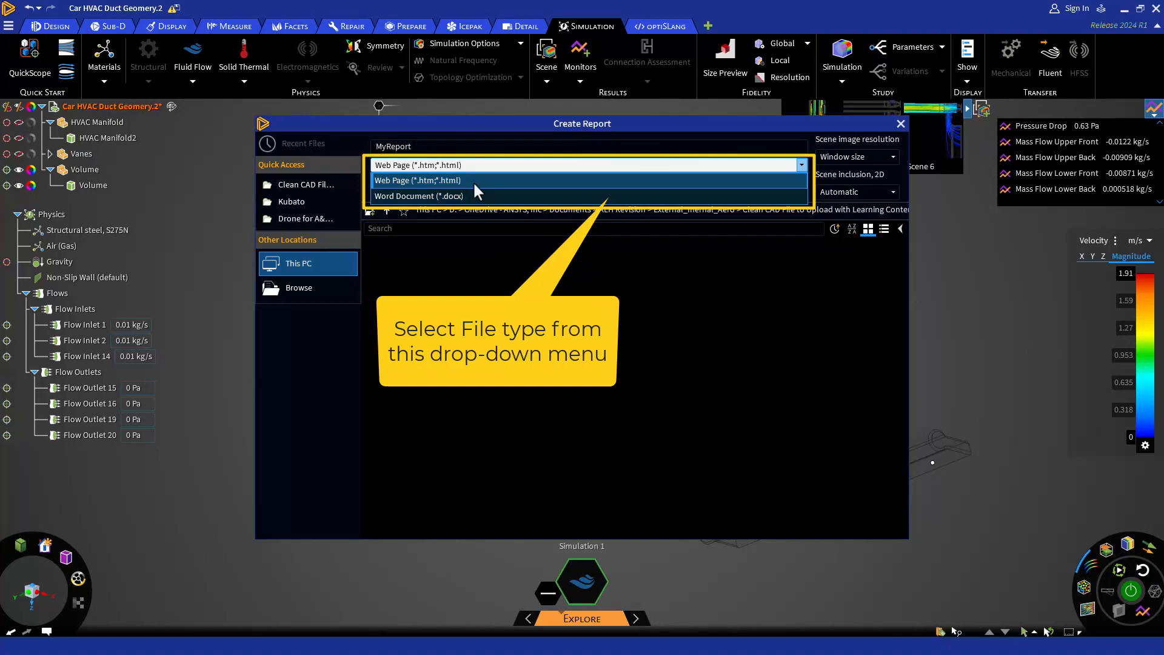
click(418, 180)
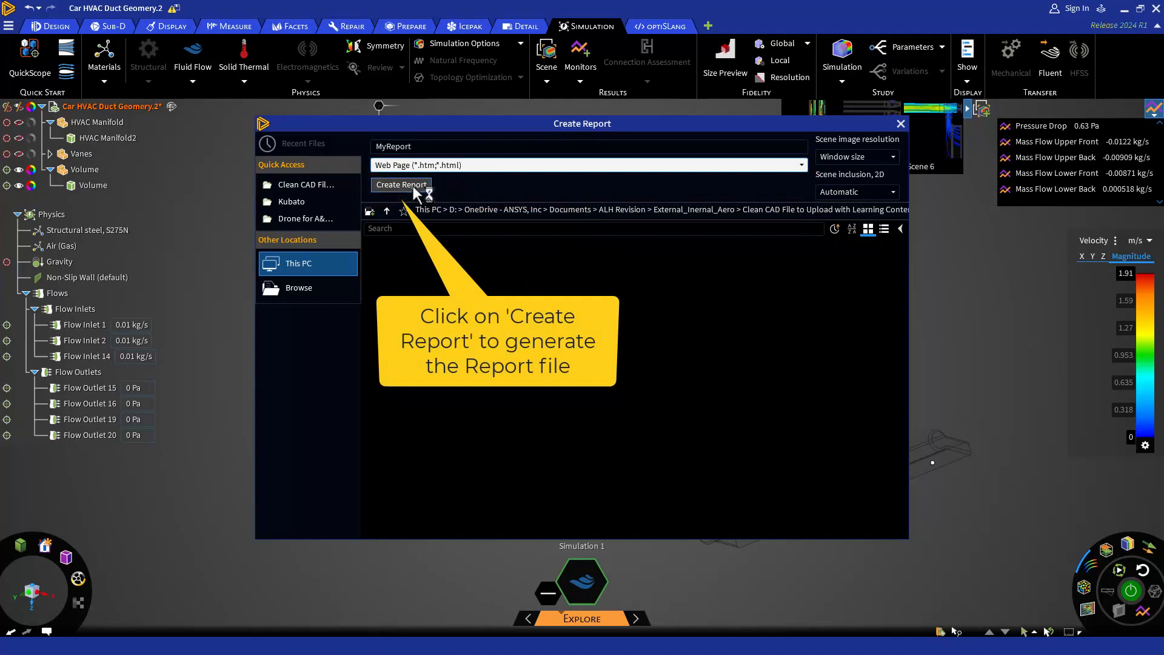
click(401, 184)
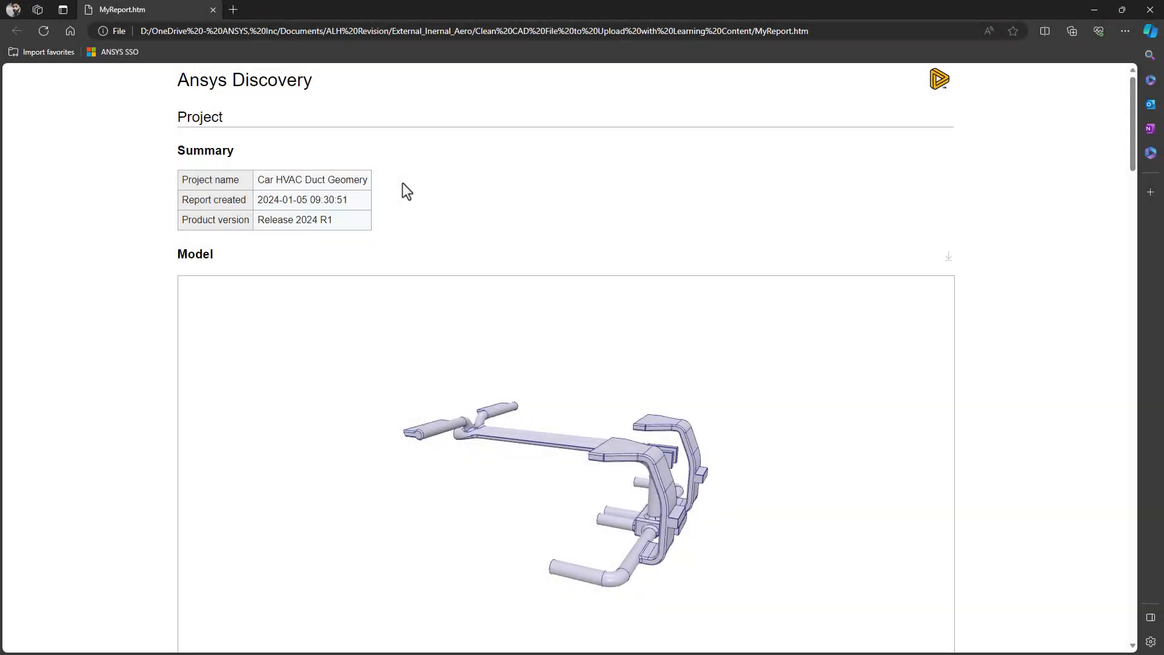
scroll(down, 3)
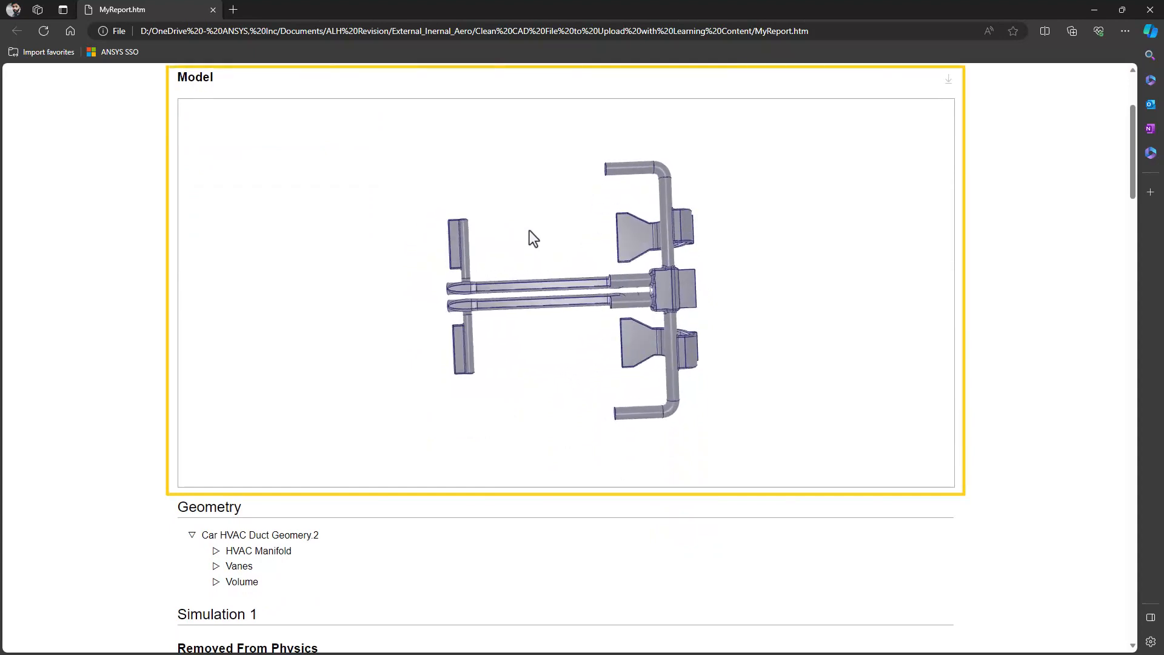
drag(533, 238, 600, 305)
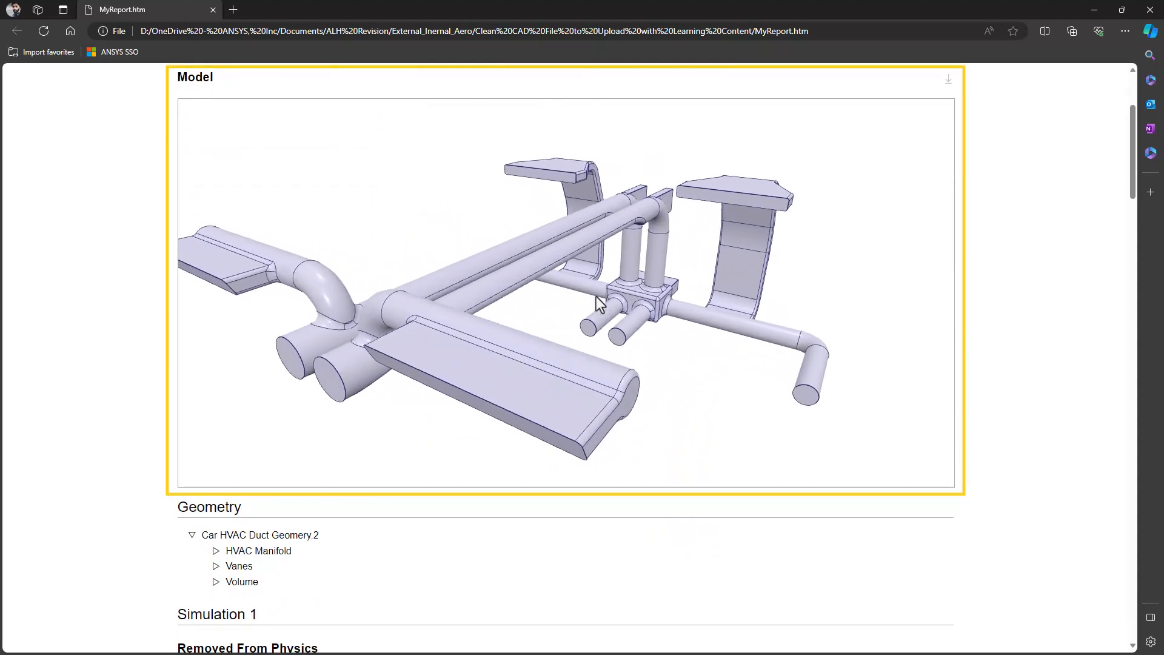
scroll(down, 3)
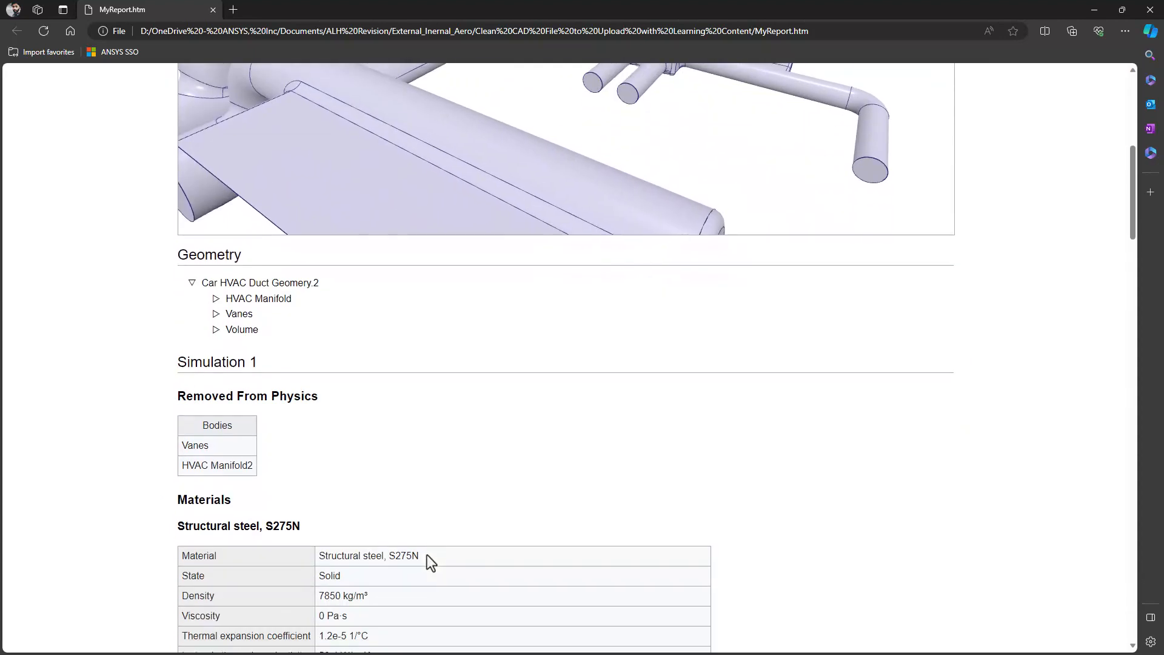
scroll(down, 3)
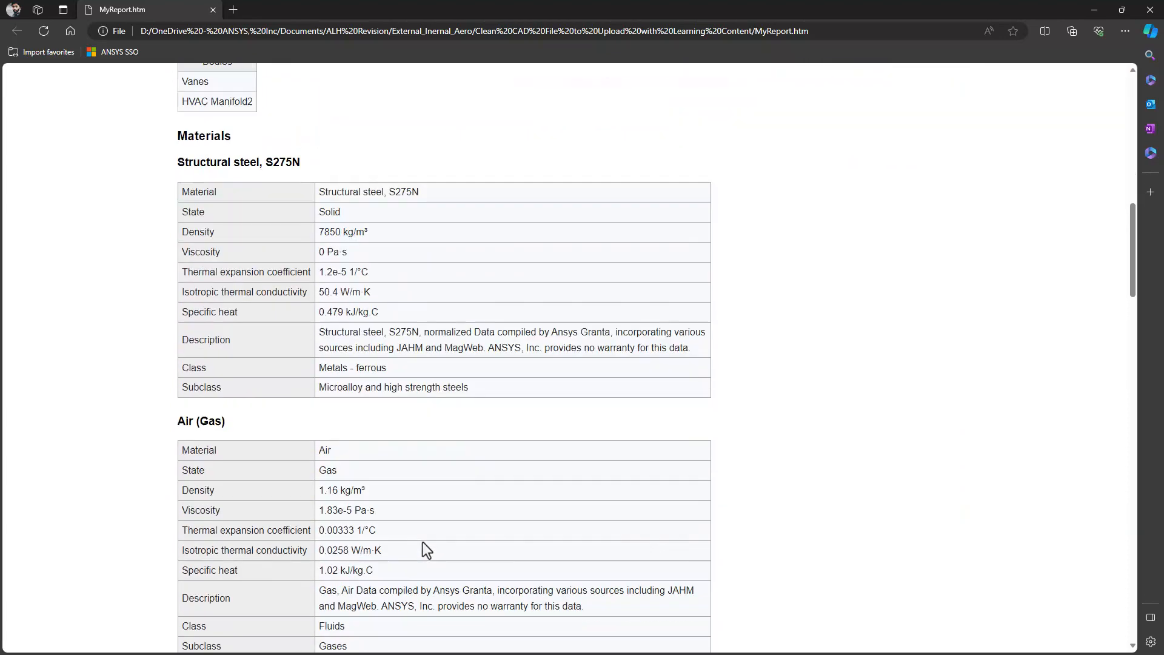
scroll(down, 3)
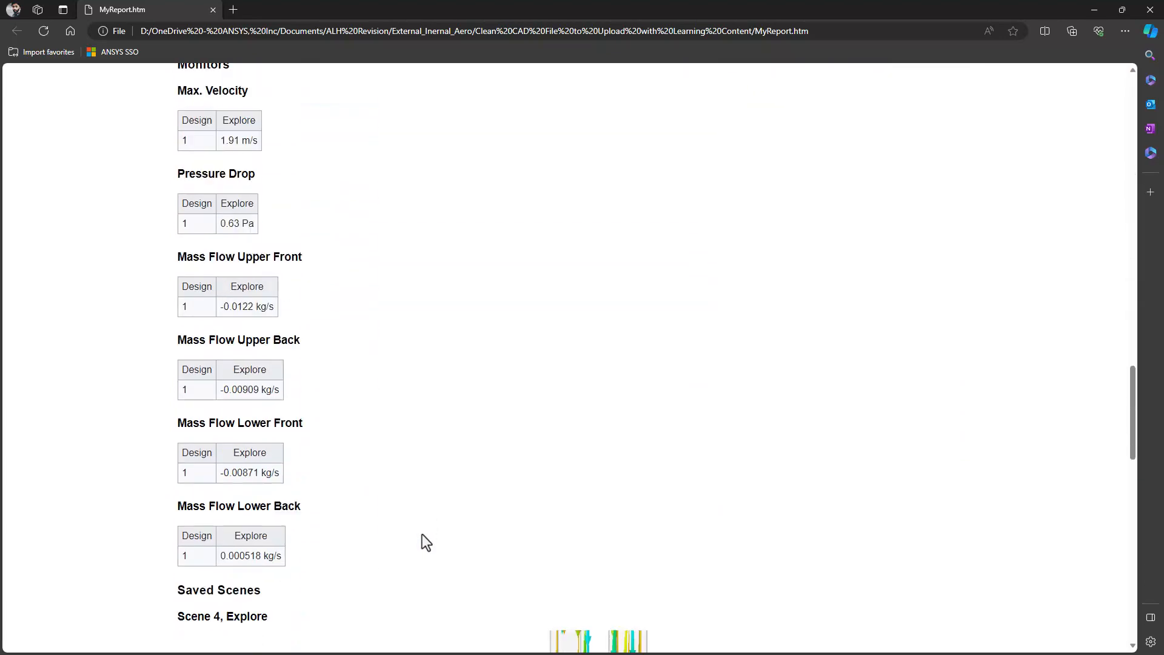
scroll(down, 3)
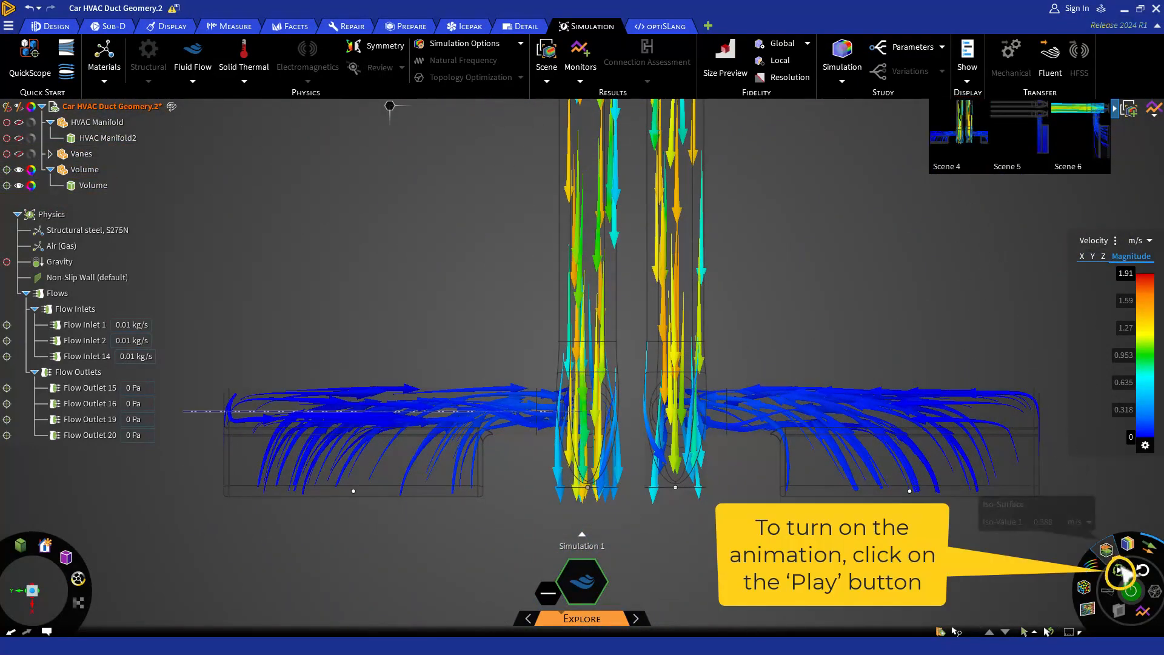
Step: Play the streamline animation from the visualization wheel
click(1118, 575)
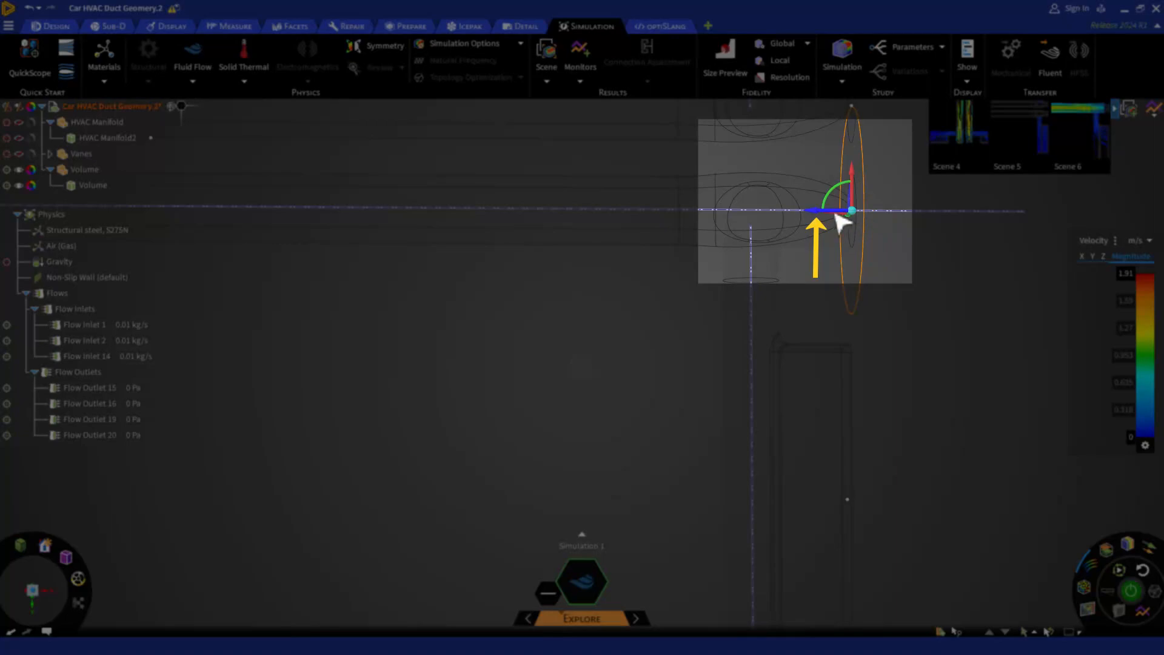
mouse_move(840, 222)
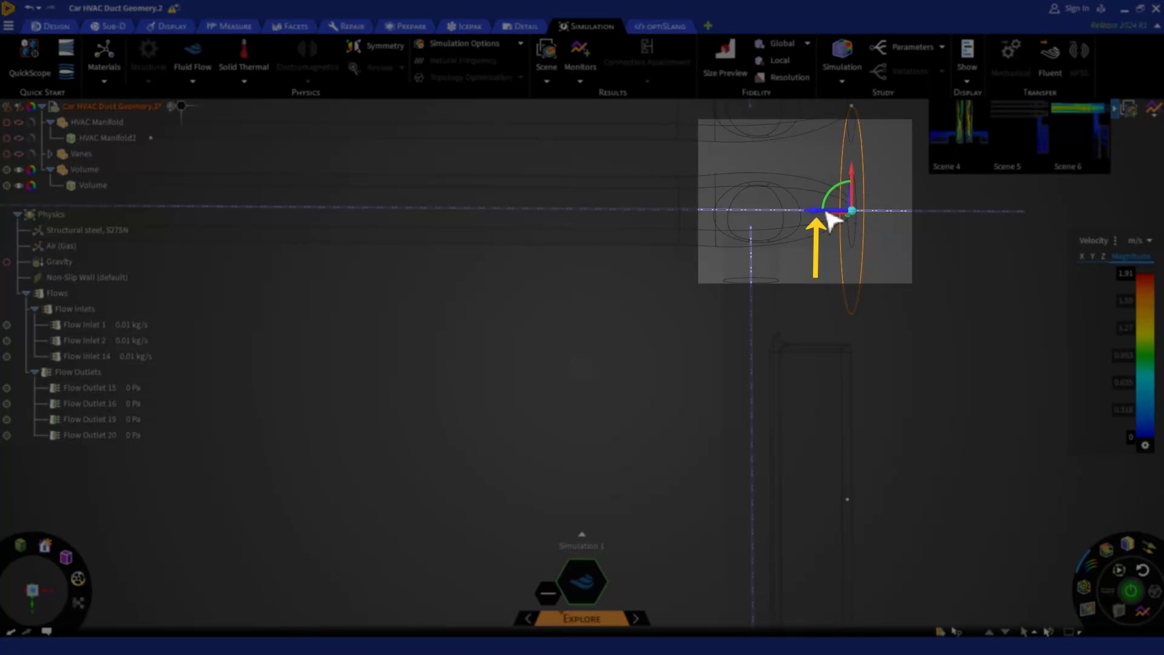